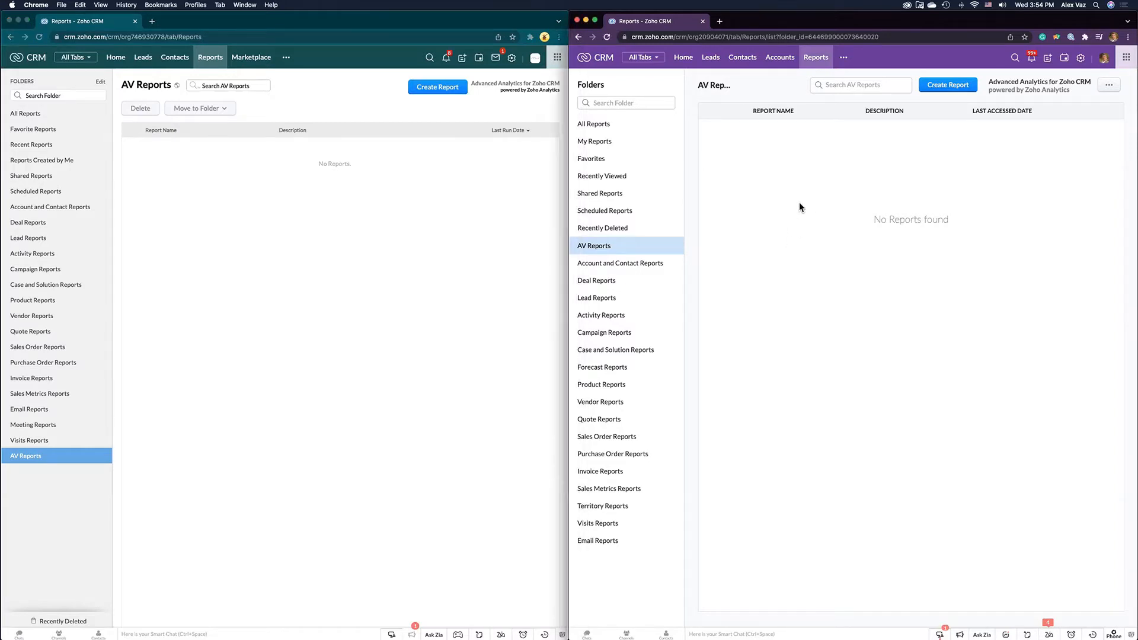
pyautogui.moveTo(891, 61)
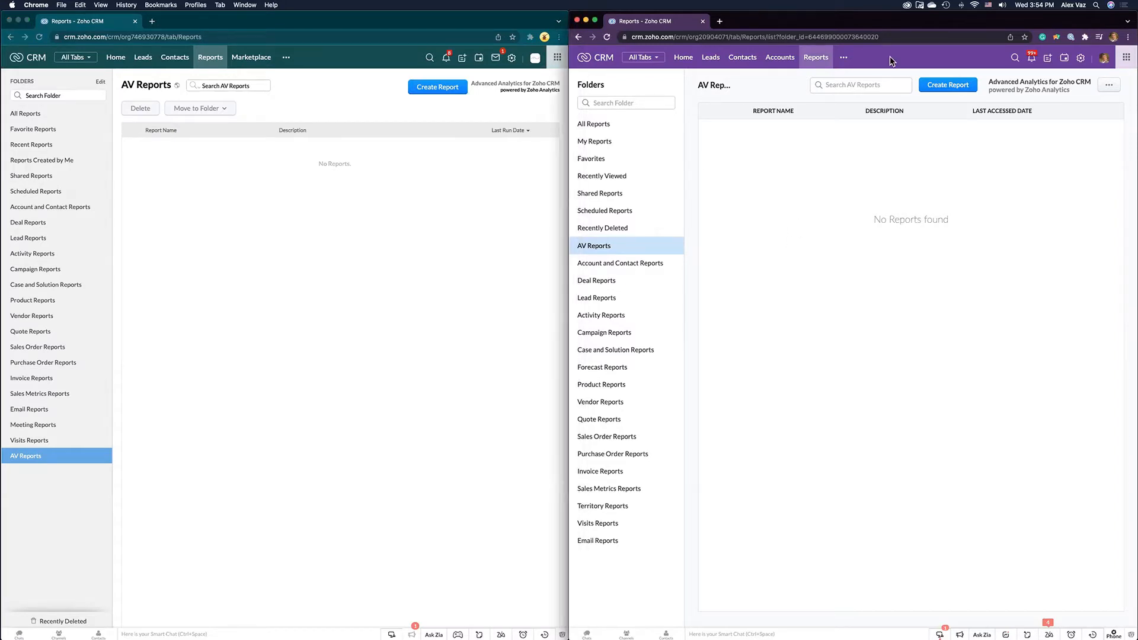
pyautogui.moveTo(936, 56)
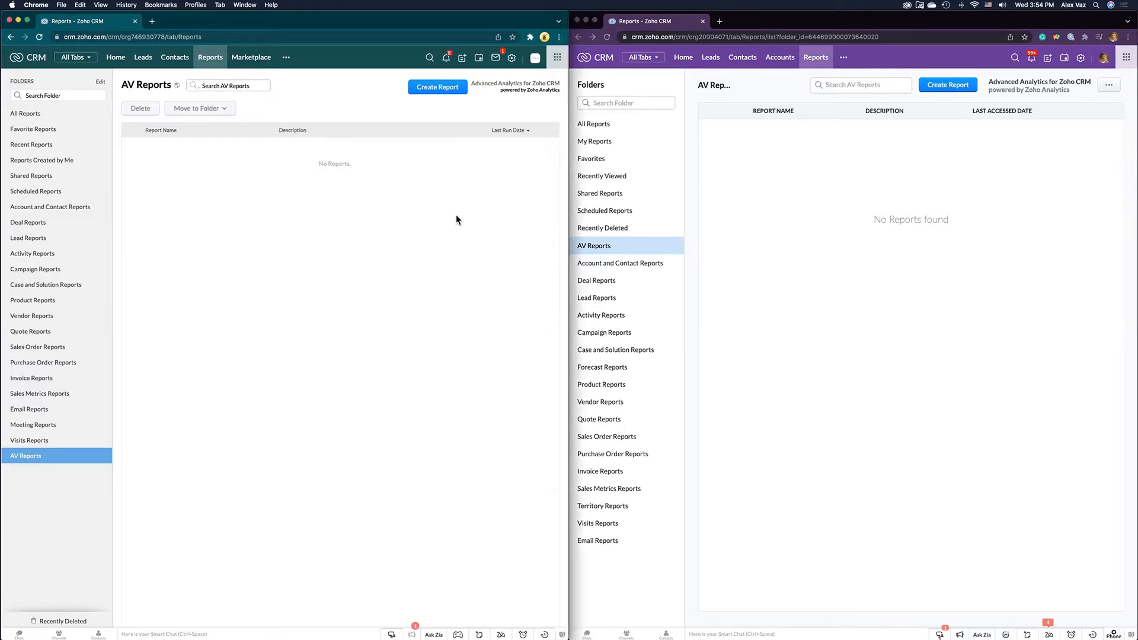
pyautogui.moveTo(361, 190)
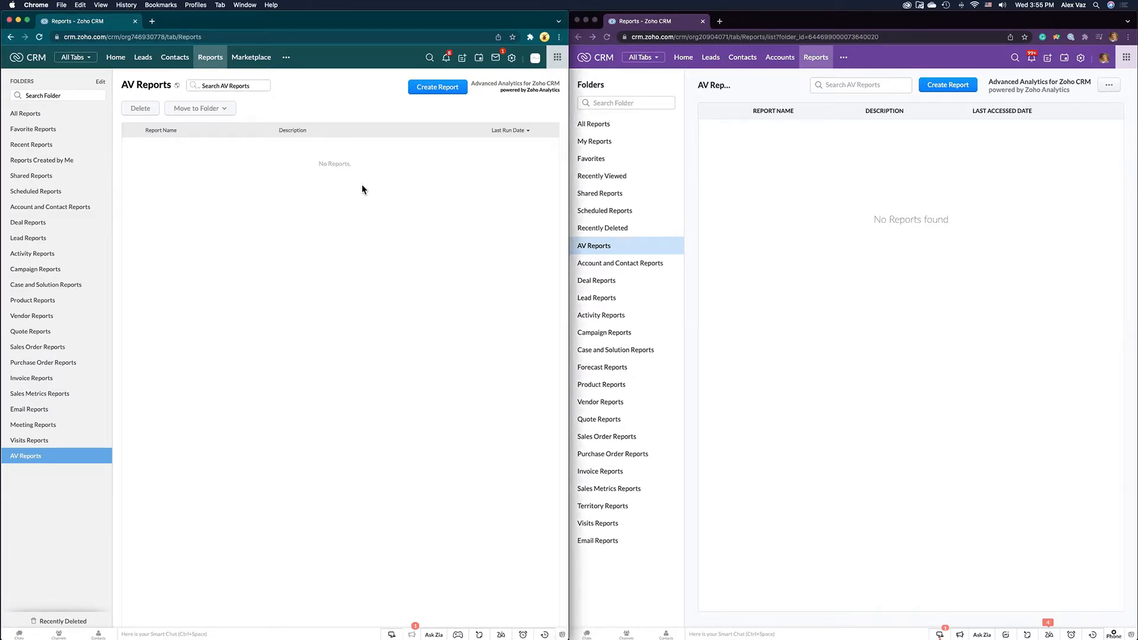
pyautogui.moveTo(747, 220)
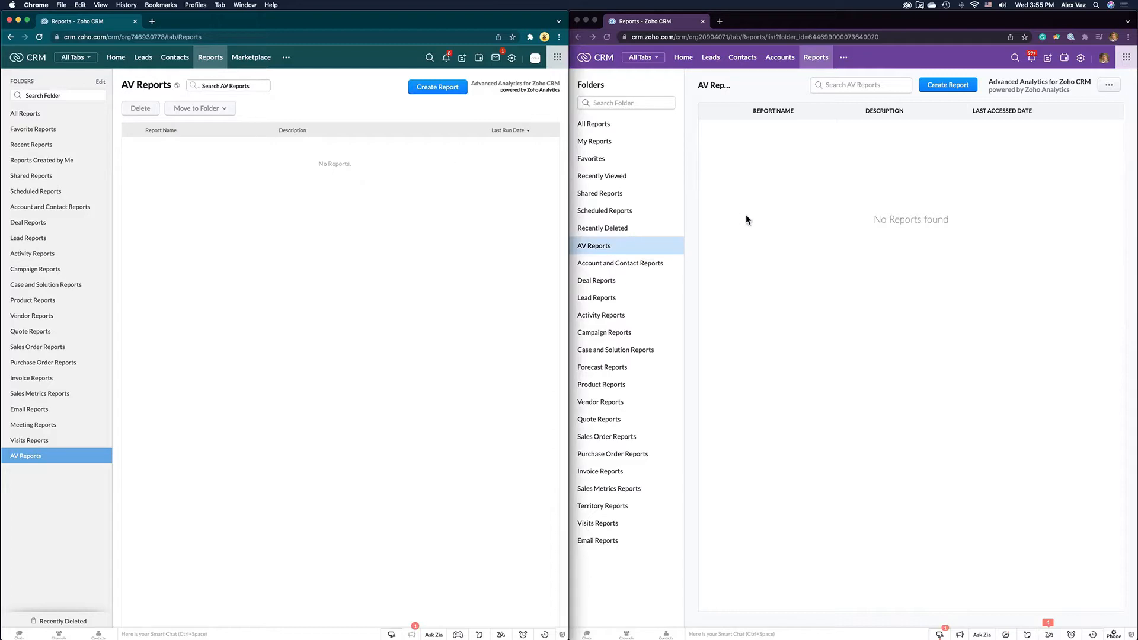
pyautogui.moveTo(743, 218)
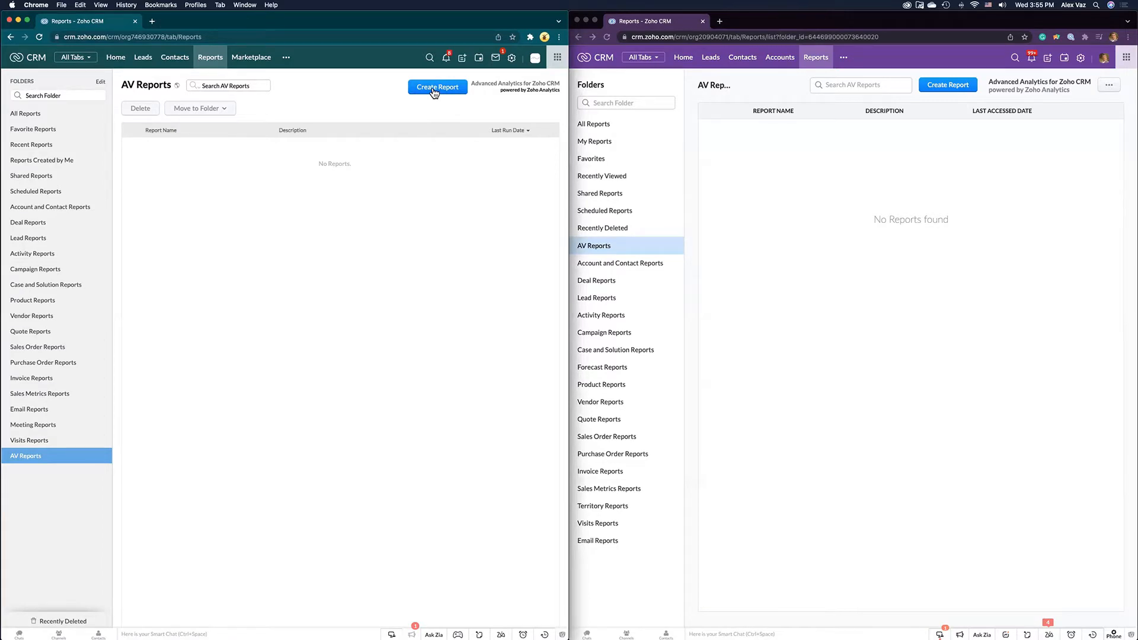
# Start a new report in both builders and make Deals the primary module
pyautogui.click(437, 87)
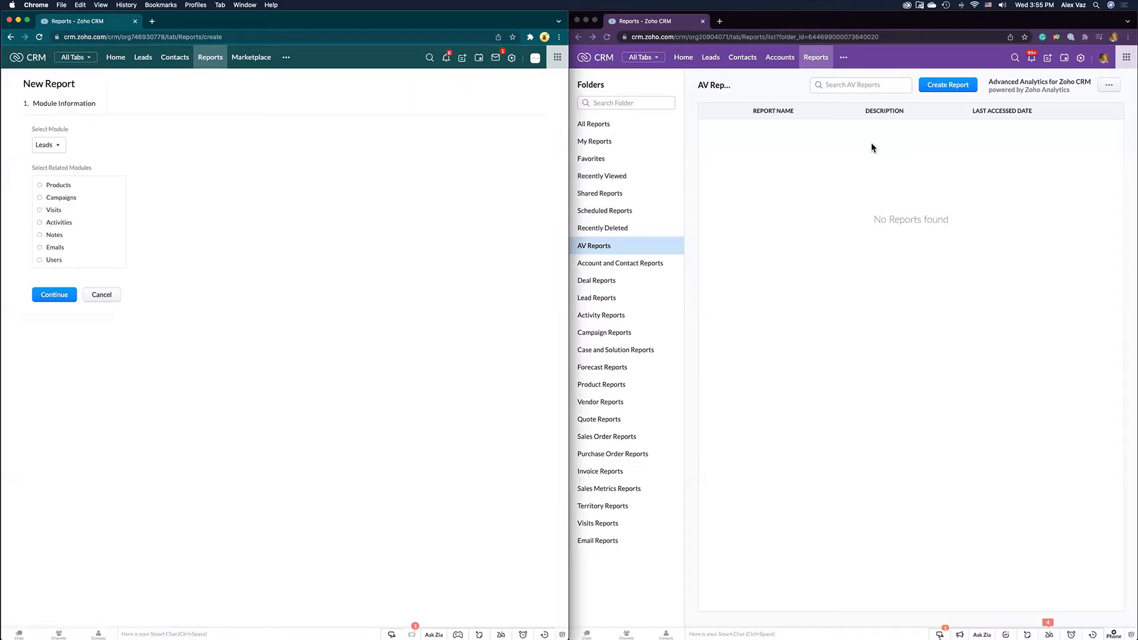
pyautogui.click(947, 84)
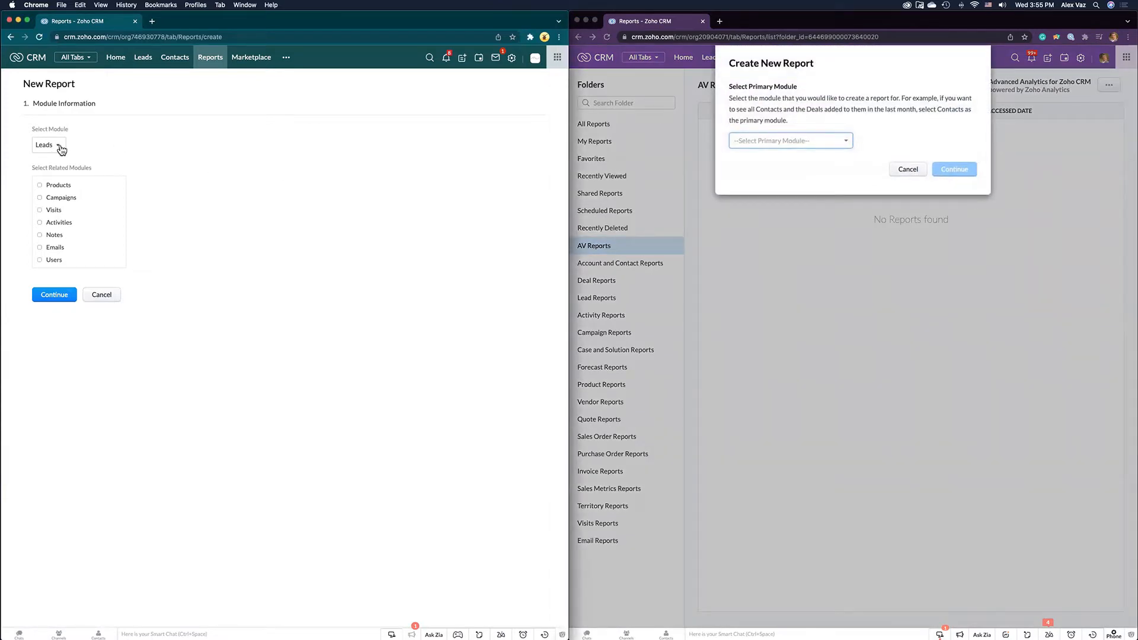
pyautogui.click(48, 144)
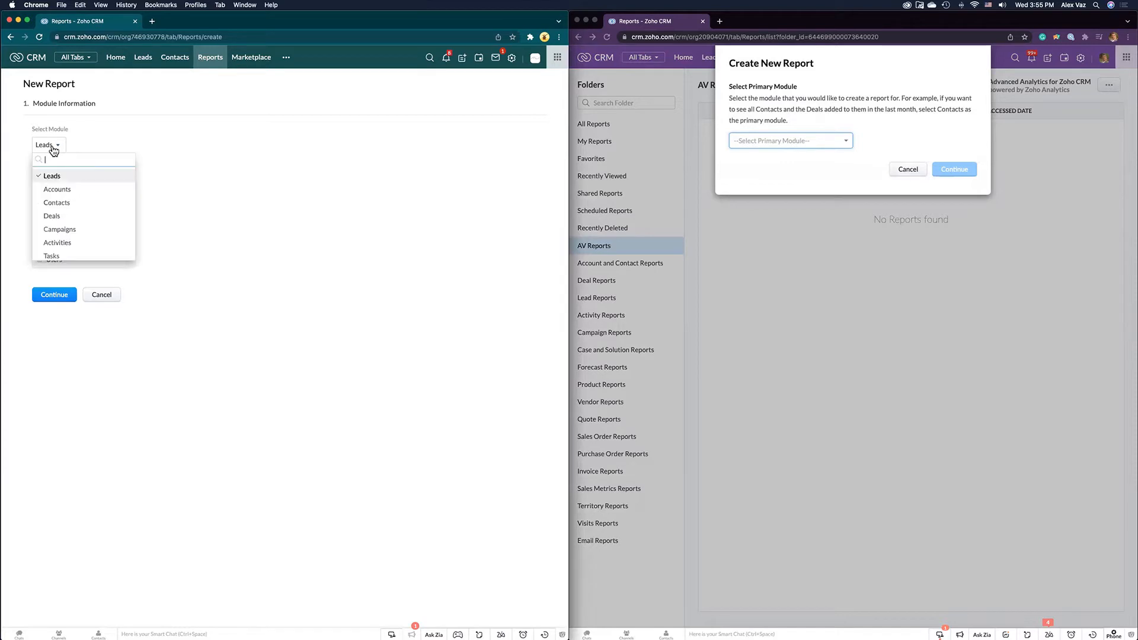
pyautogui.moveTo(65, 186)
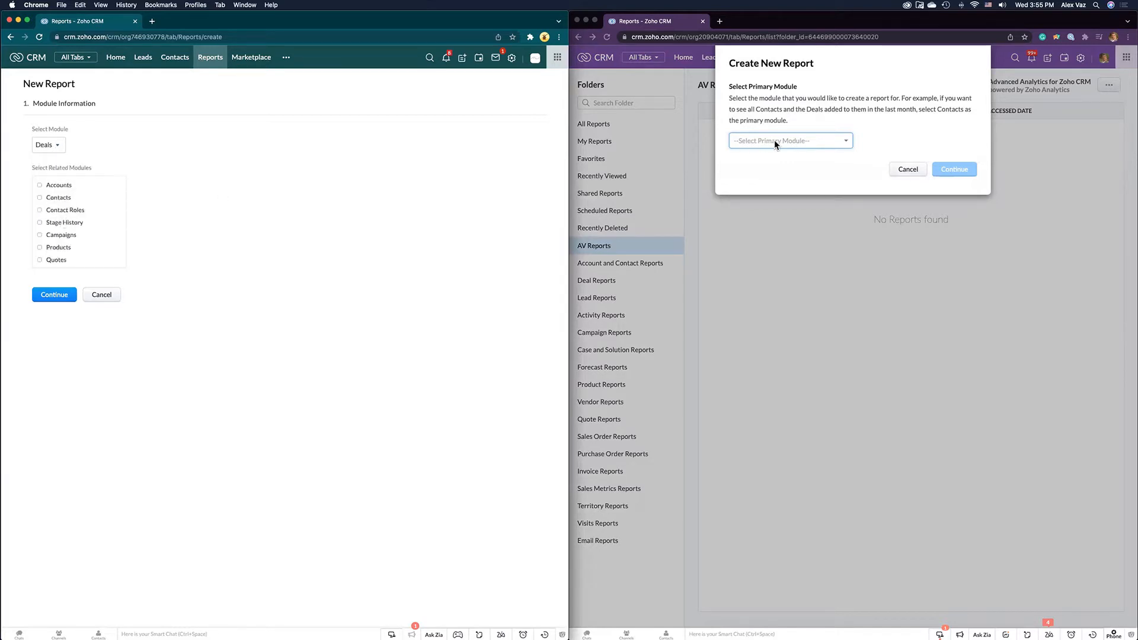
pyautogui.click(788, 140)
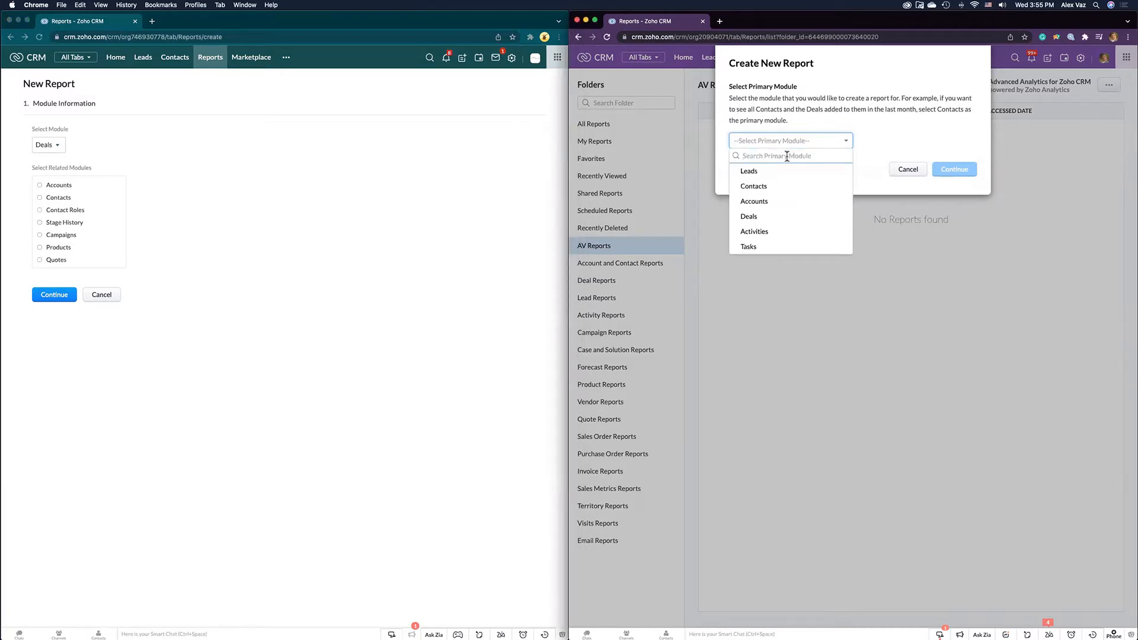
pyautogui.click(748, 216)
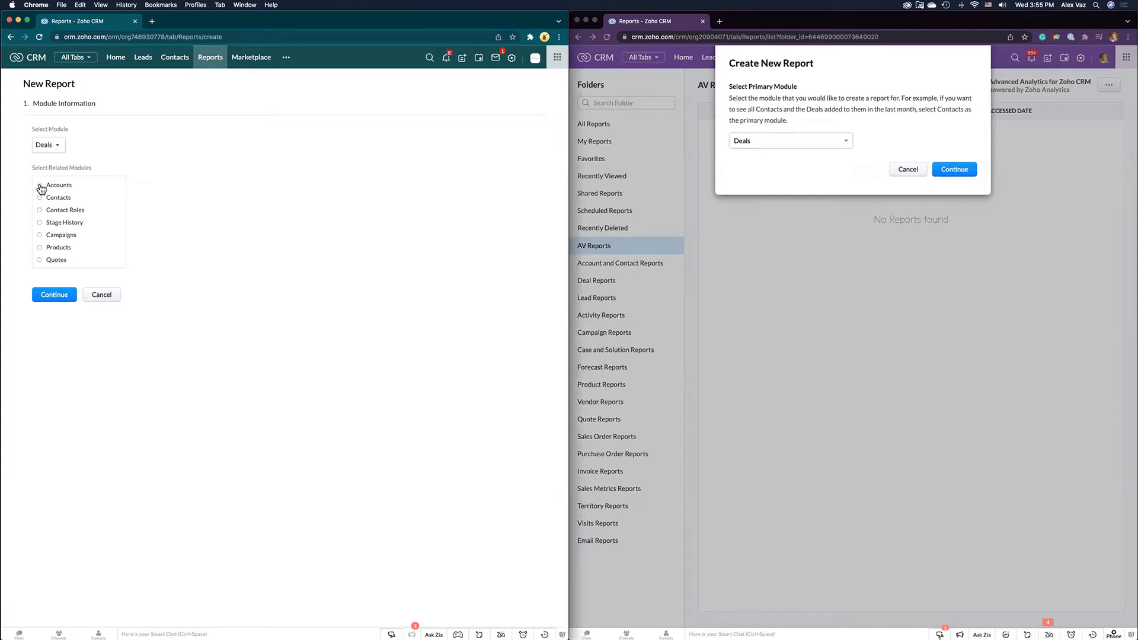
# Relate Accounts and Contacts to Deals in the classic builder and continue to report types
pyautogui.click(40, 185)
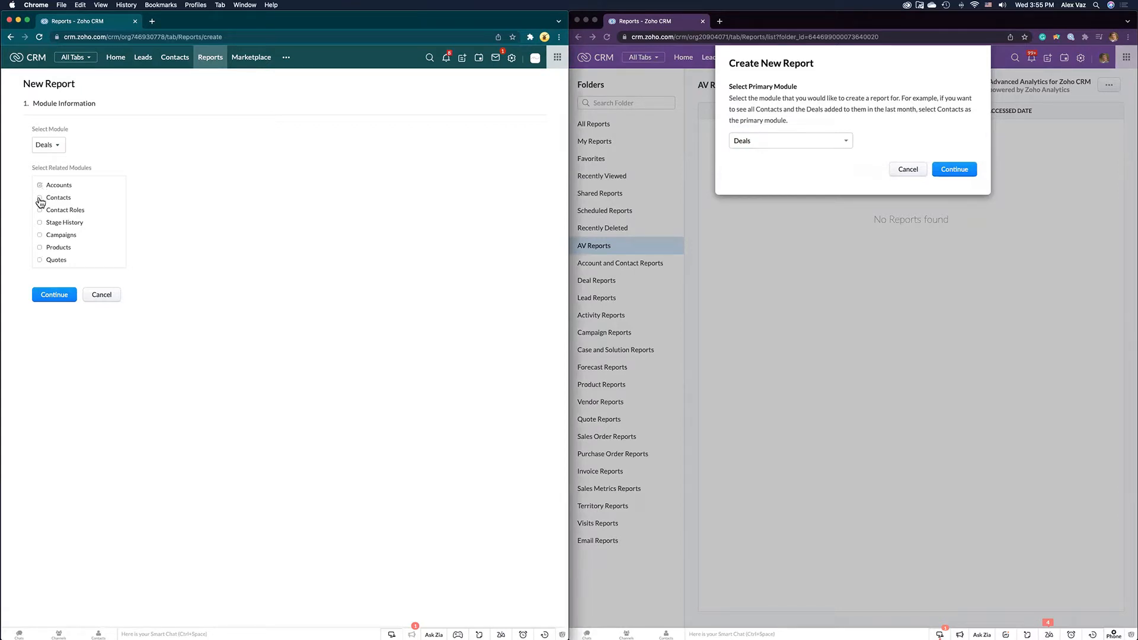
pyautogui.click(40, 198)
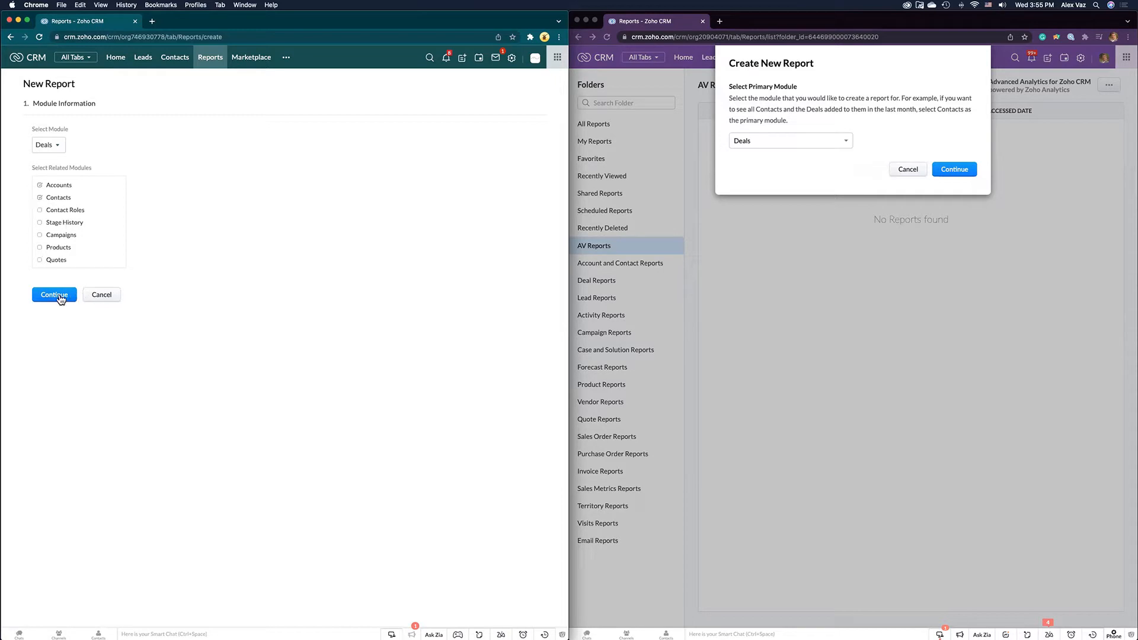
pyautogui.click(53, 294)
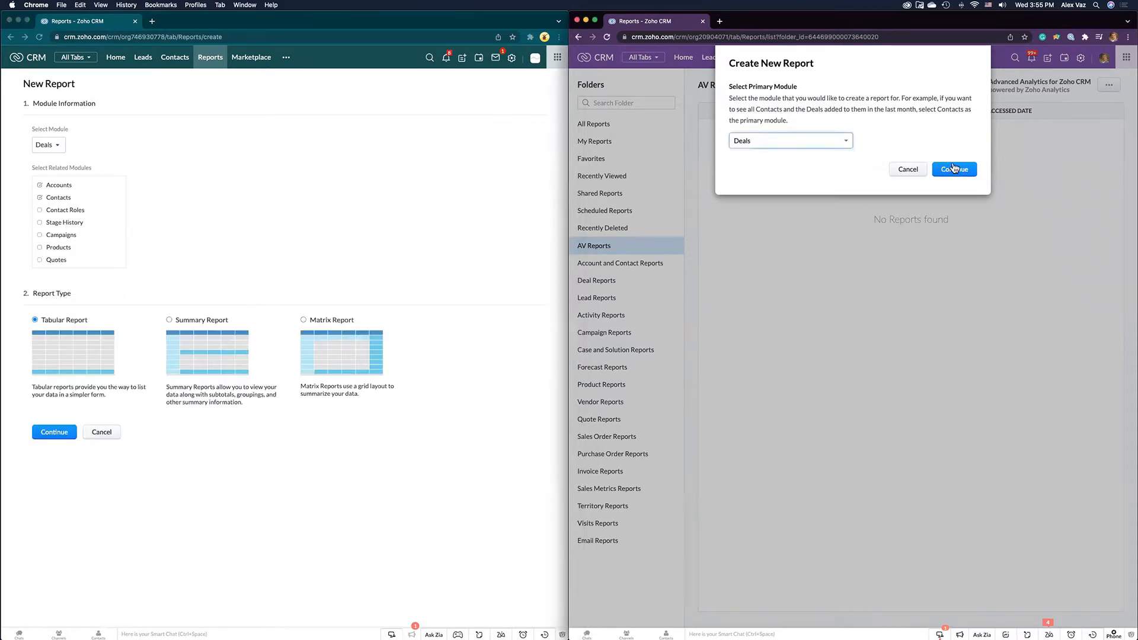
# Confirm Deals in the new builder and choose Summary Report in the classic builder
pyautogui.click(955, 169)
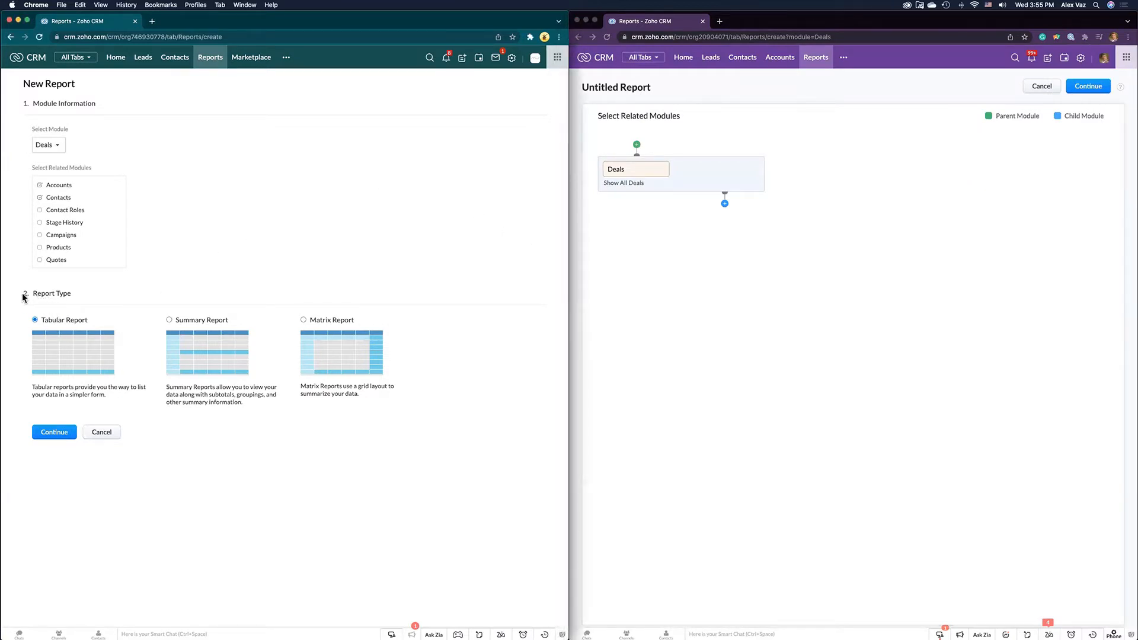
pyautogui.moveTo(43, 299)
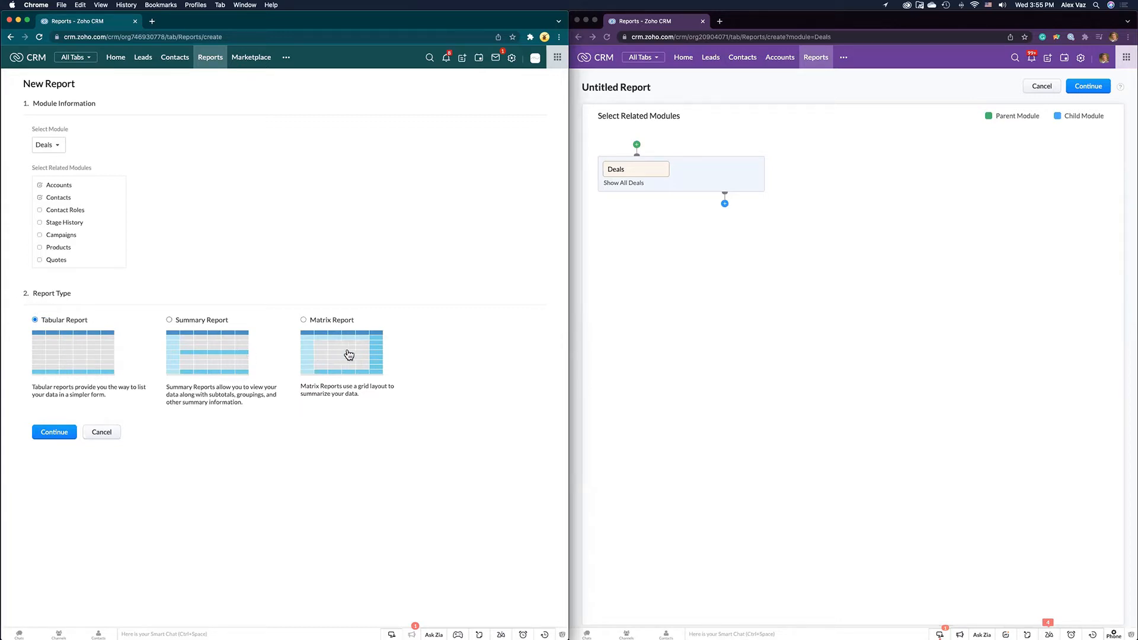
pyautogui.click(169, 318)
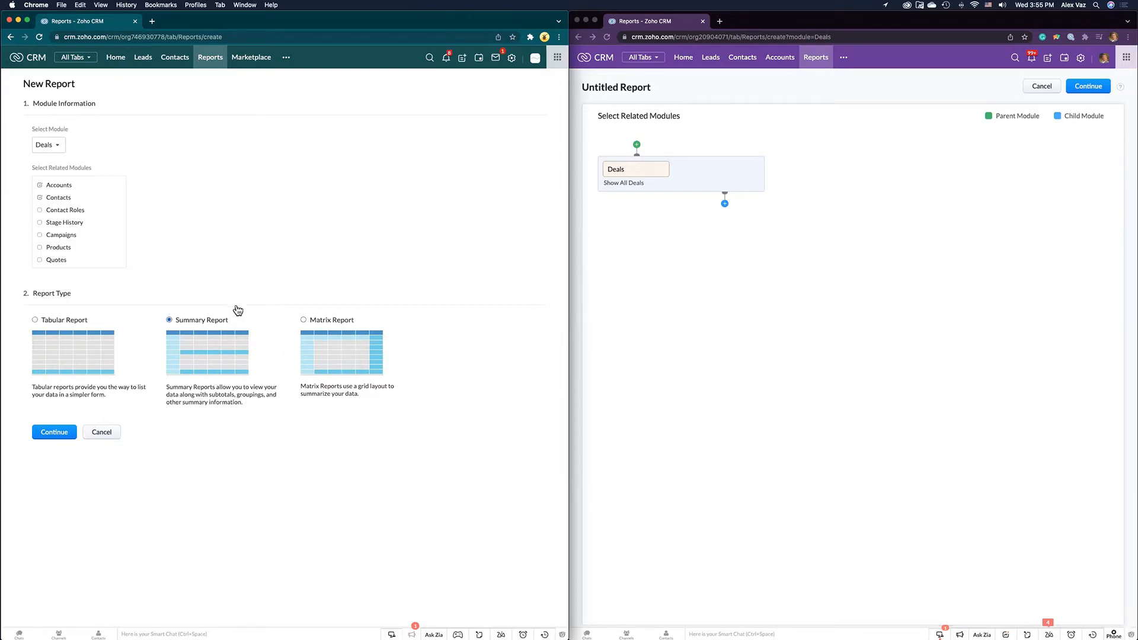
pyautogui.moveTo(771, 341)
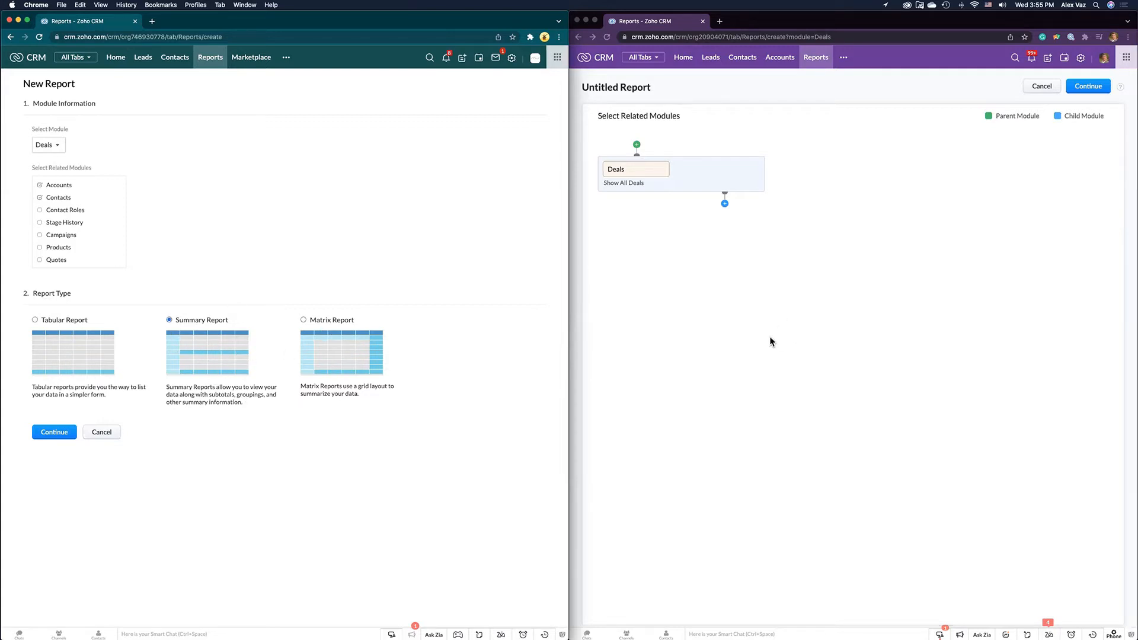
pyautogui.moveTo(486, 413)
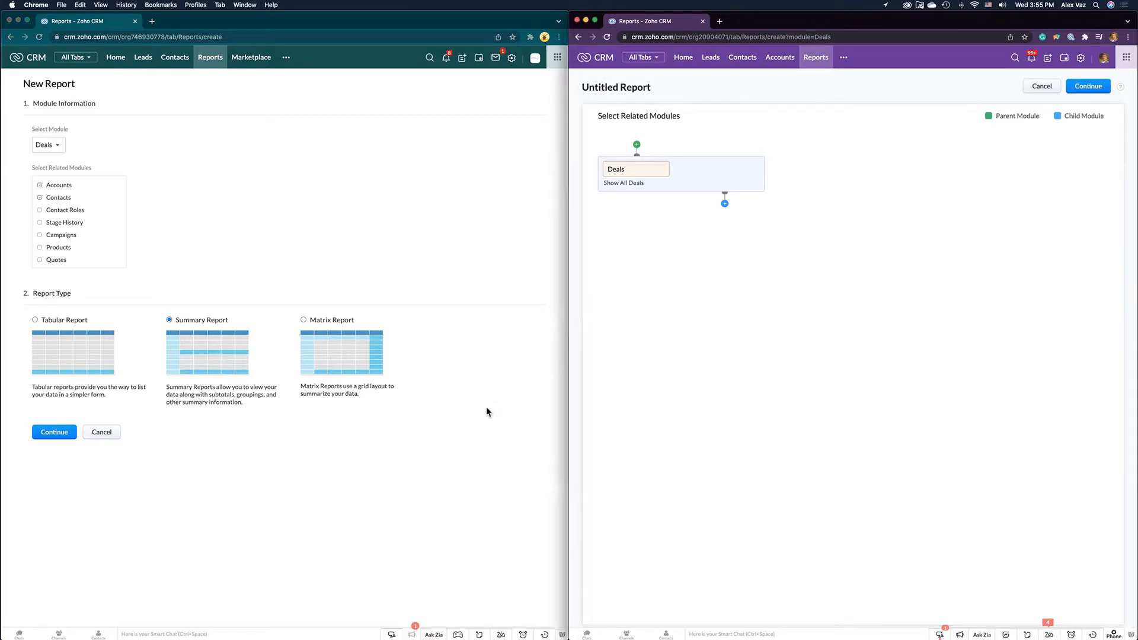
pyautogui.moveTo(458, 434)
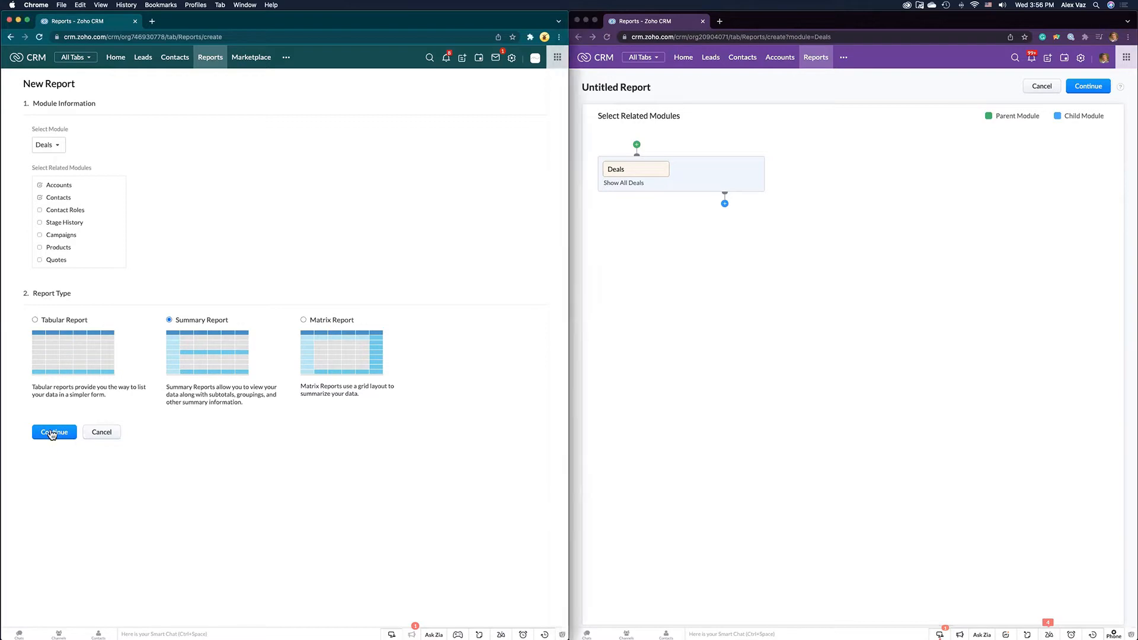
# Confirm the report type so the classic builder shows its column choices
pyautogui.click(53, 432)
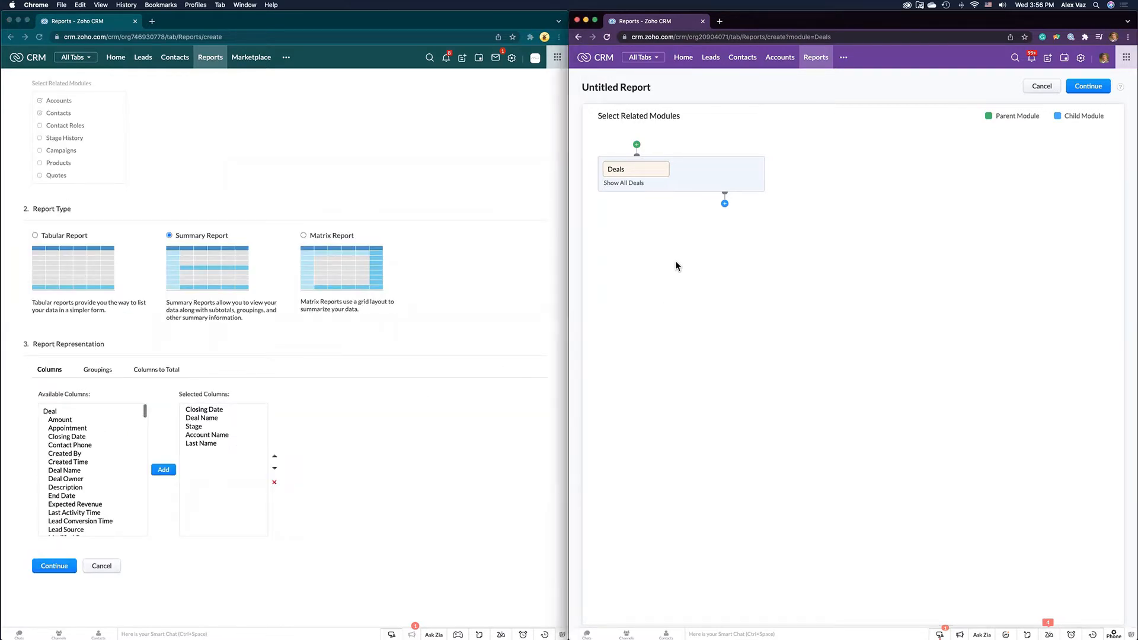
pyautogui.moveTo(718, 257)
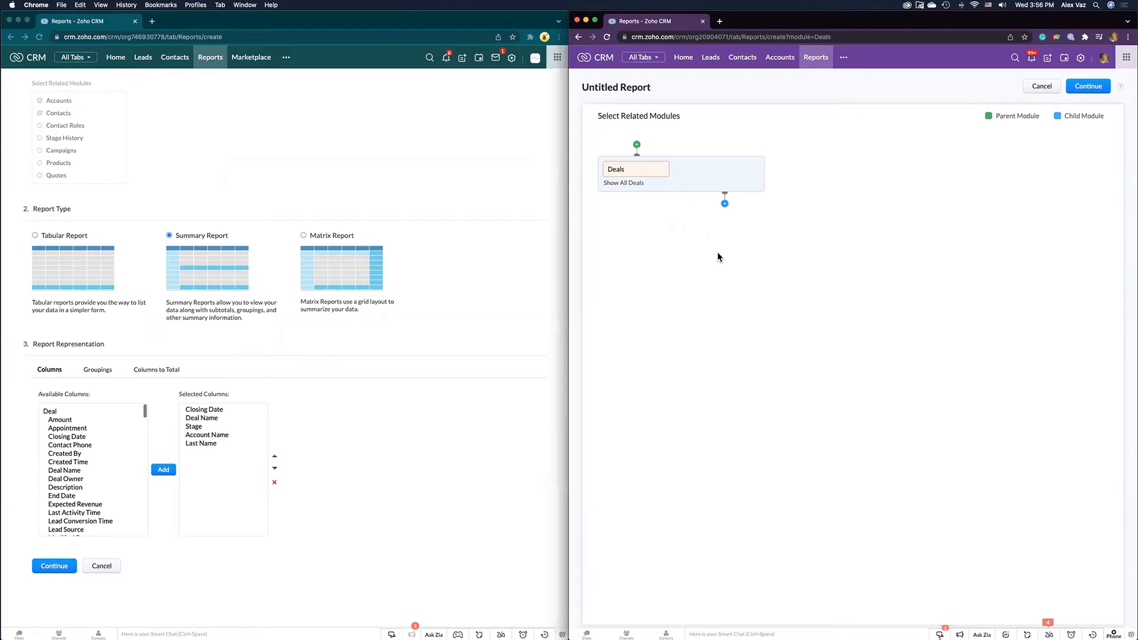
pyautogui.moveTo(636, 147)
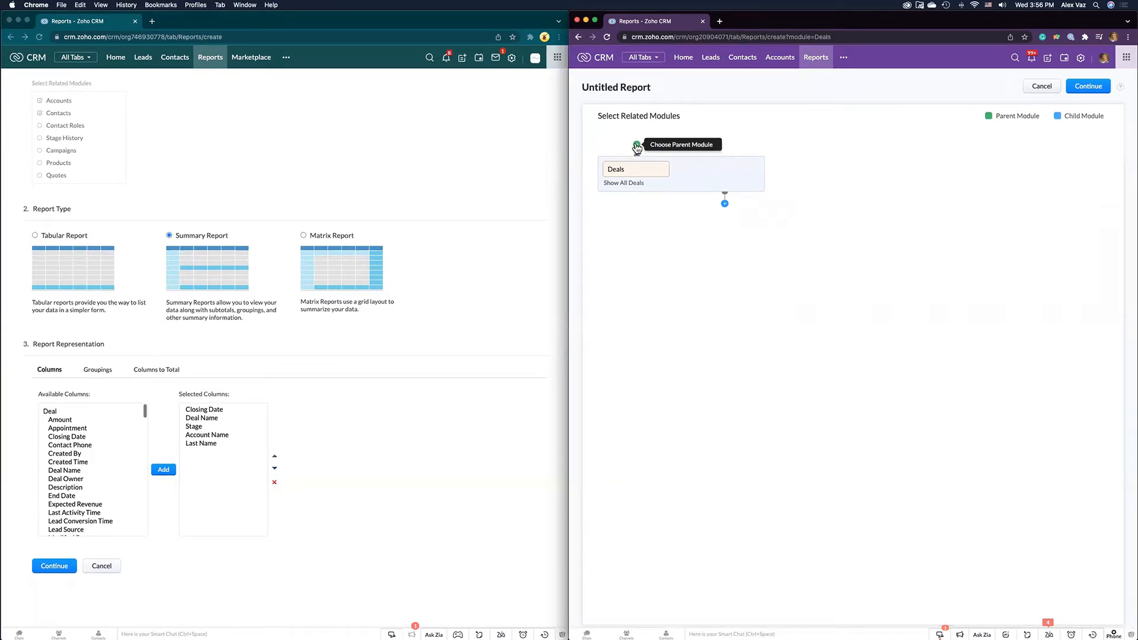
pyautogui.moveTo(724, 203)
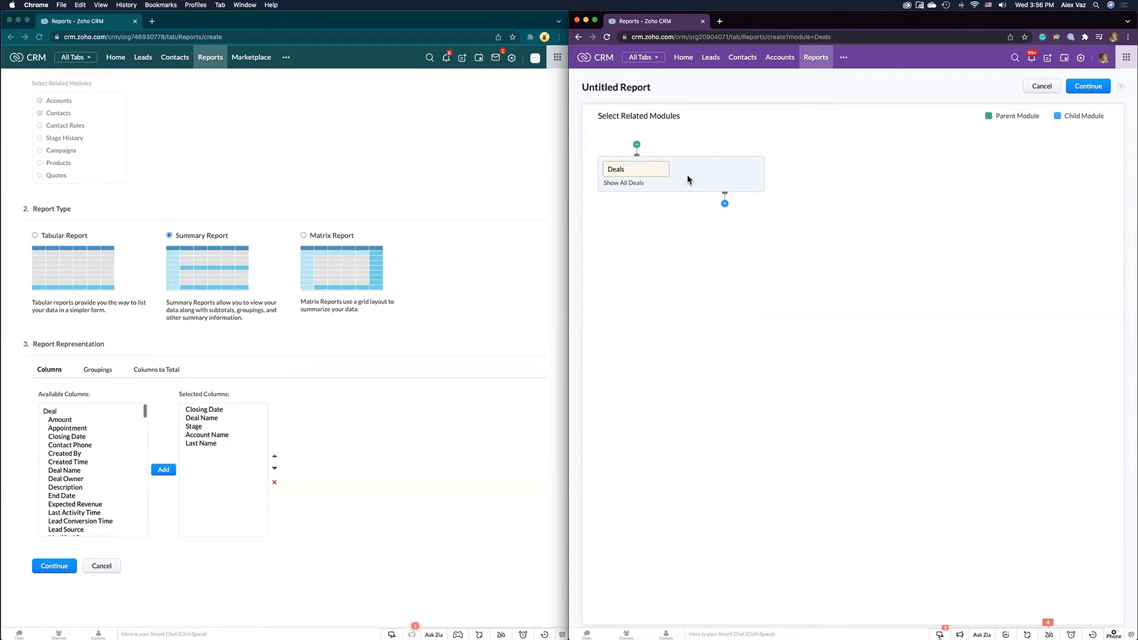
pyautogui.moveTo(682, 177)
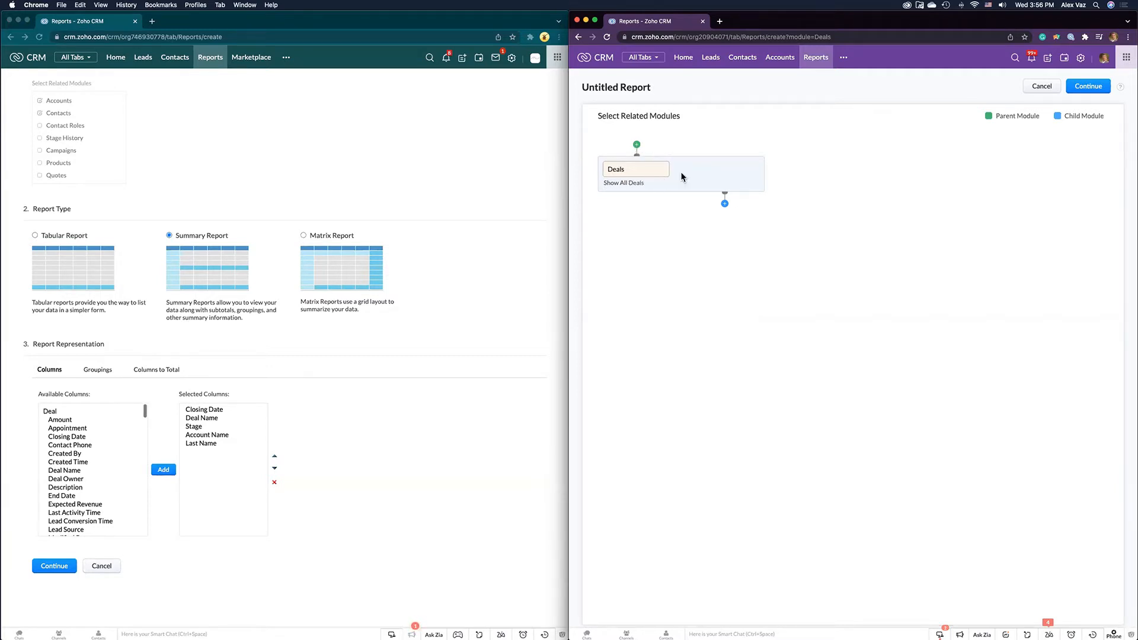
pyautogui.moveTo(694, 175)
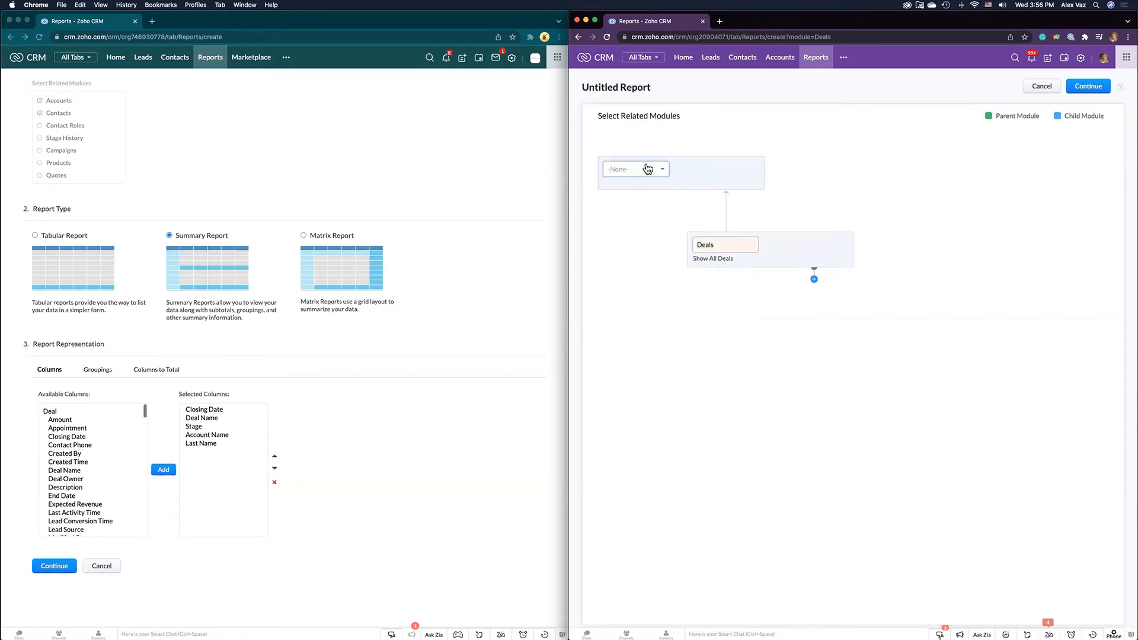
# Link Accounts and Contacts (Client Project Lead) as parent modules of Deals
pyautogui.click(635, 170)
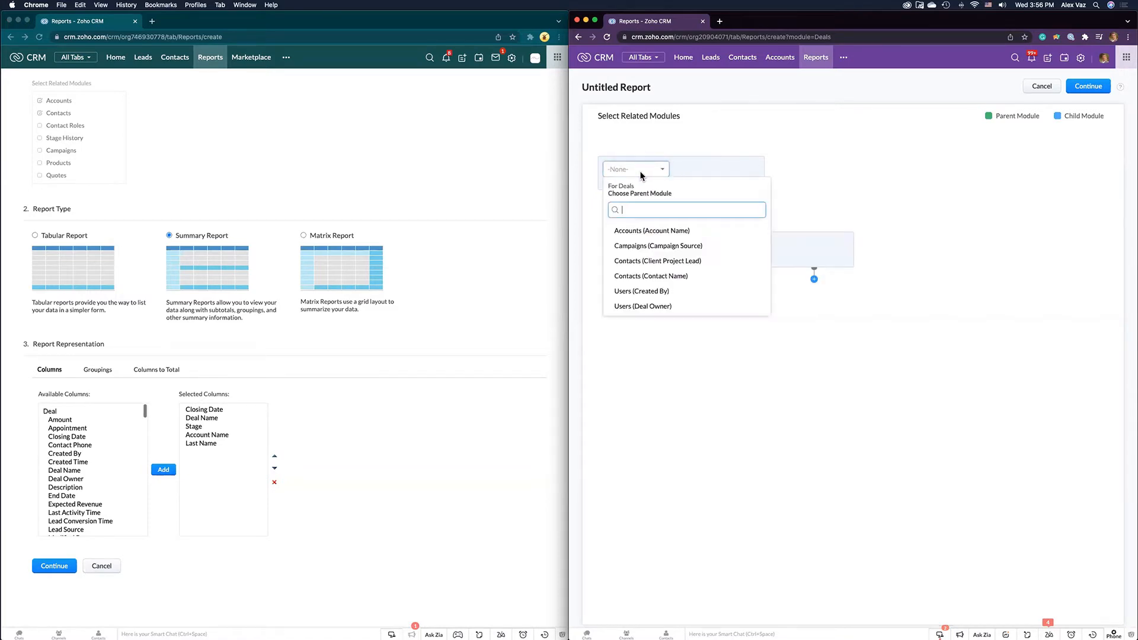
pyautogui.click(651, 230)
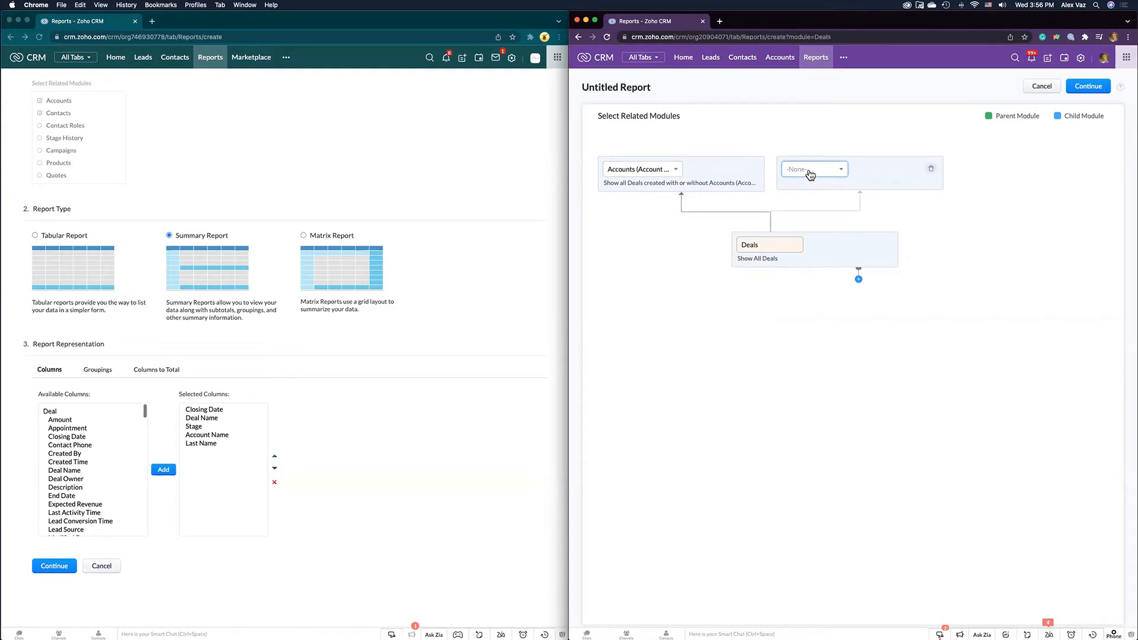
pyautogui.click(814, 169)
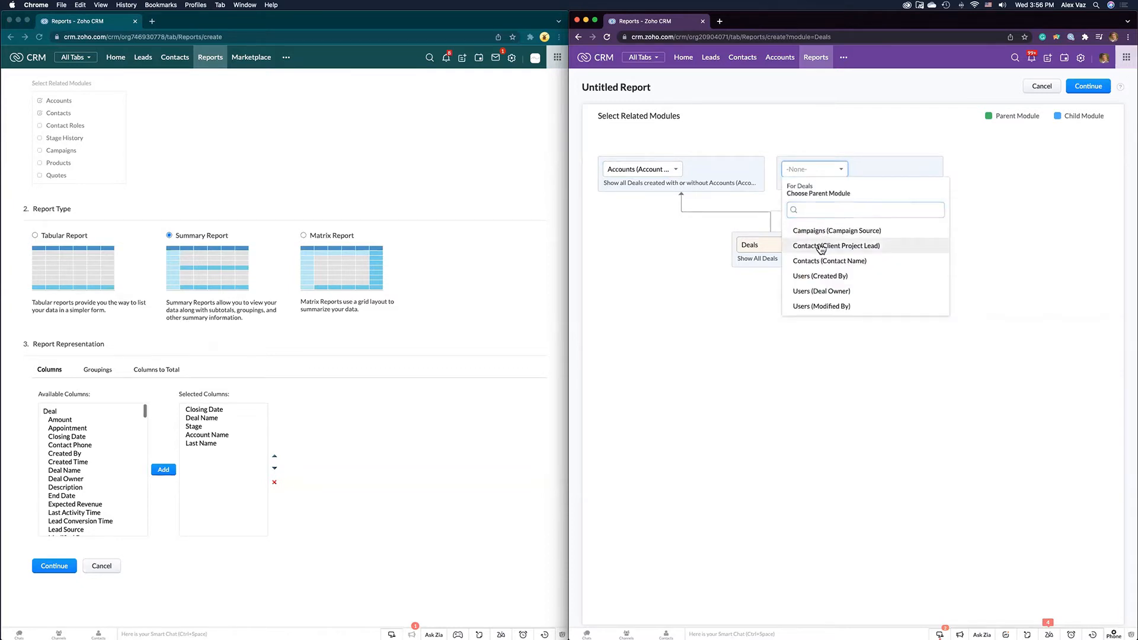
pyautogui.click(835, 245)
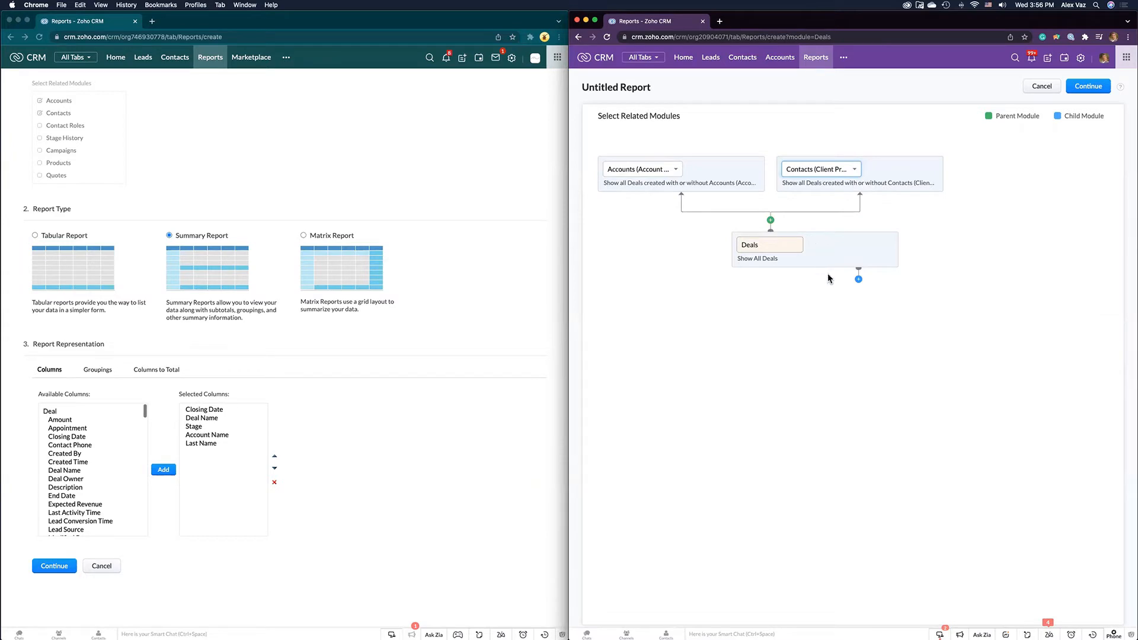
pyautogui.moveTo(859, 277)
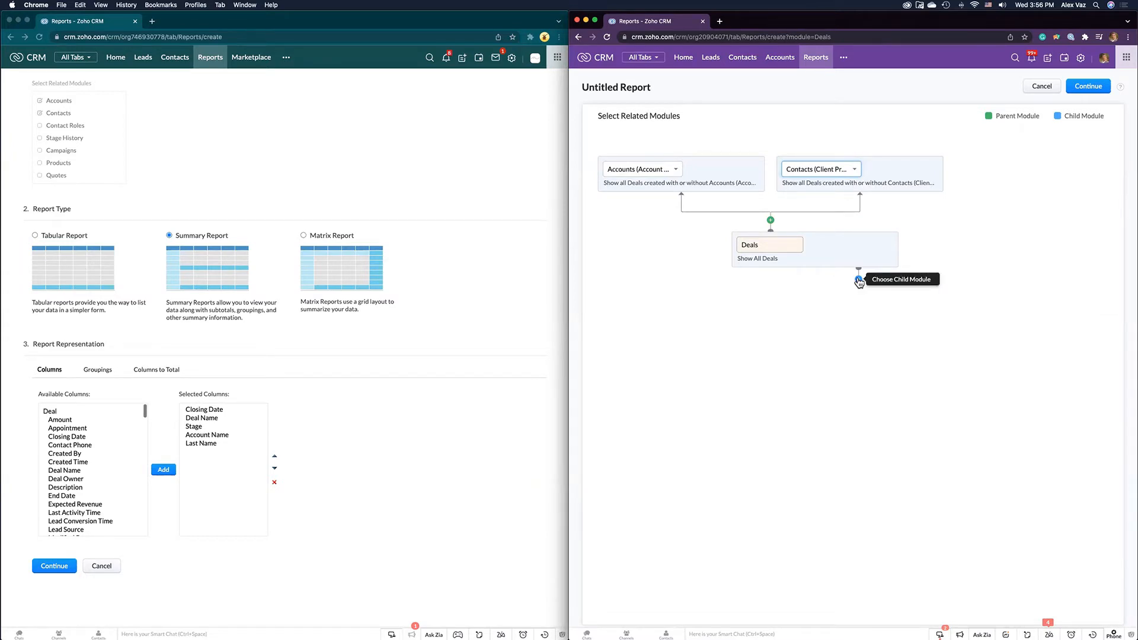
# Add Activities as an inclusive child module under Deals and finish the diagram
pyautogui.click(859, 282)
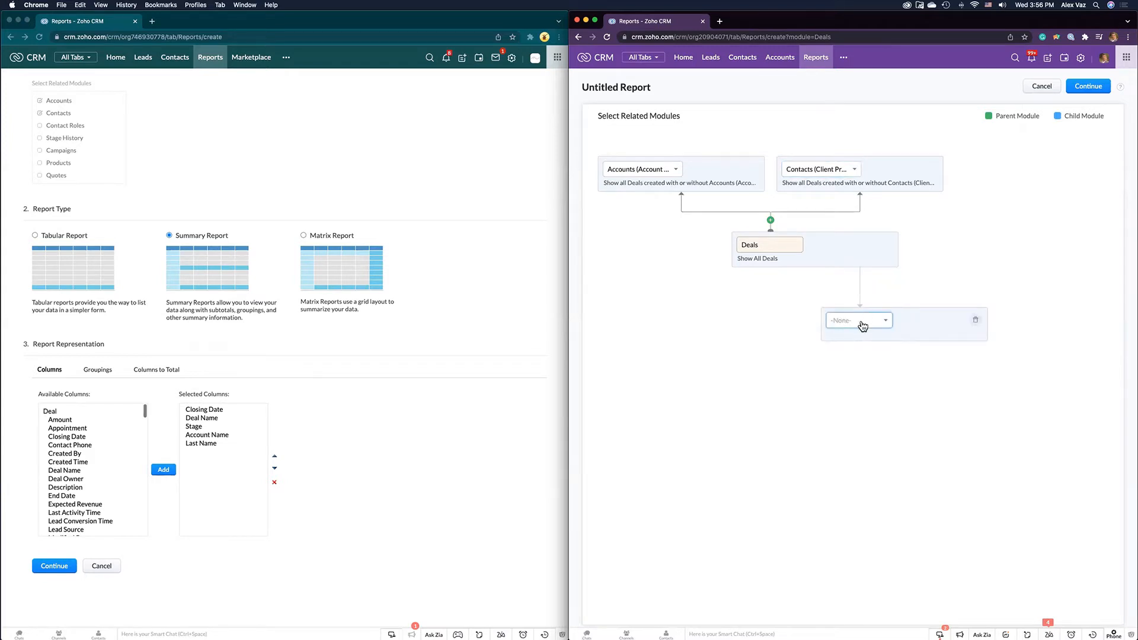
pyautogui.click(858, 320)
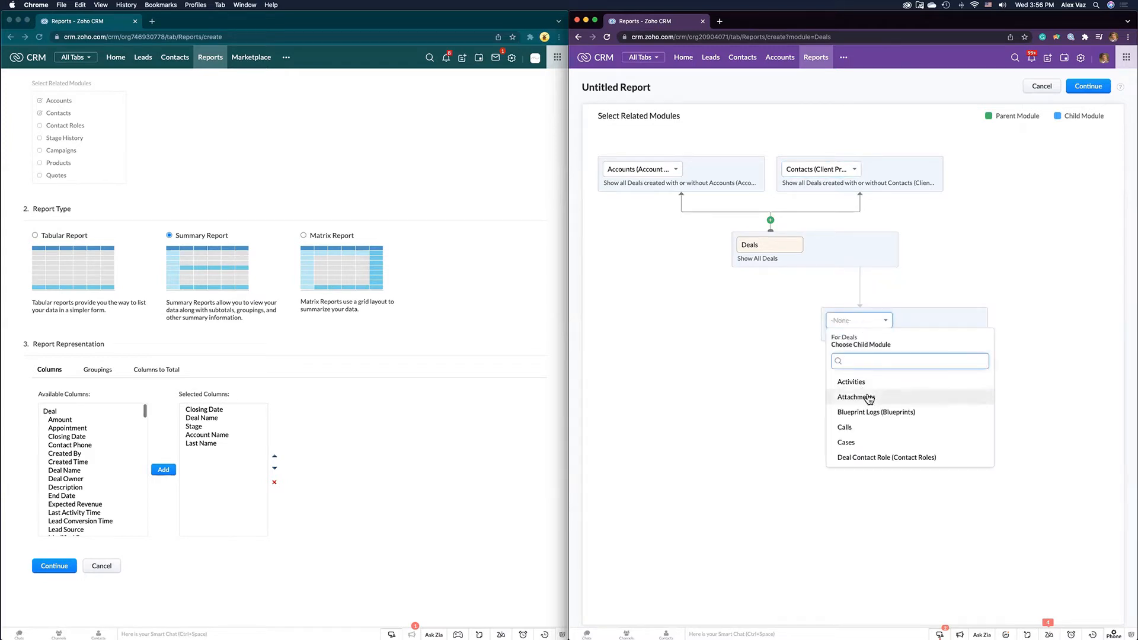
pyautogui.scroll(-3)
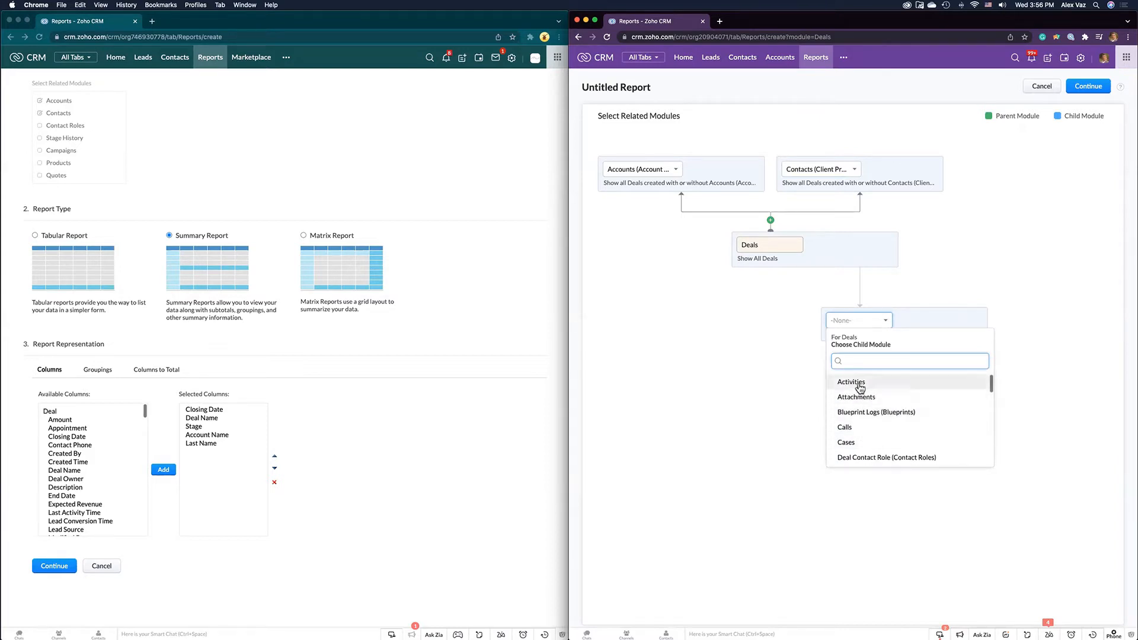
pyautogui.click(851, 382)
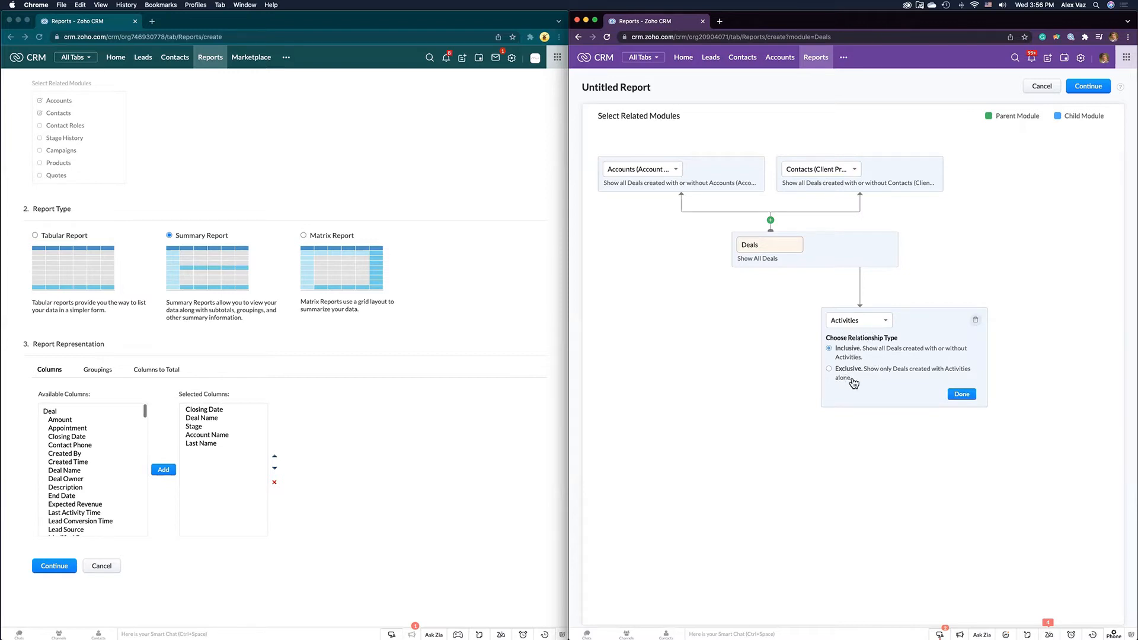
pyautogui.moveTo(856, 396)
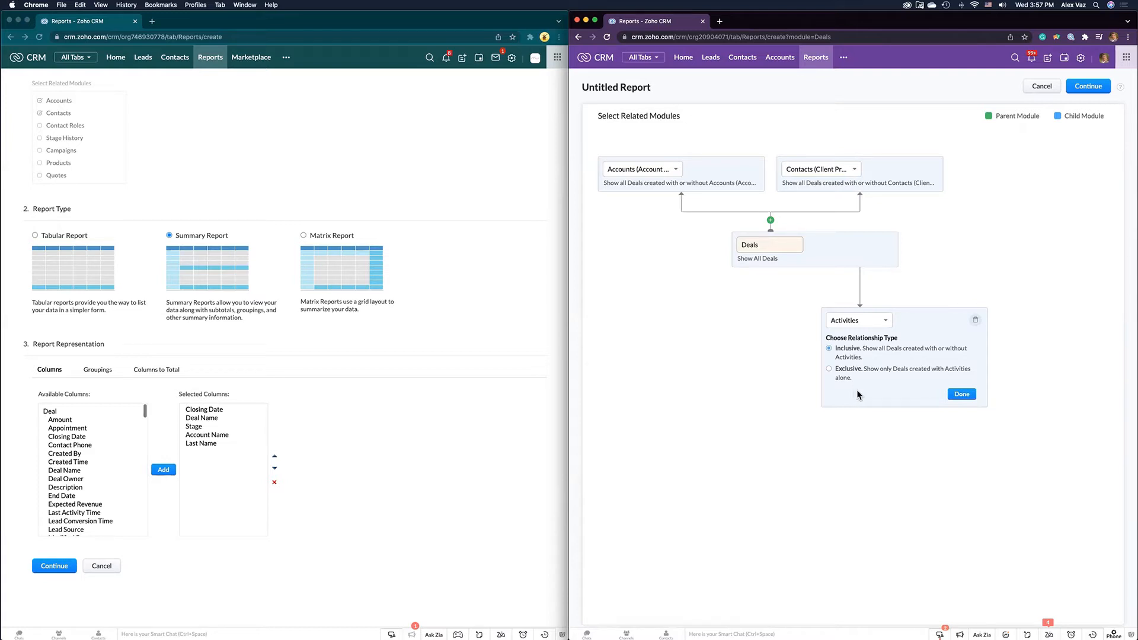
pyautogui.moveTo(859, 393)
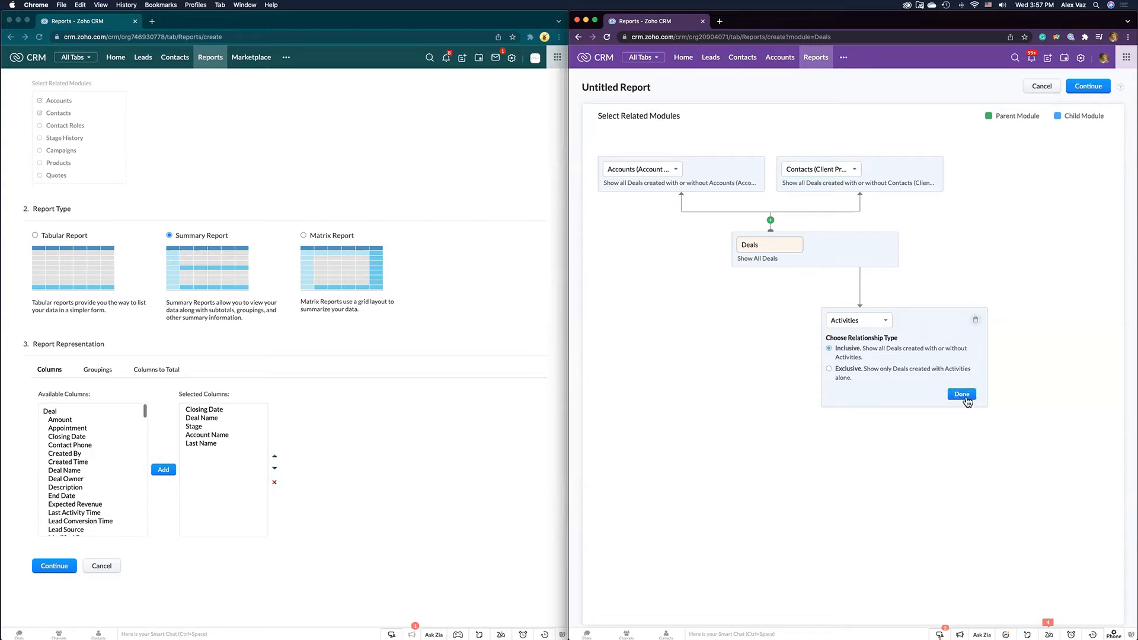
pyautogui.click(961, 394)
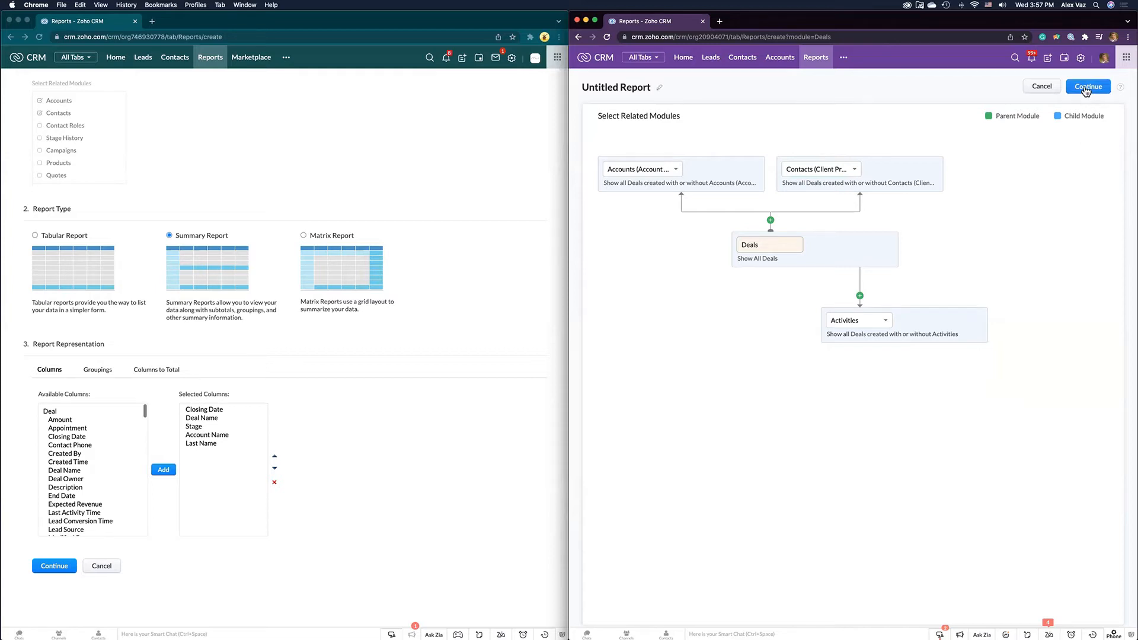
# Continue to the new report's preview and add Deal Owner to the classic report's columns
pyautogui.click(1087, 86)
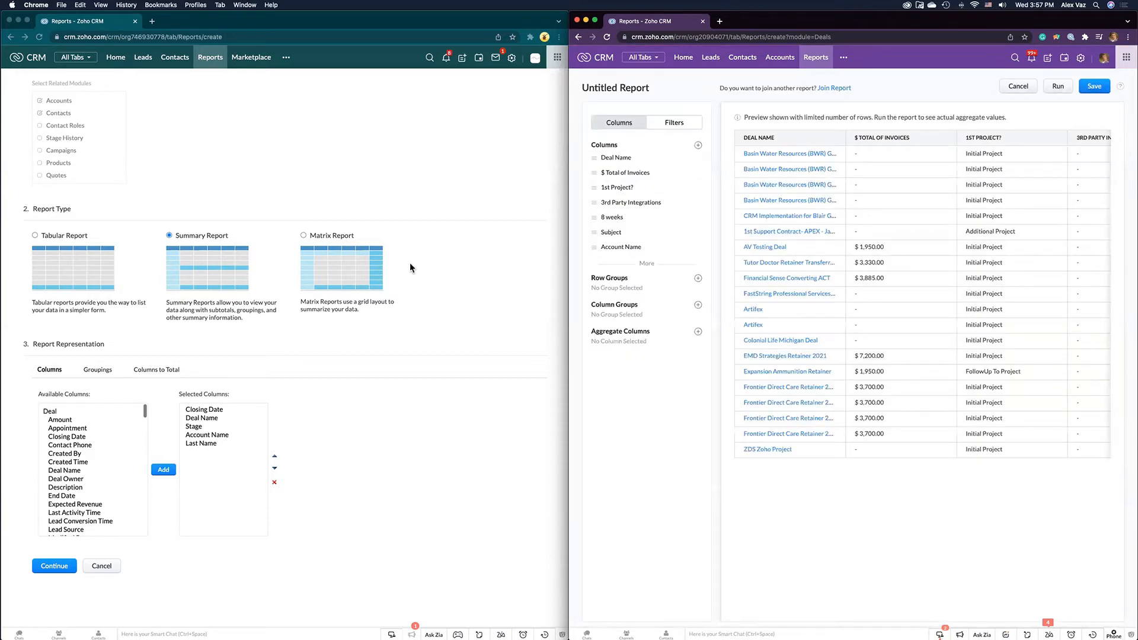
pyautogui.moveTo(558, 288)
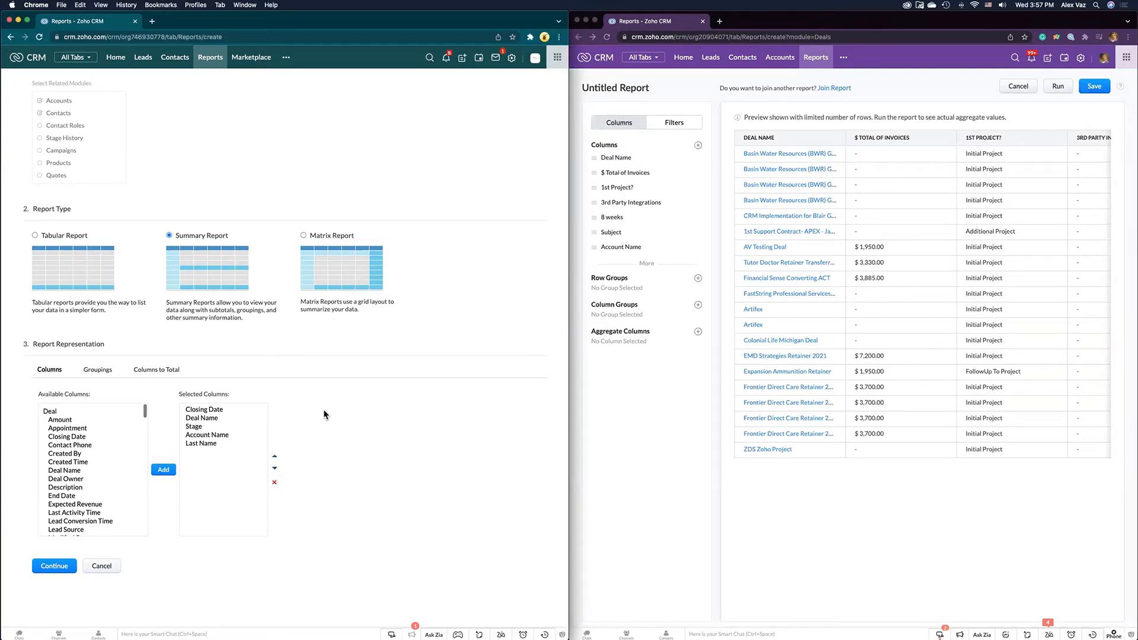
pyautogui.click(201, 418)
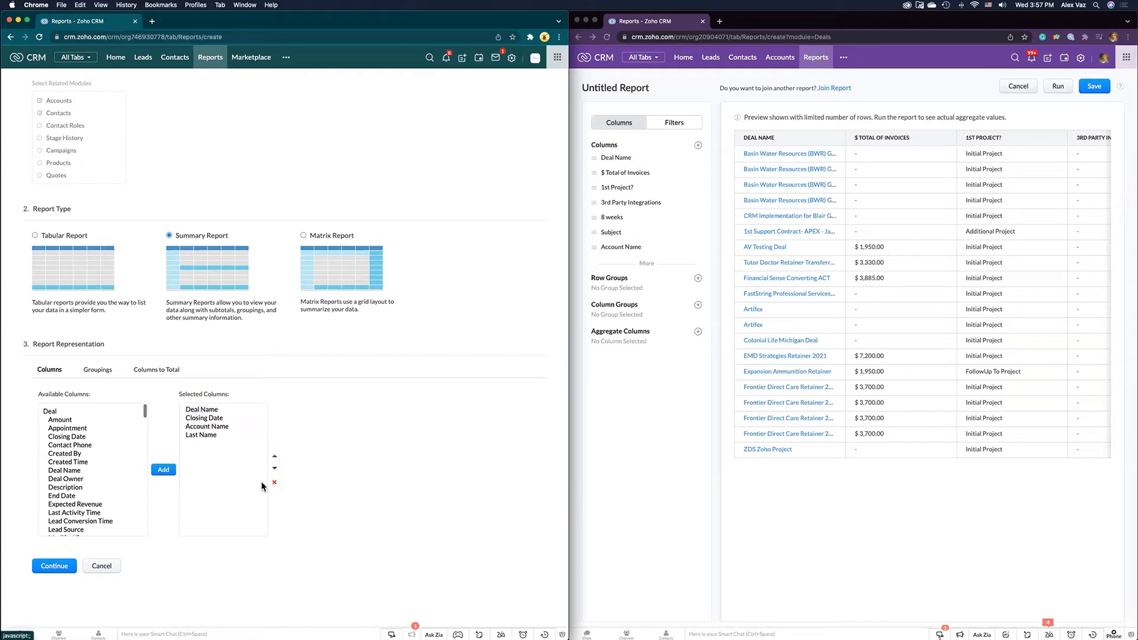
pyautogui.click(163, 469)
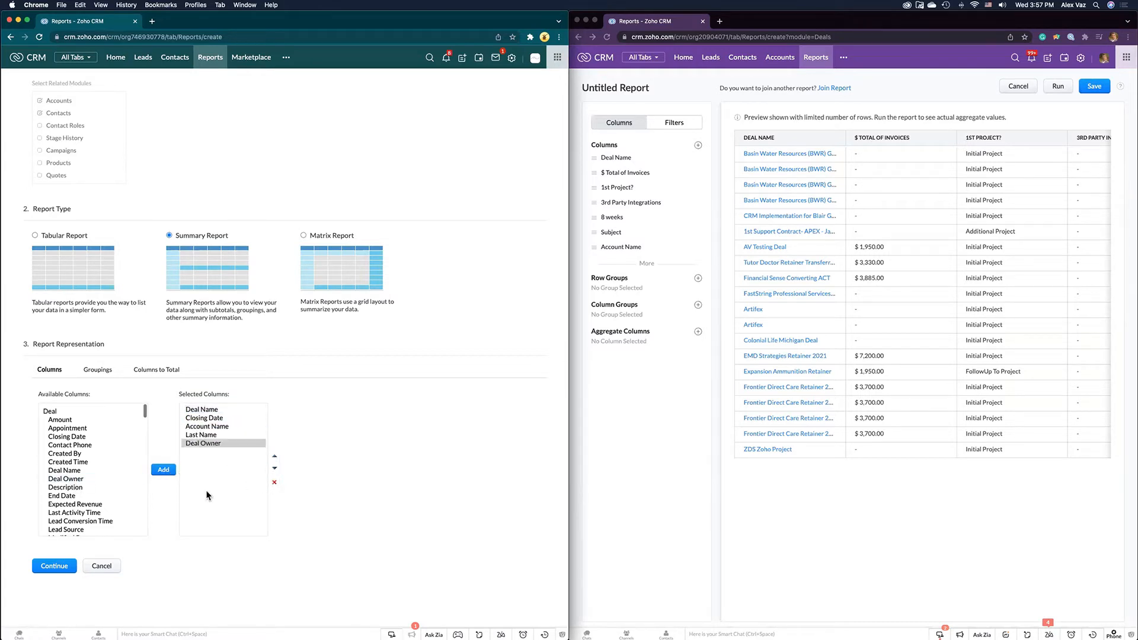
pyautogui.moveTo(697, 145)
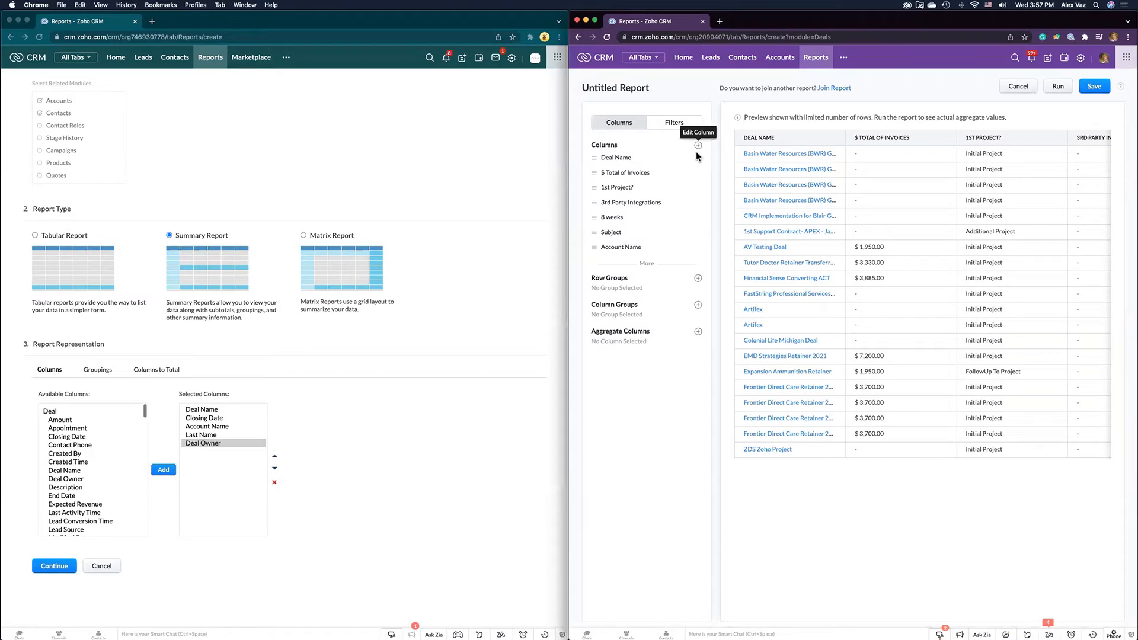
# Trim the new report's columns, adding Amount and then removing it again
pyautogui.moveTo(622, 187); pyautogui.dragTo(621, 170)
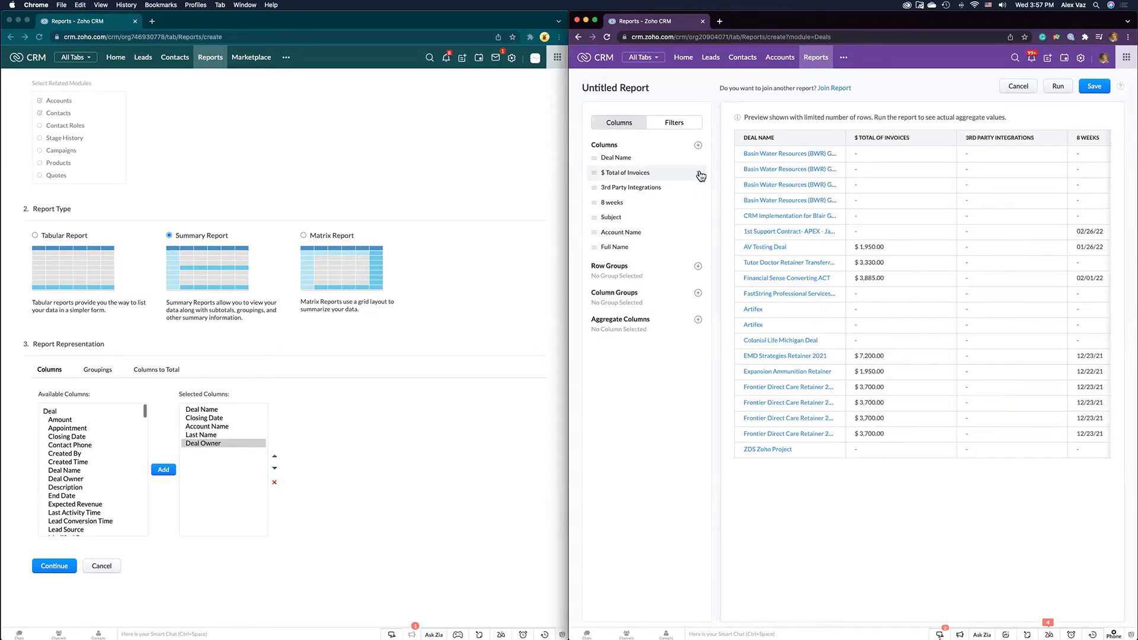
pyautogui.click(700, 176)
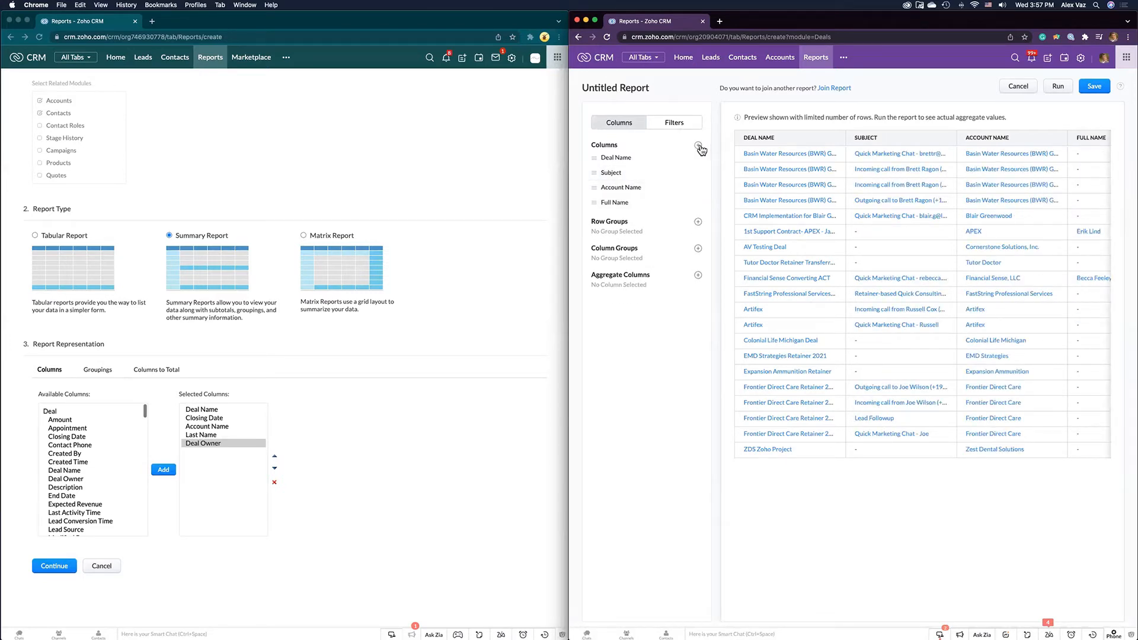
pyautogui.click(699, 149)
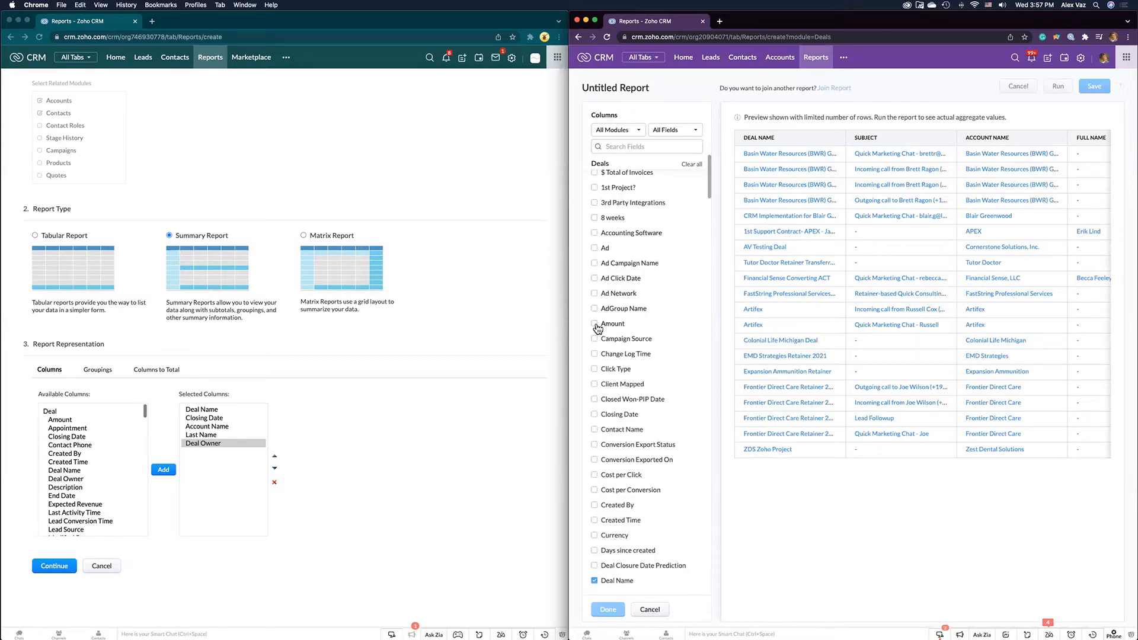
pyautogui.click(594, 323)
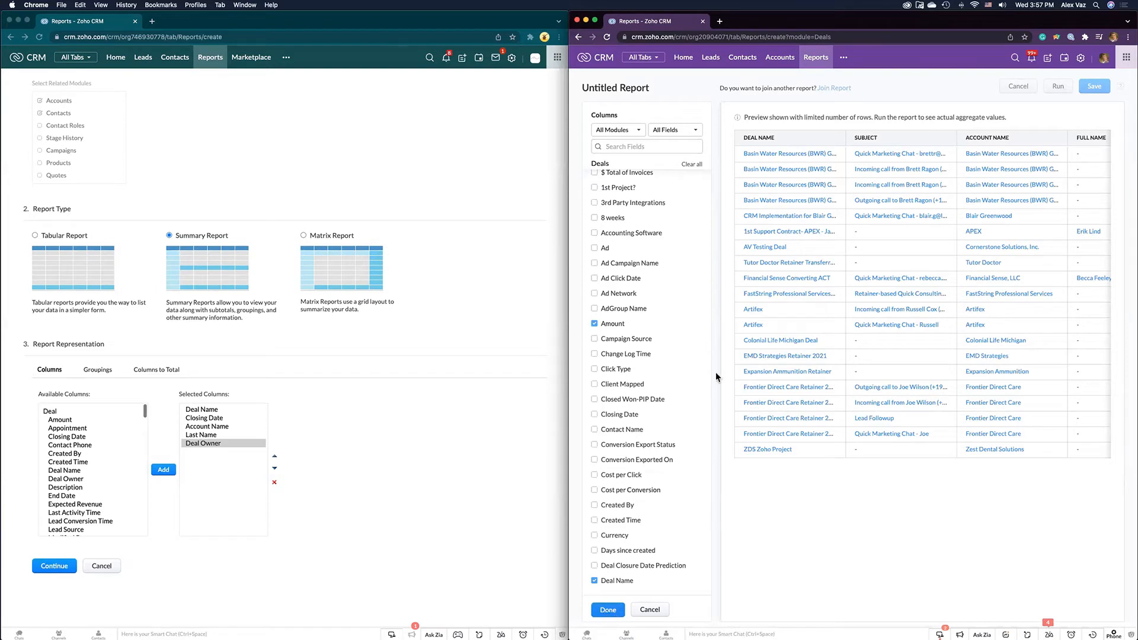
pyautogui.click(607, 609)
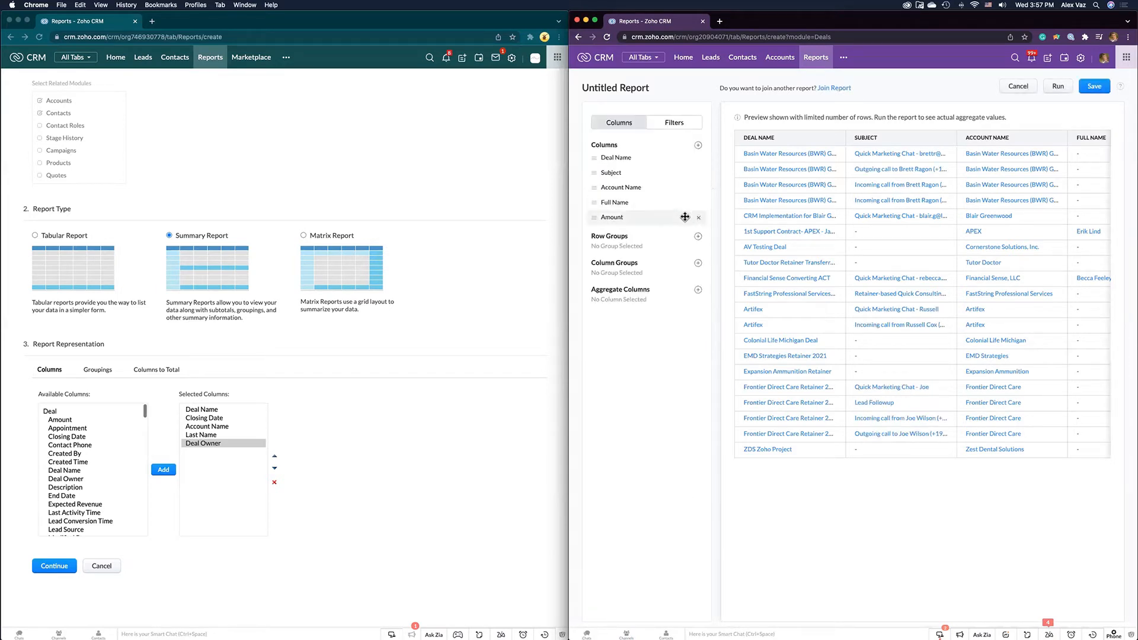
pyautogui.click(697, 217)
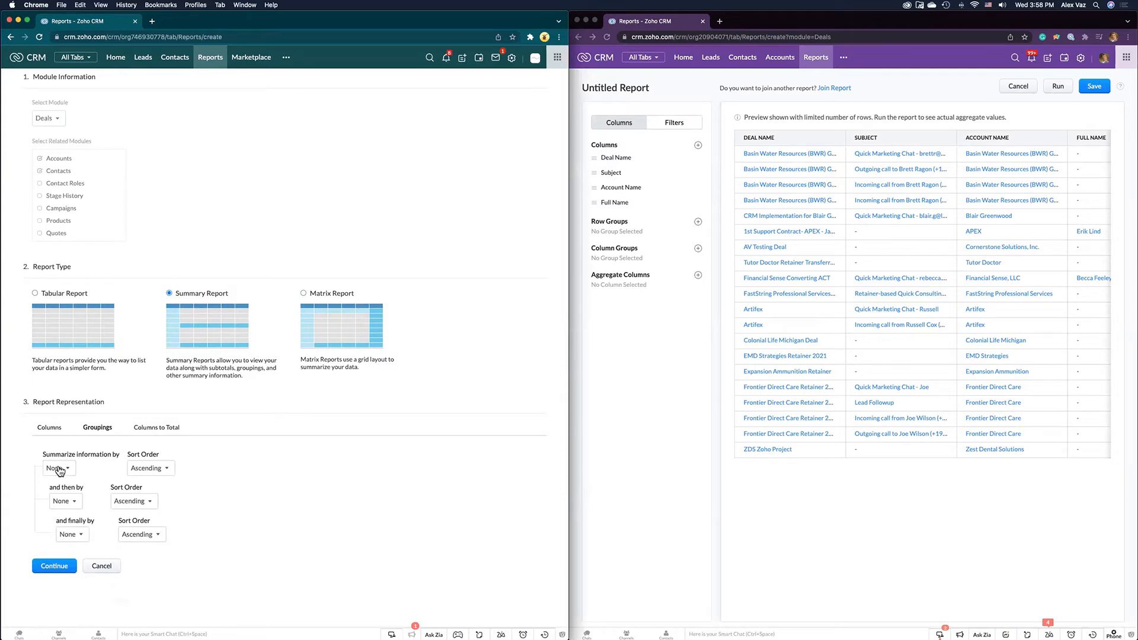
pyautogui.moveTo(425, 325)
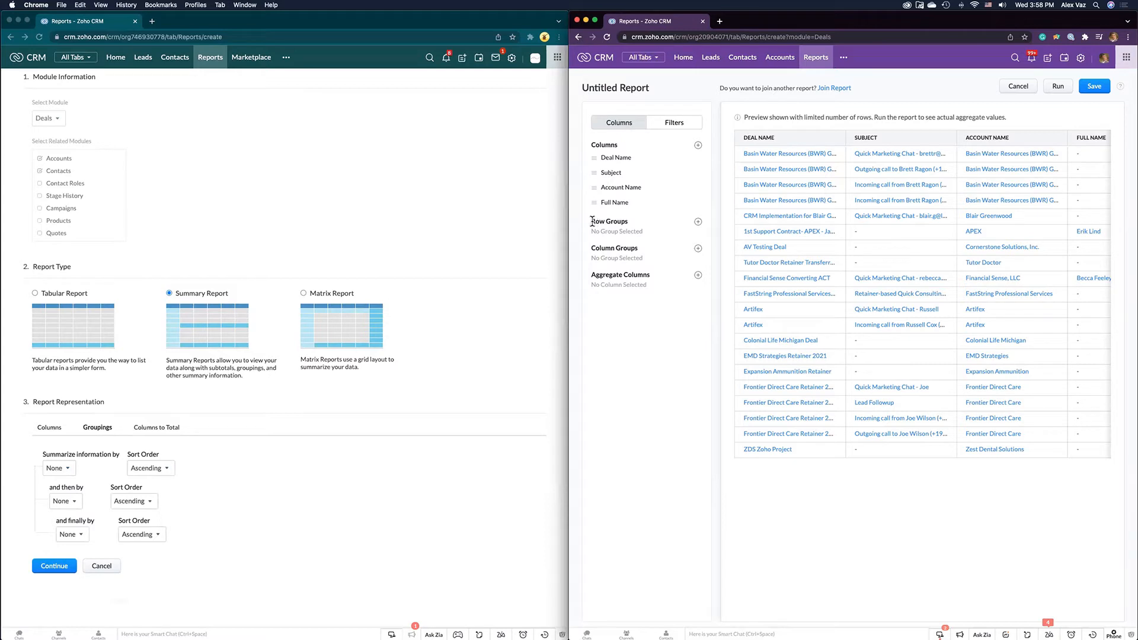
pyautogui.moveTo(699, 222)
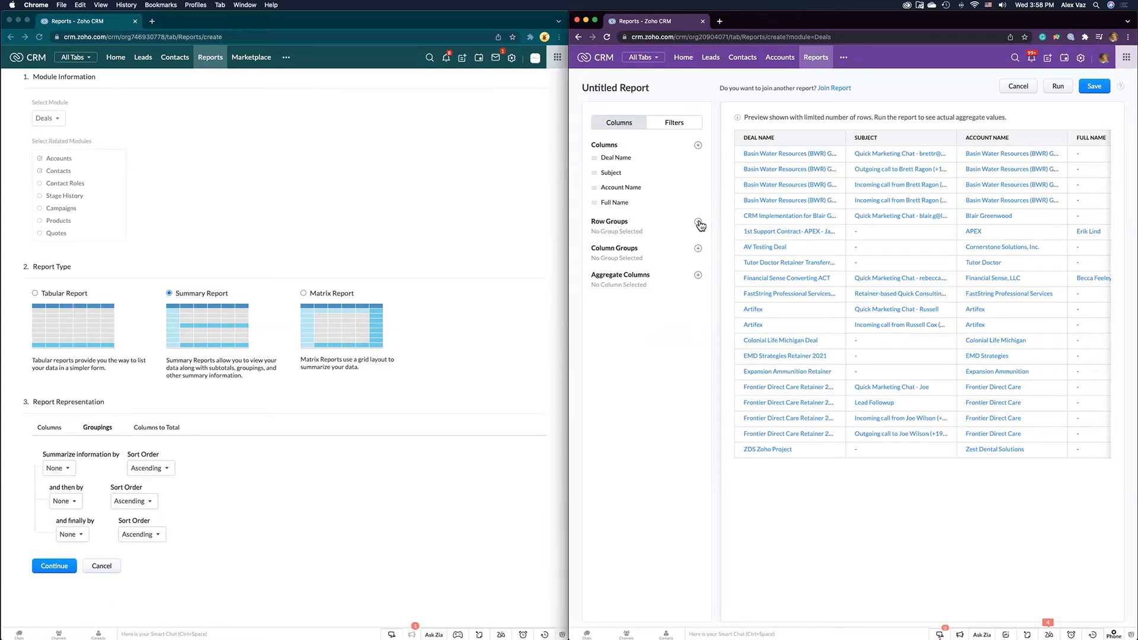
# Set the new report's Row Groups to Deal Name and Deal Owner
pyautogui.click(699, 226)
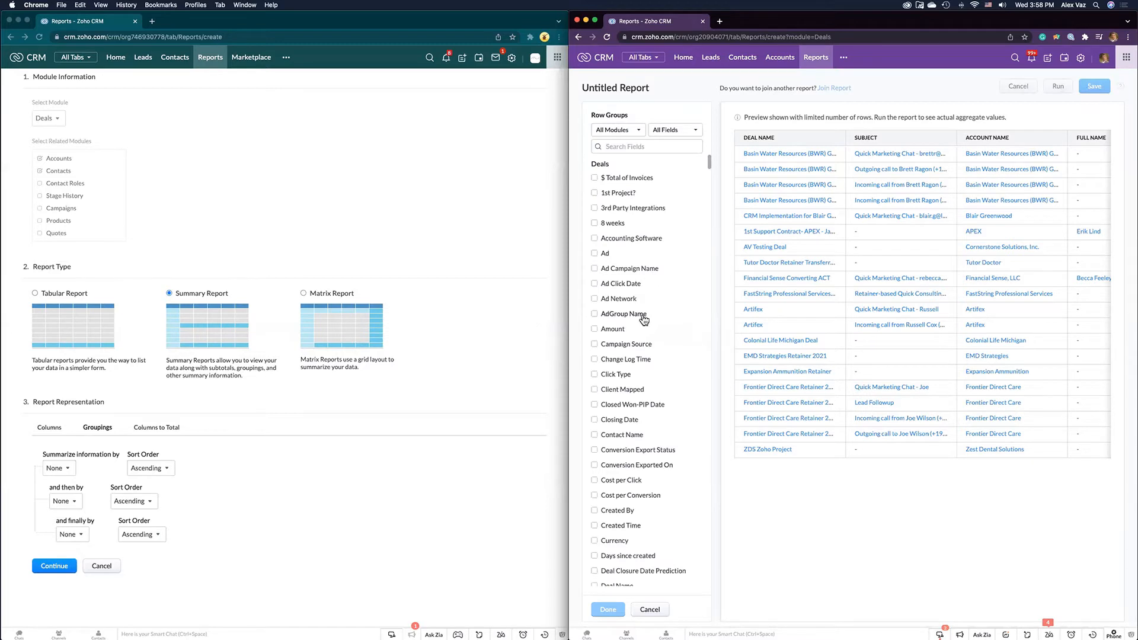
pyautogui.scroll(-3)
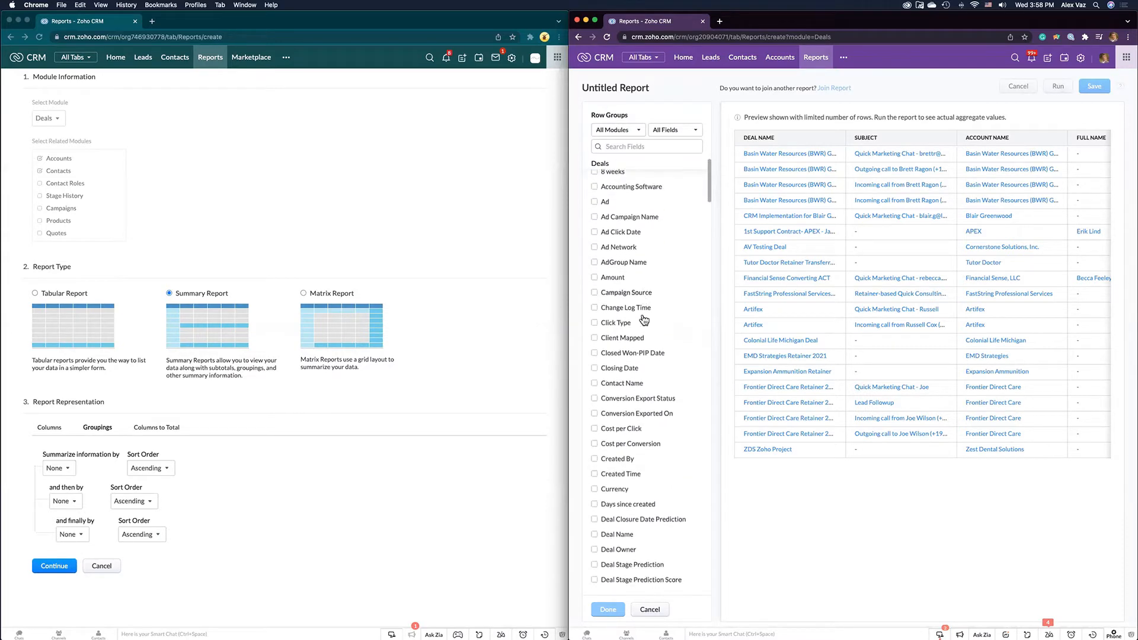
pyautogui.scroll(-3)
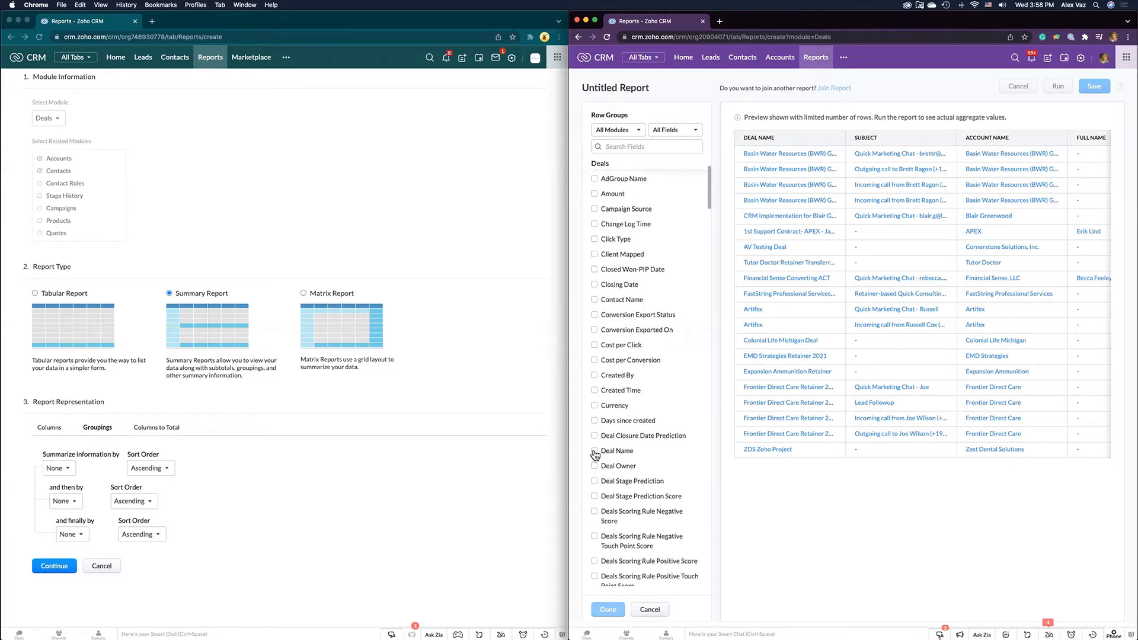
pyautogui.click(594, 451)
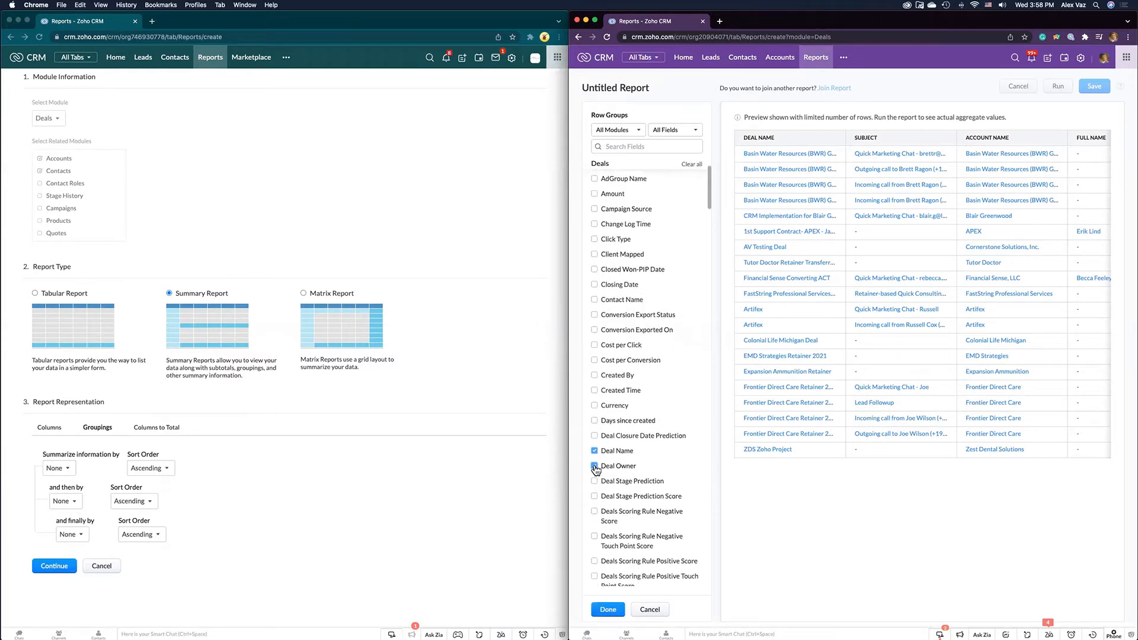
pyautogui.click(594, 466)
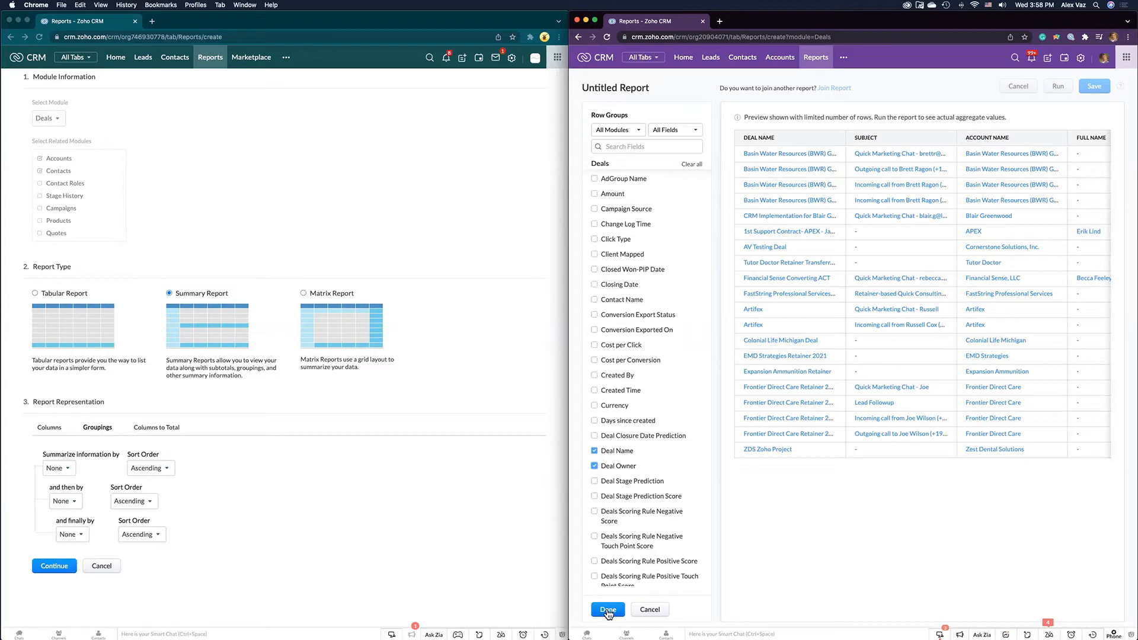
pyautogui.click(607, 610)
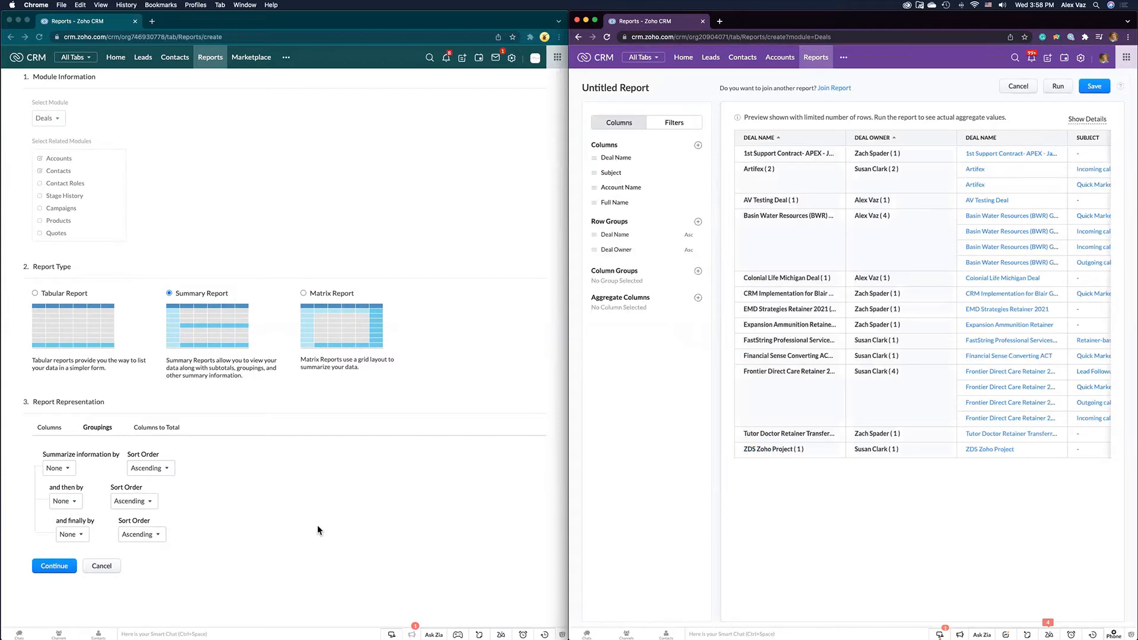
# Summarize the classic report by Deal Name and then by Deal Owner
pyautogui.click(57, 469)
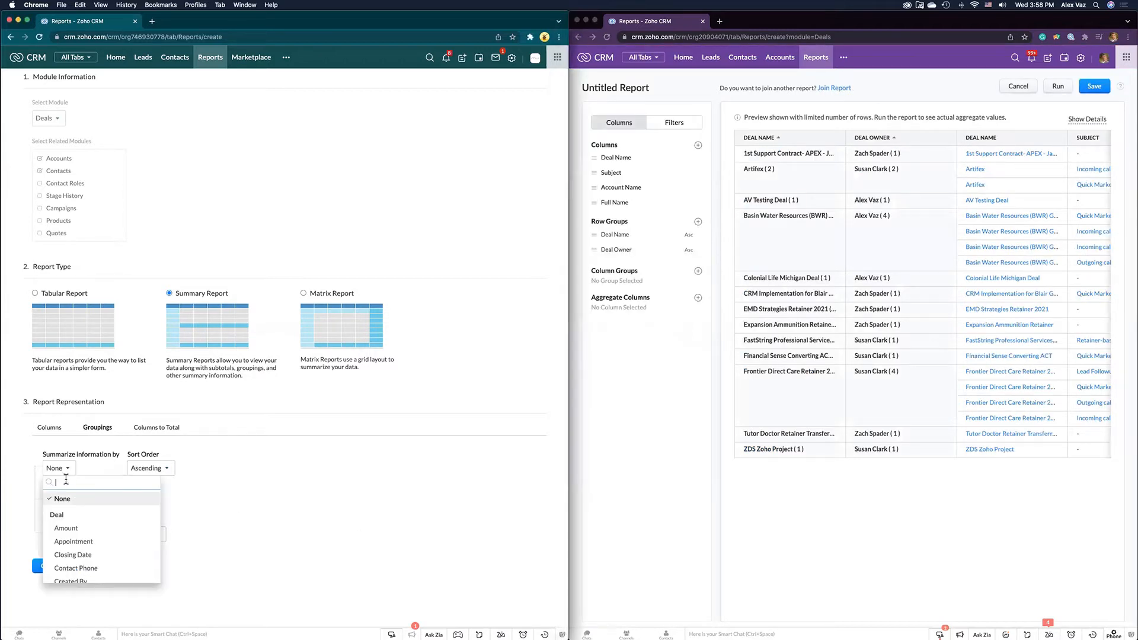
pyautogui.scroll(-3)
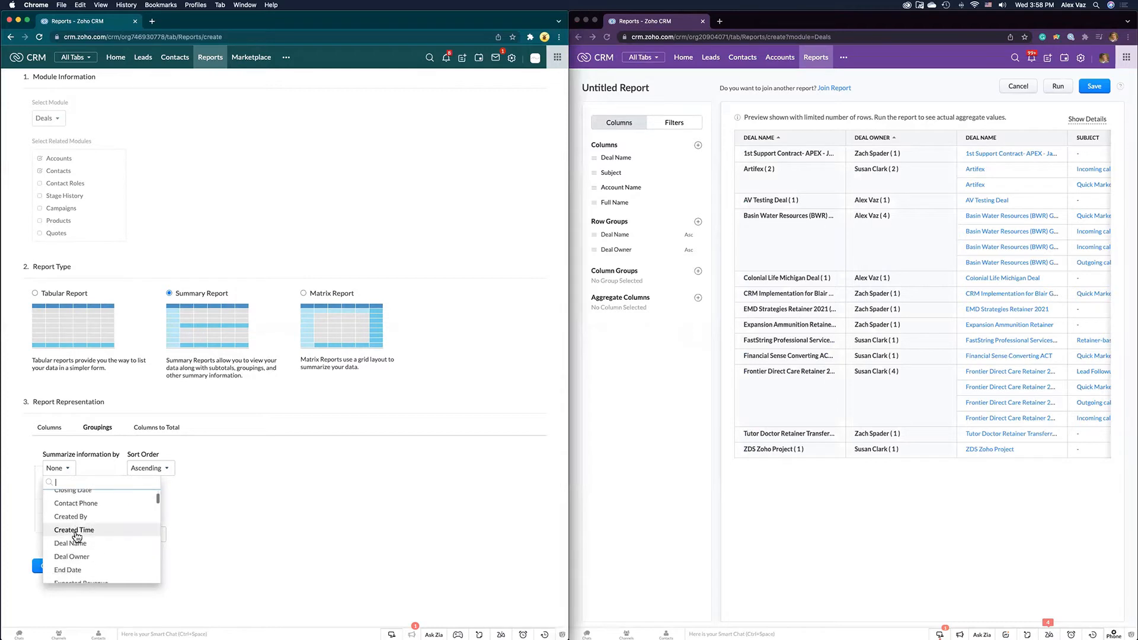
pyautogui.click(70, 543)
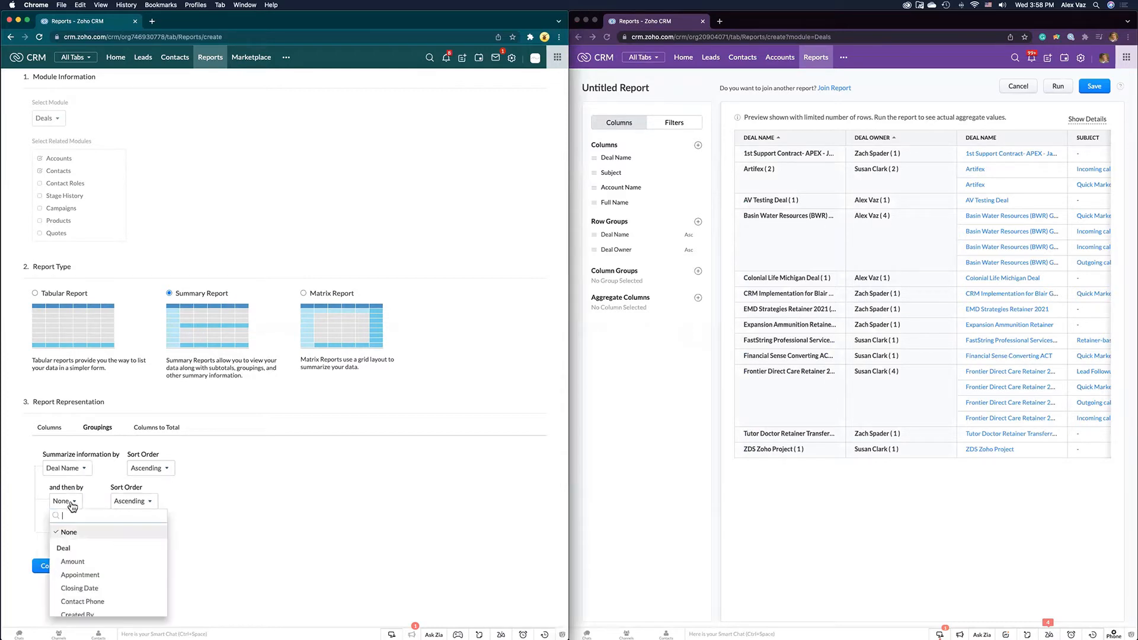
pyautogui.scroll(-3)
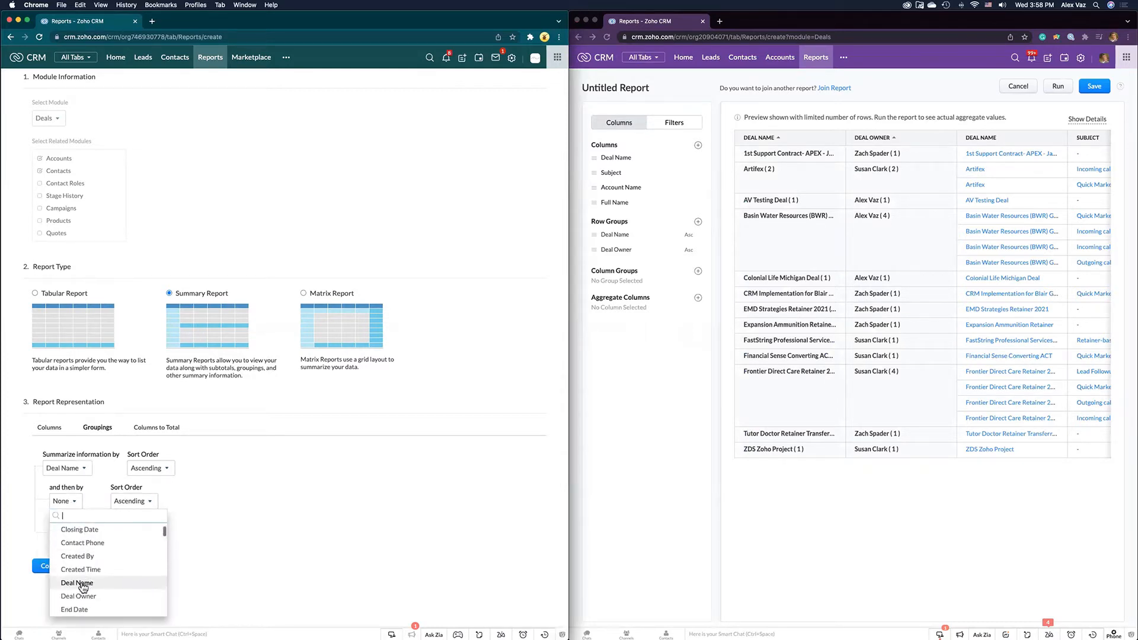
pyautogui.click(78, 597)
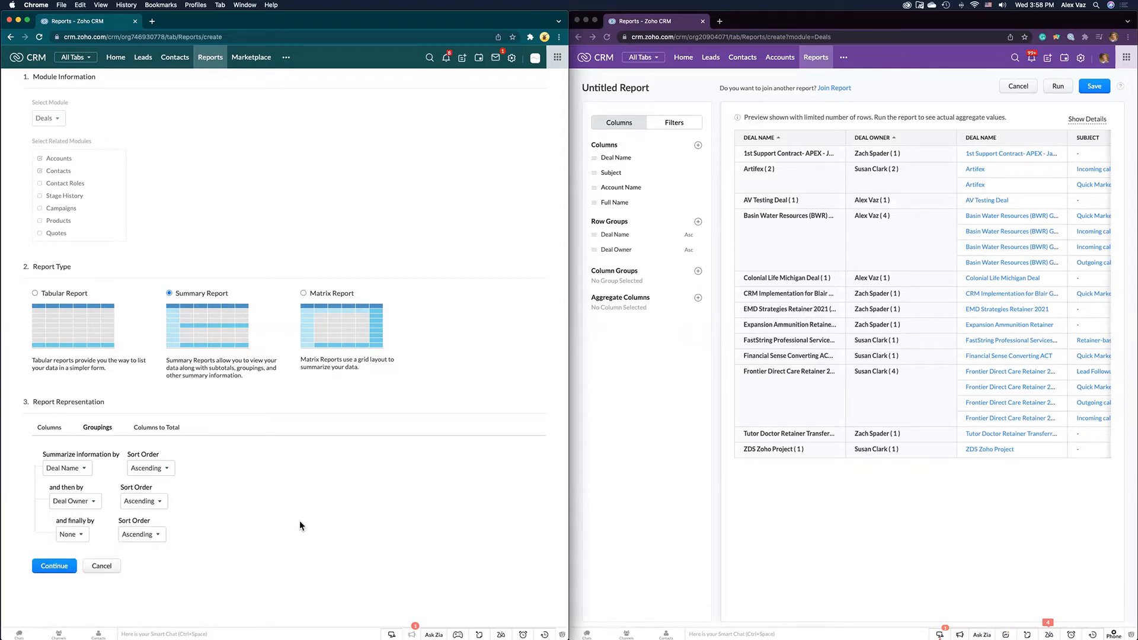
pyautogui.moveTo(676, 366)
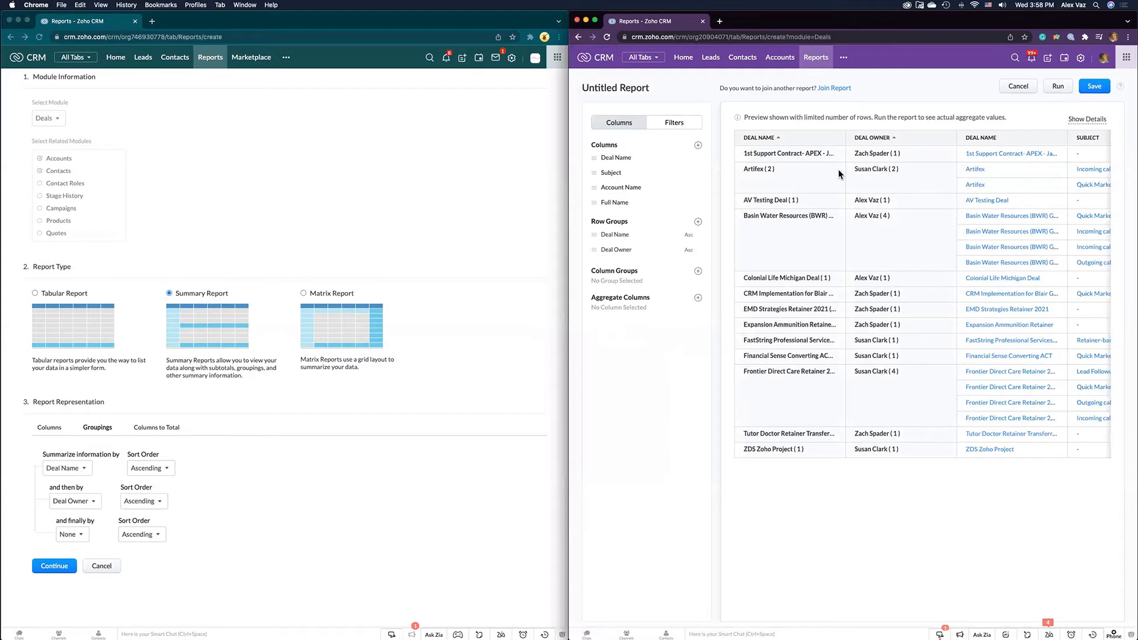
pyautogui.moveTo(615, 235)
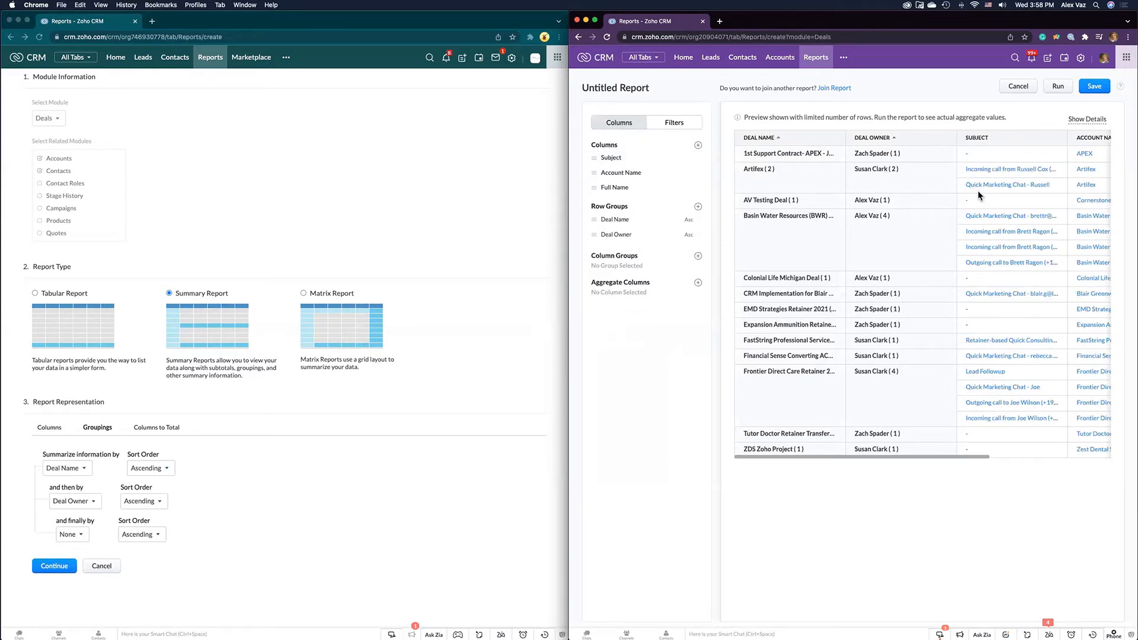
pyautogui.moveTo(288, 506)
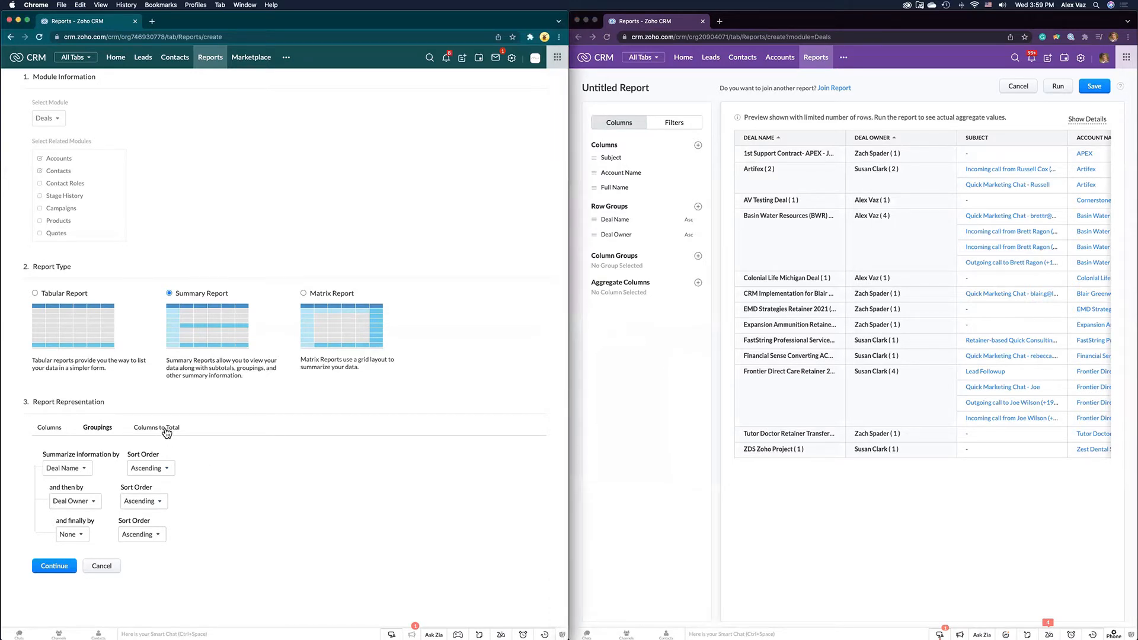
# Total Deal - Amount as a Sum in the classic builder's Columns to Total
pyautogui.click(156, 426)
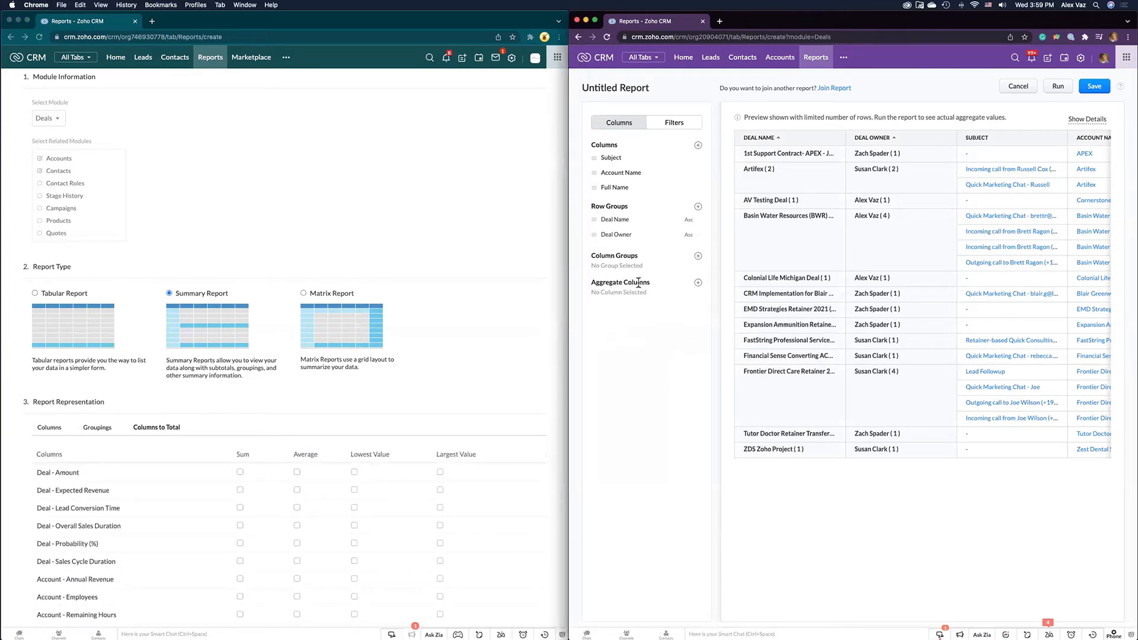
pyautogui.scroll(-3)
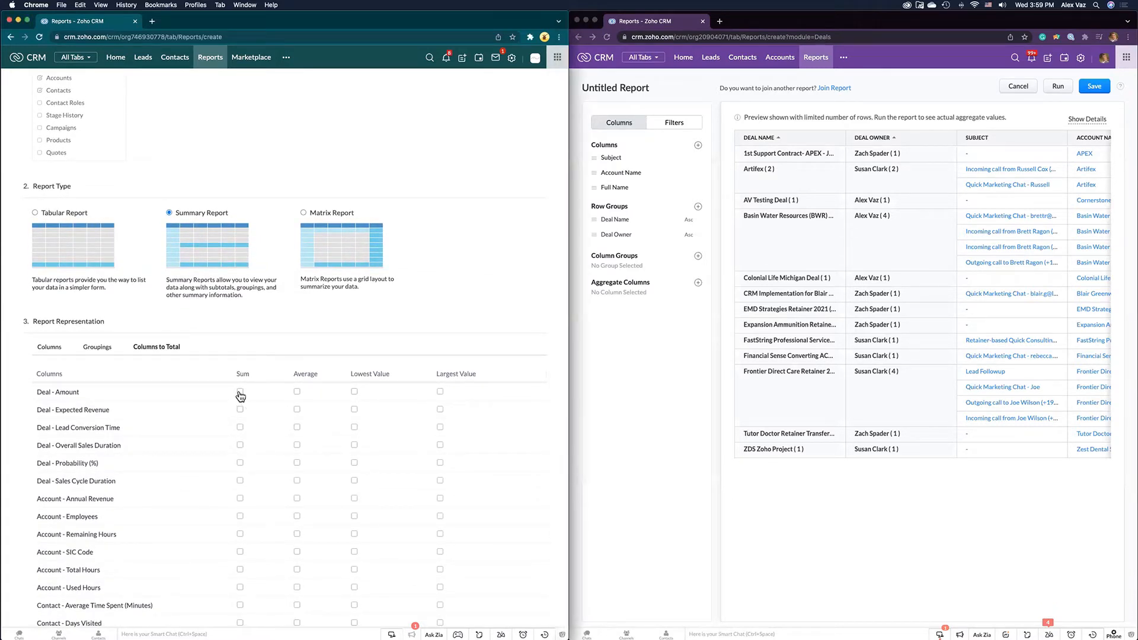
pyautogui.click(240, 391)
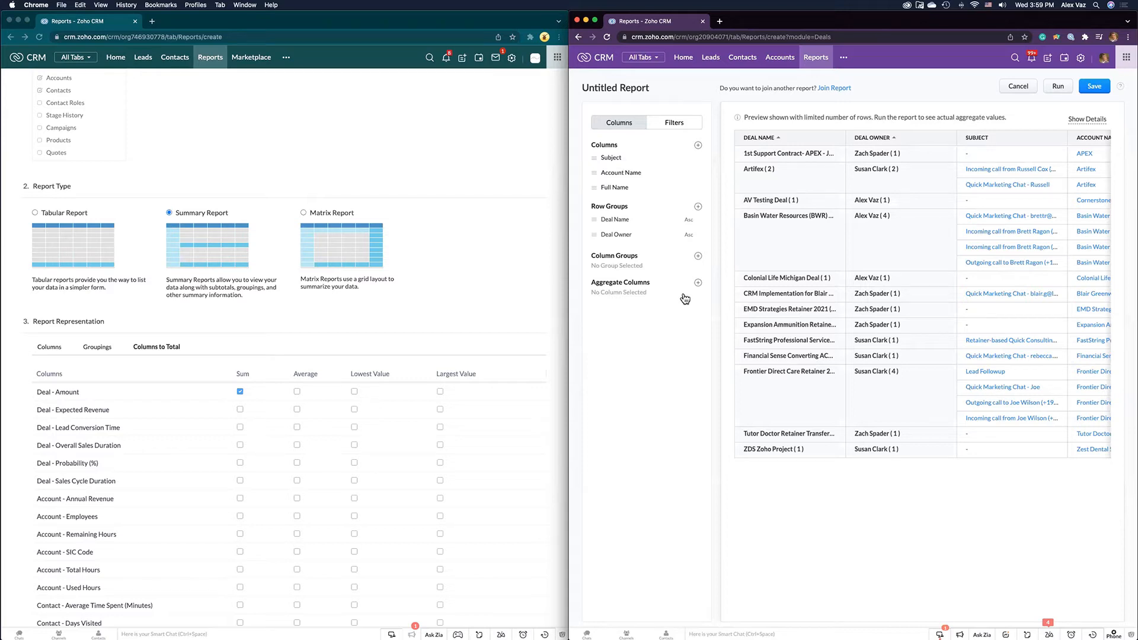
pyautogui.moveTo(691, 280)
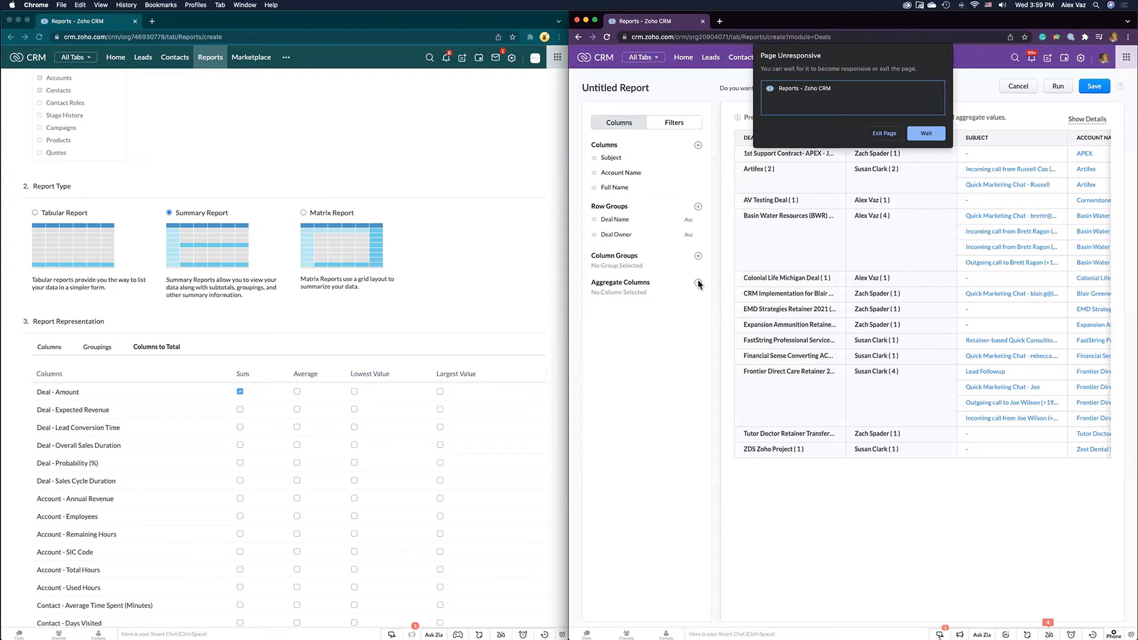
# Add Sum of Amount as an aggregate column in the new builder
pyautogui.click(698, 283)
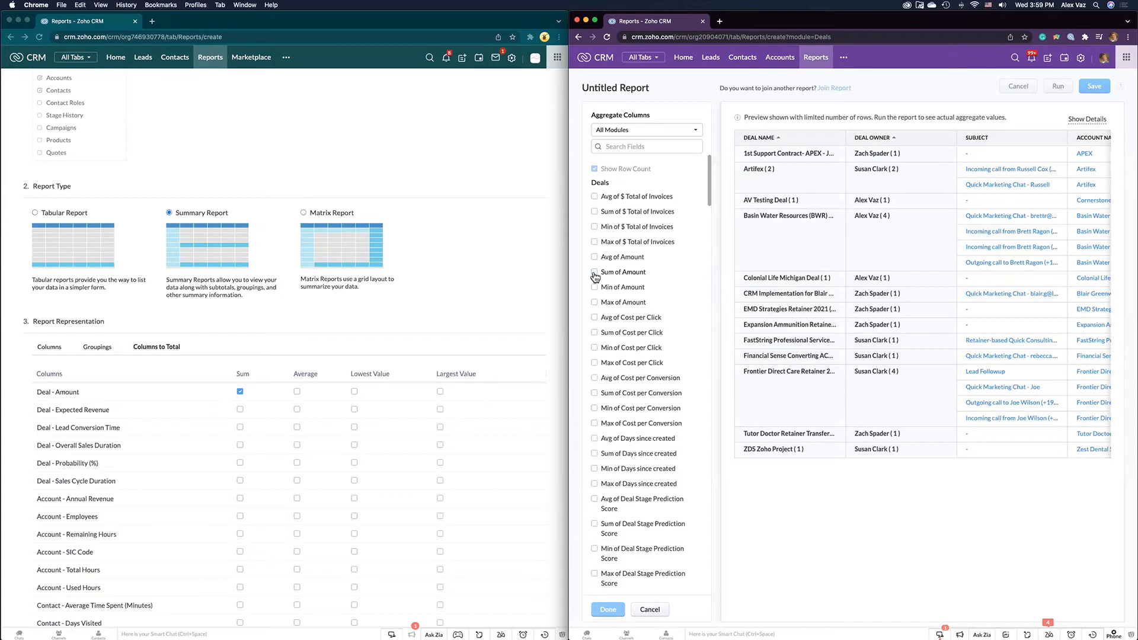
pyautogui.click(595, 271)
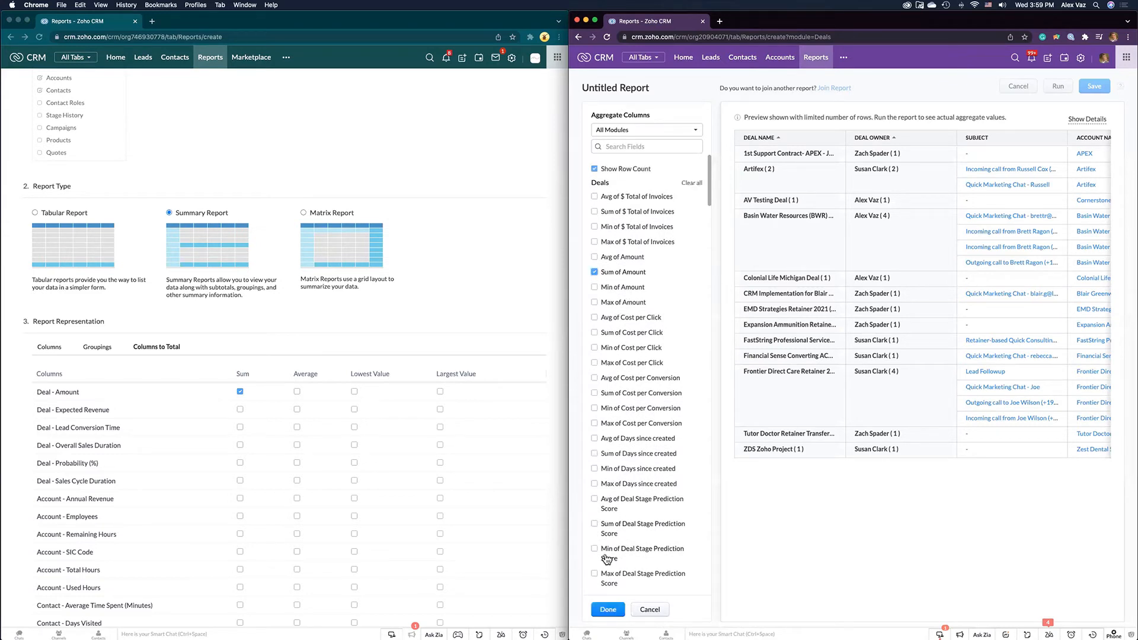
pyautogui.click(608, 609)
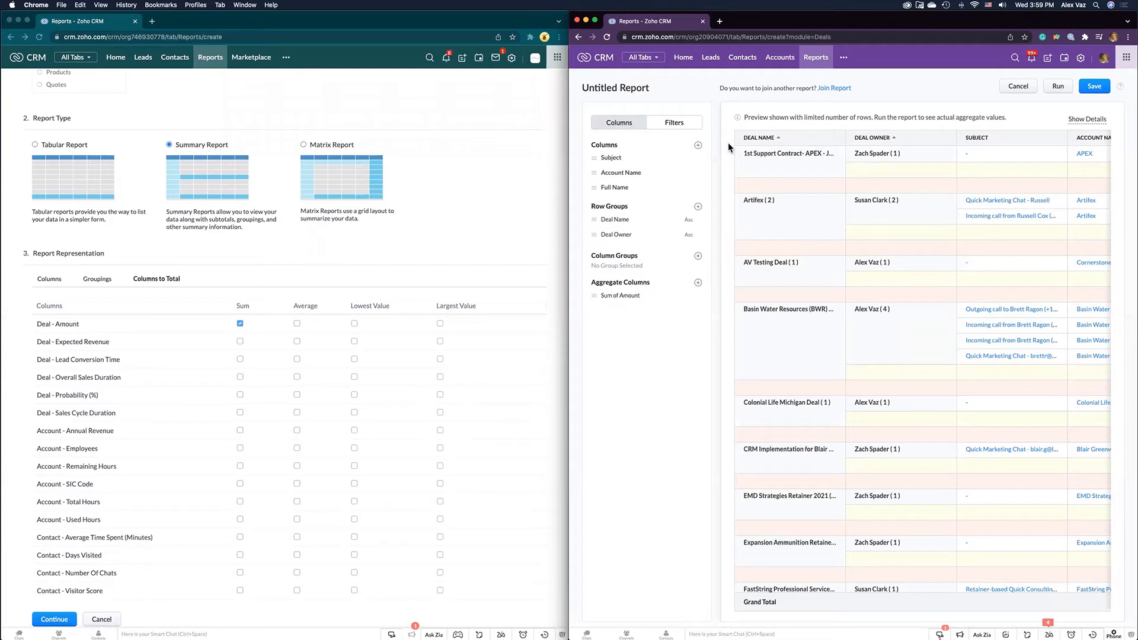
pyautogui.moveTo(907, 269)
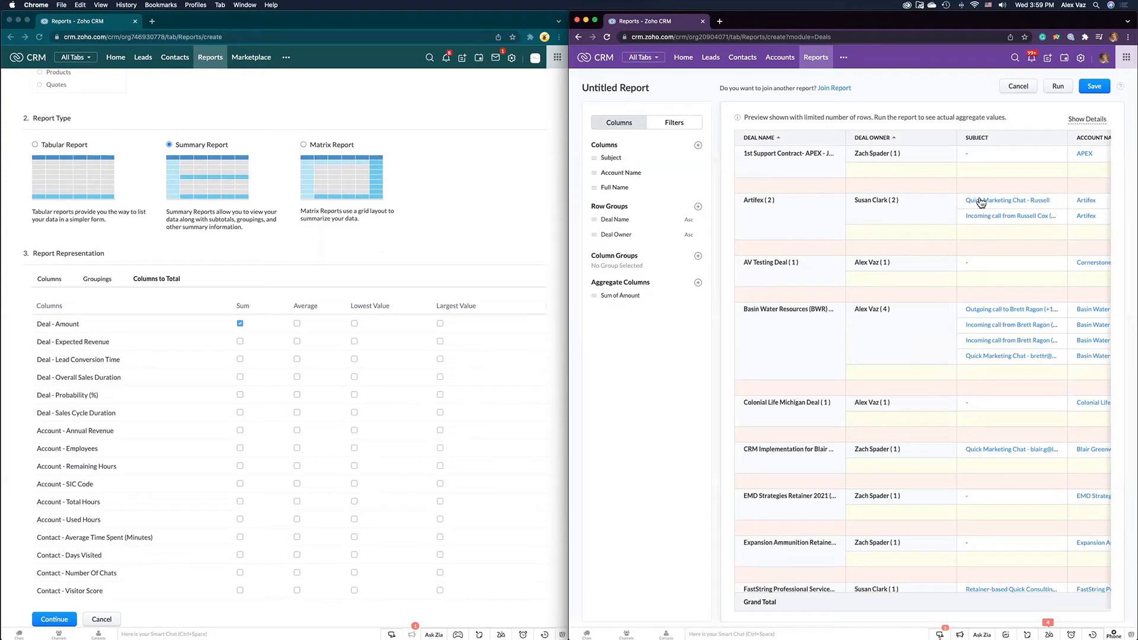
pyautogui.moveTo(907, 322)
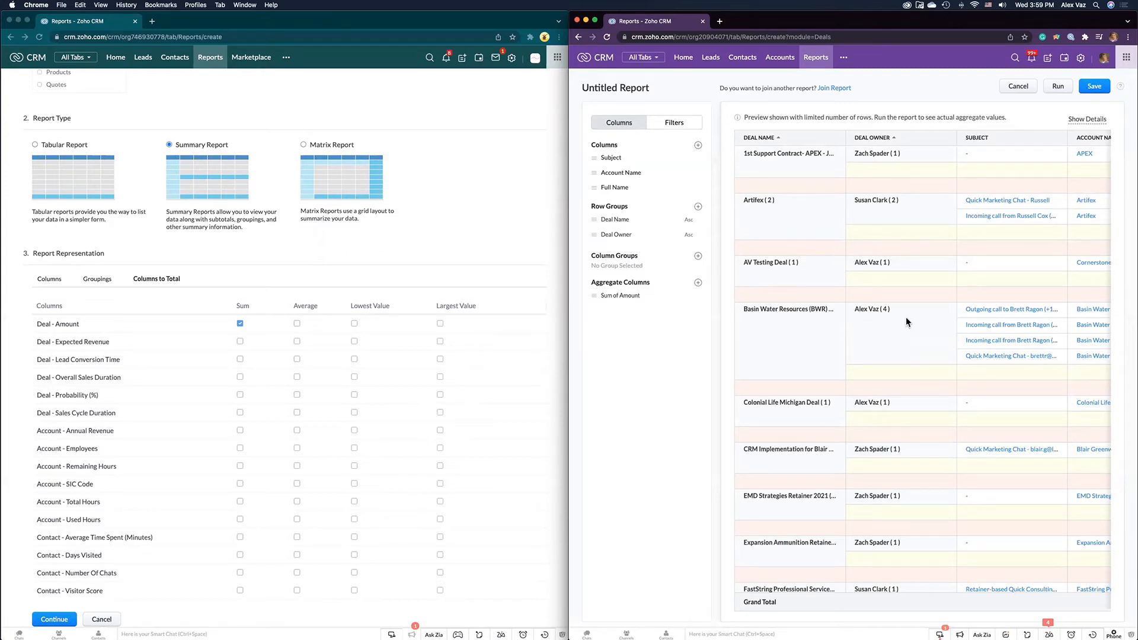
pyautogui.moveTo(325, 332)
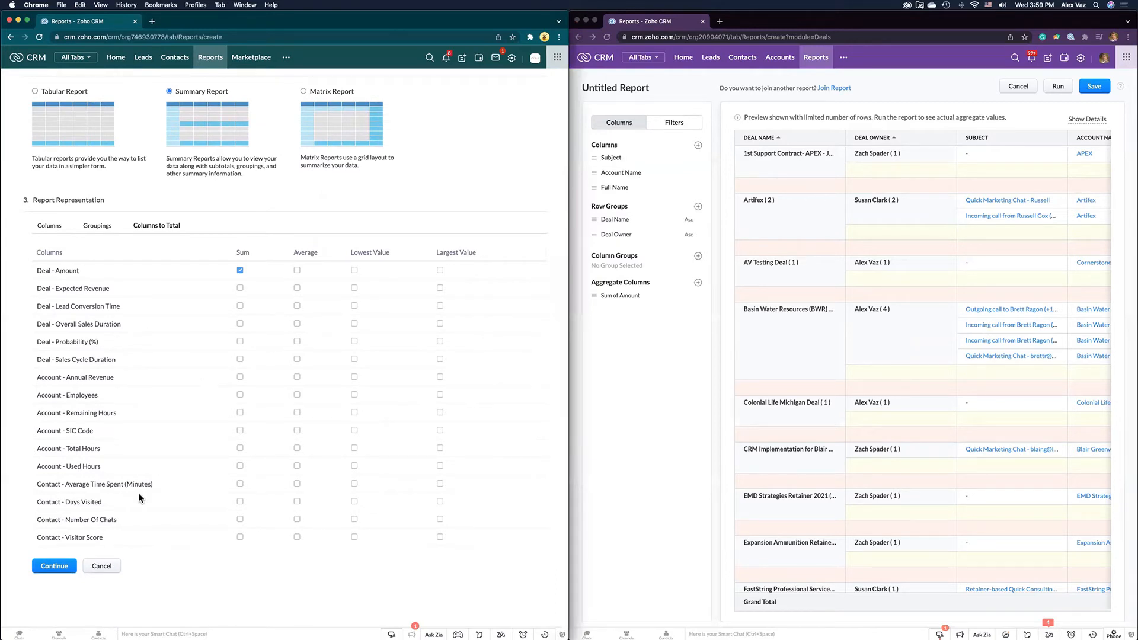
pyautogui.moveTo(101, 567)
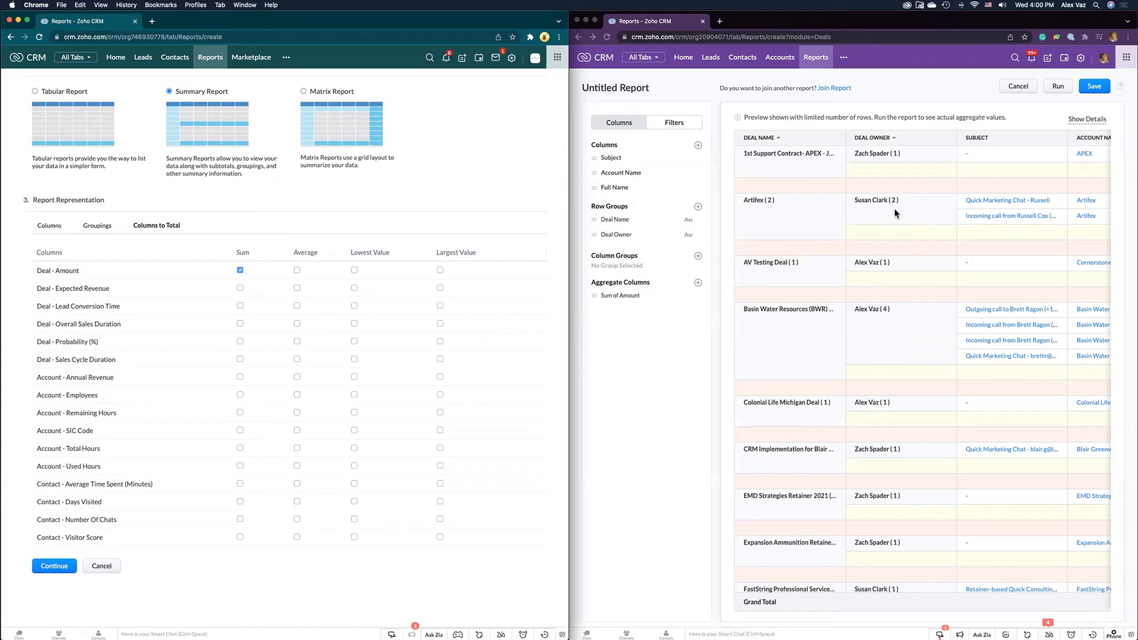
pyautogui.moveTo(274, 429)
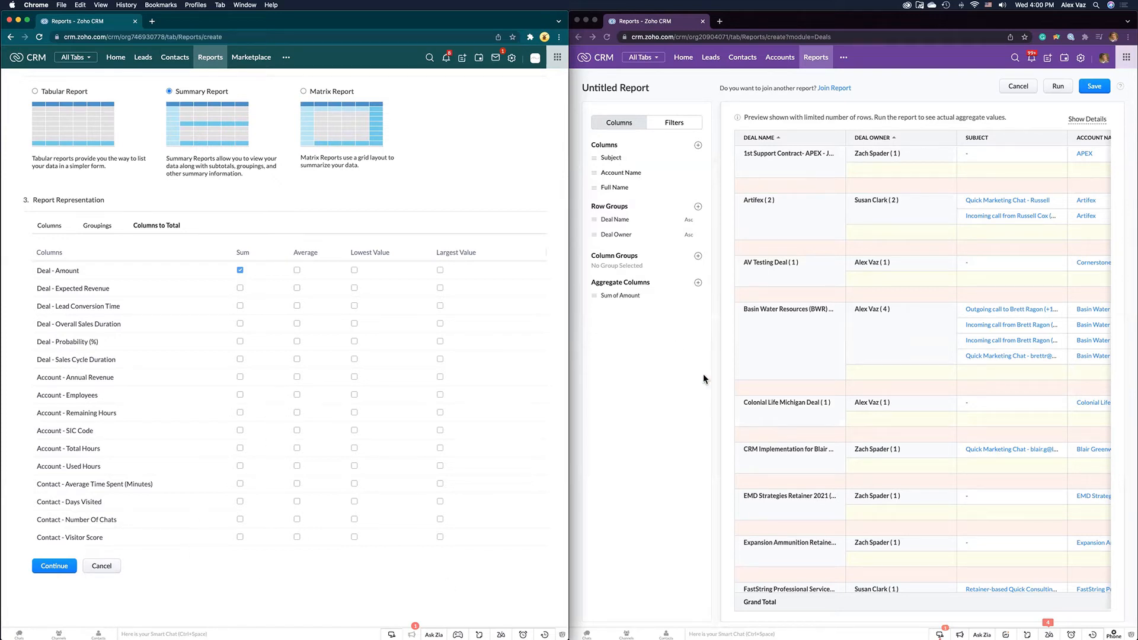
pyautogui.moveTo(807, 261)
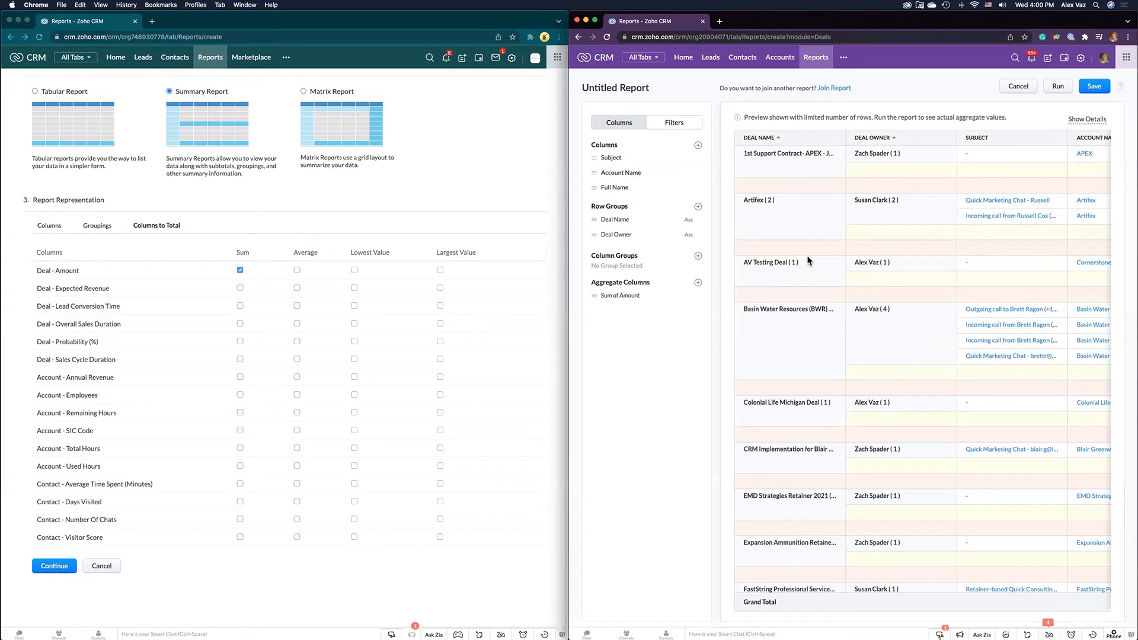
pyautogui.moveTo(644, 358)
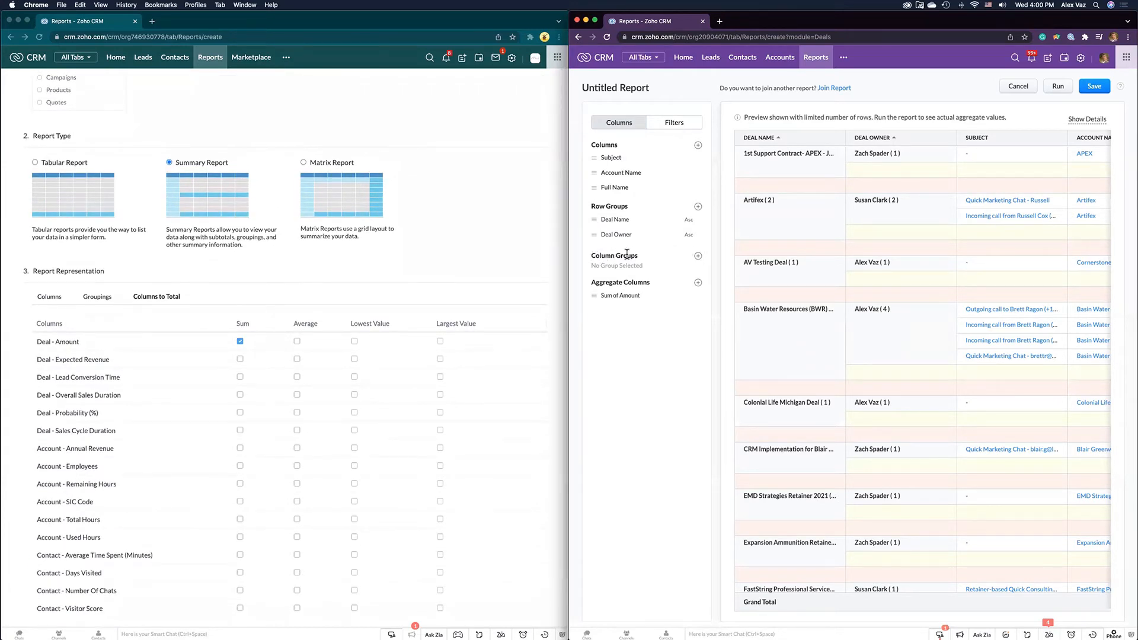
# Add Deal Owner to the new report's Column Groups and review the Sum of Amount preview
pyautogui.click(614, 256)
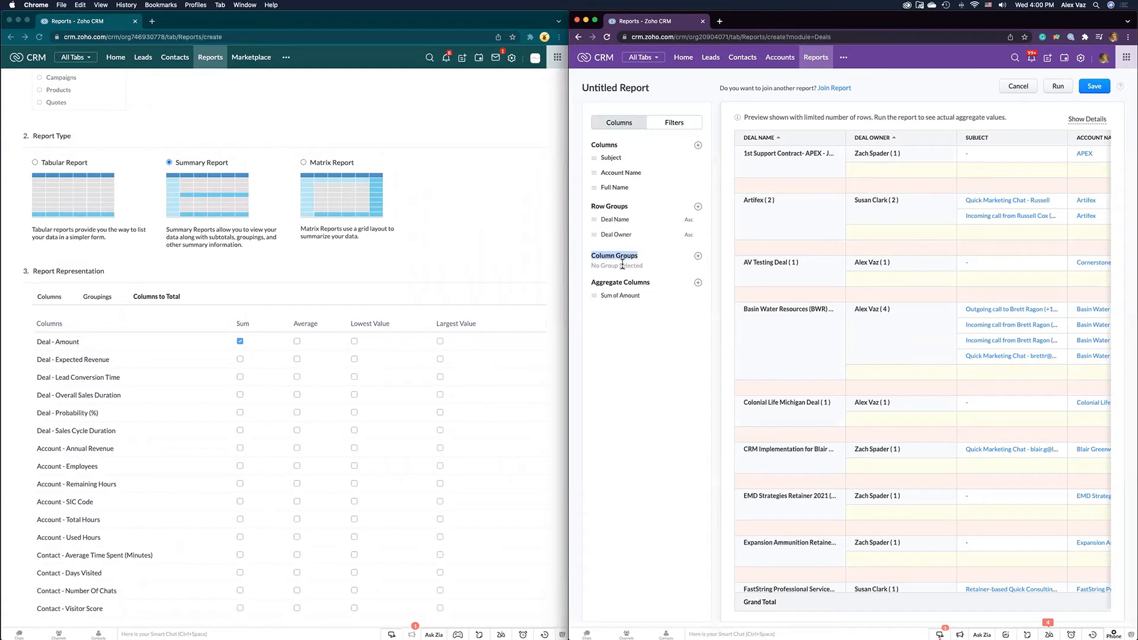
pyautogui.moveTo(328, 185)
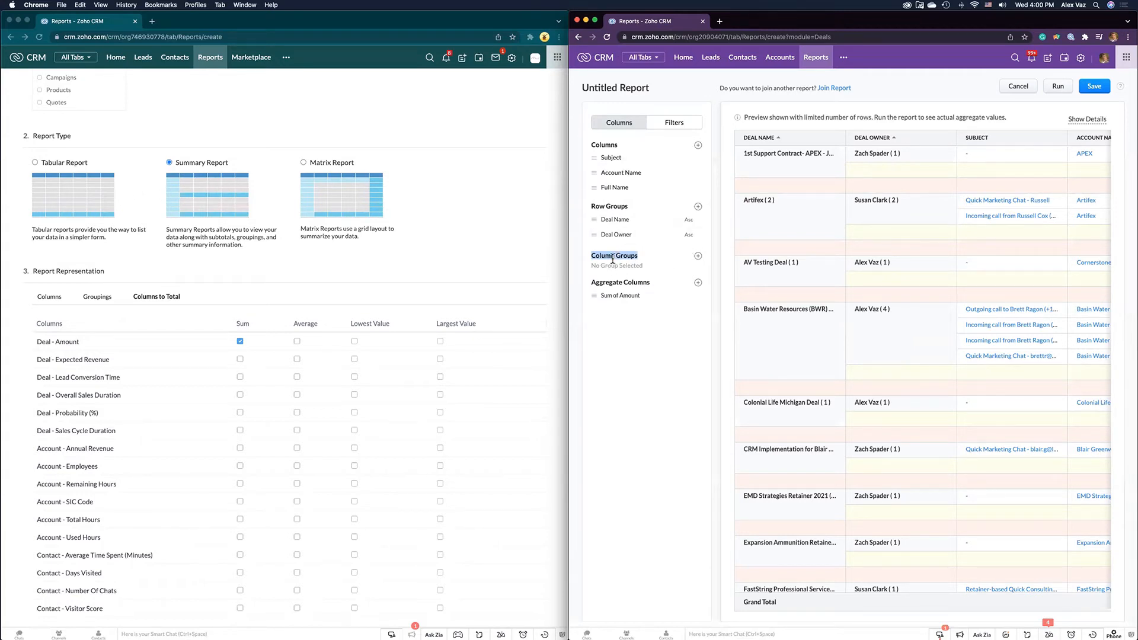
pyautogui.moveTo(699, 256)
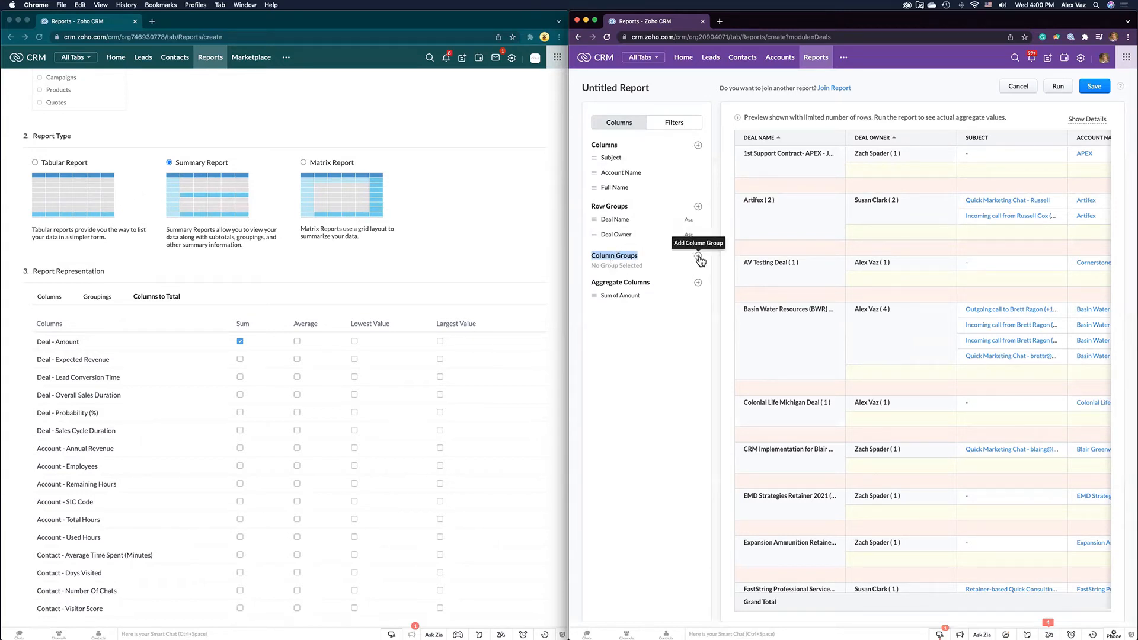
pyautogui.click(698, 259)
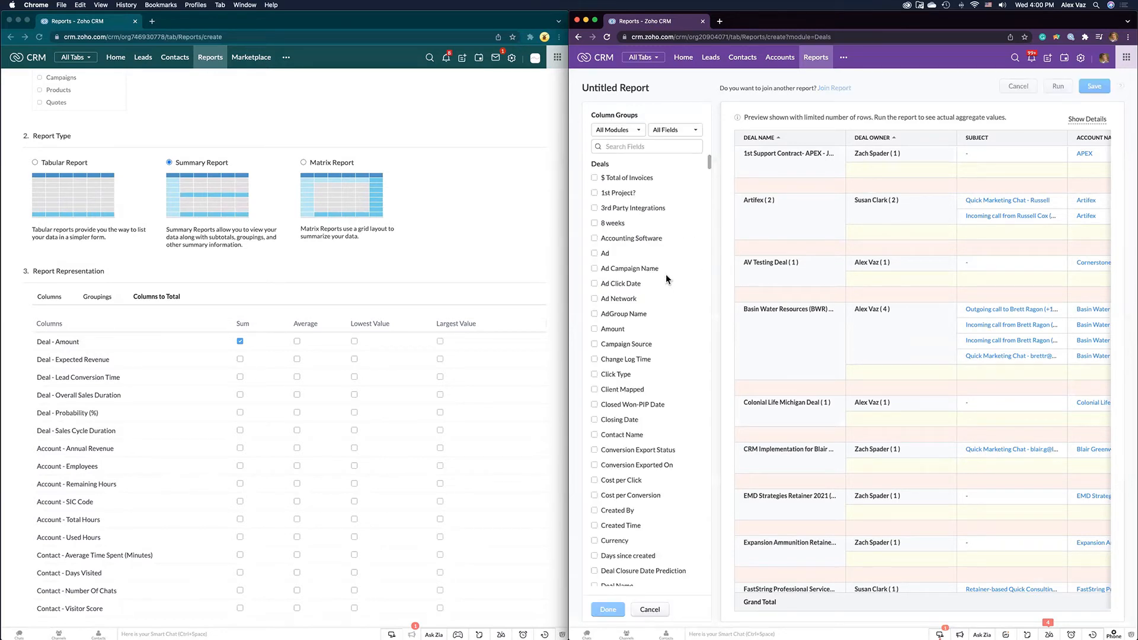
pyautogui.scroll(-3)
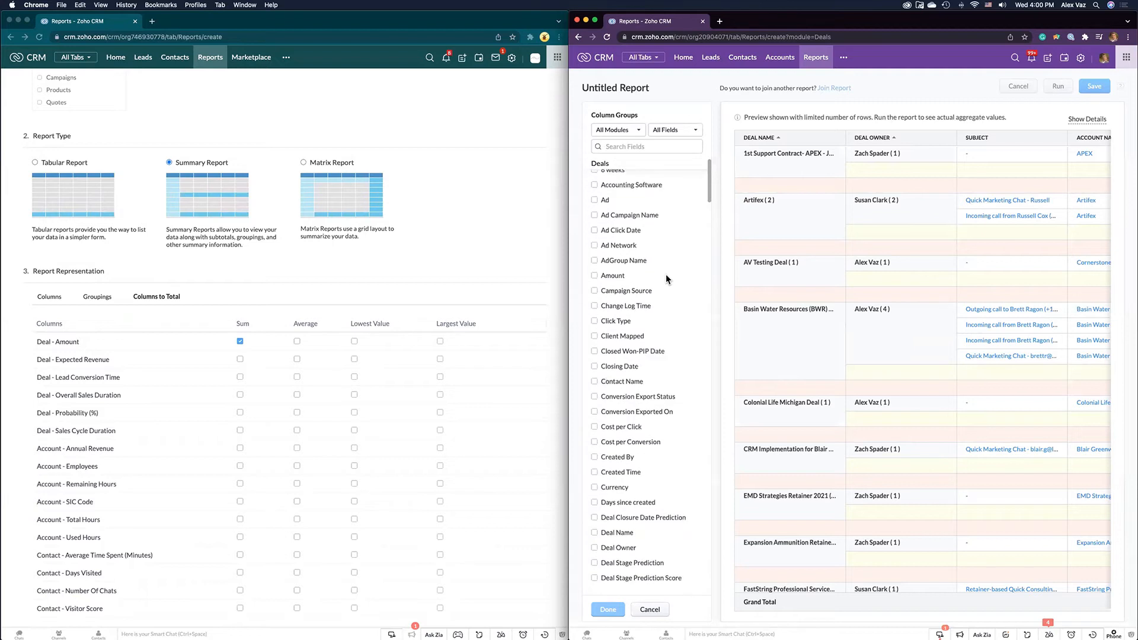
pyautogui.scroll(-3)
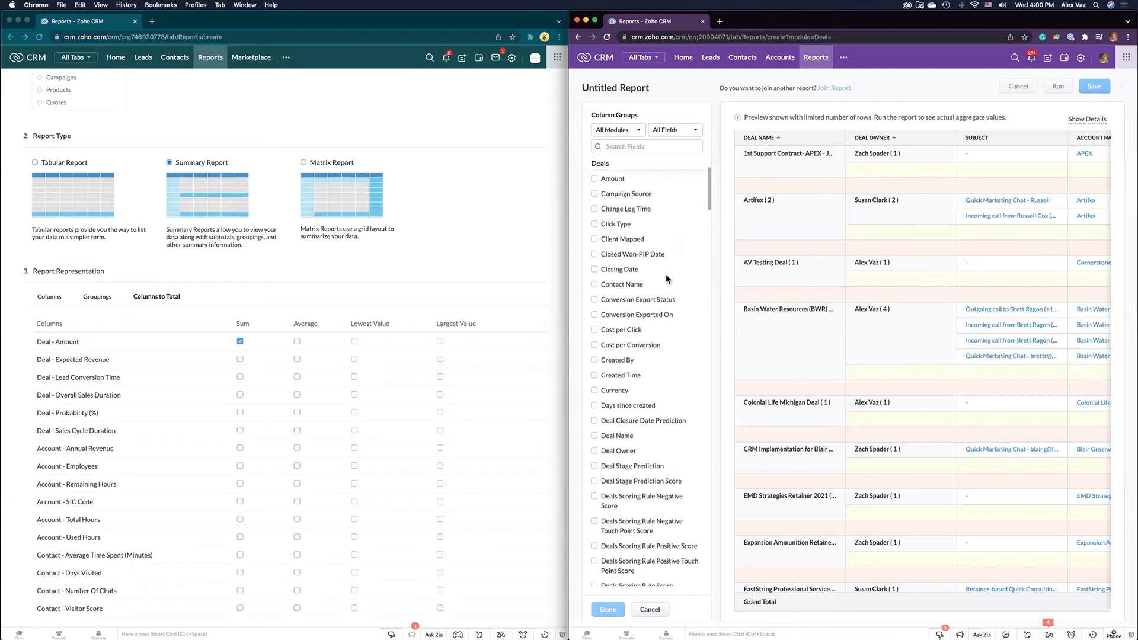
pyautogui.scroll(-3)
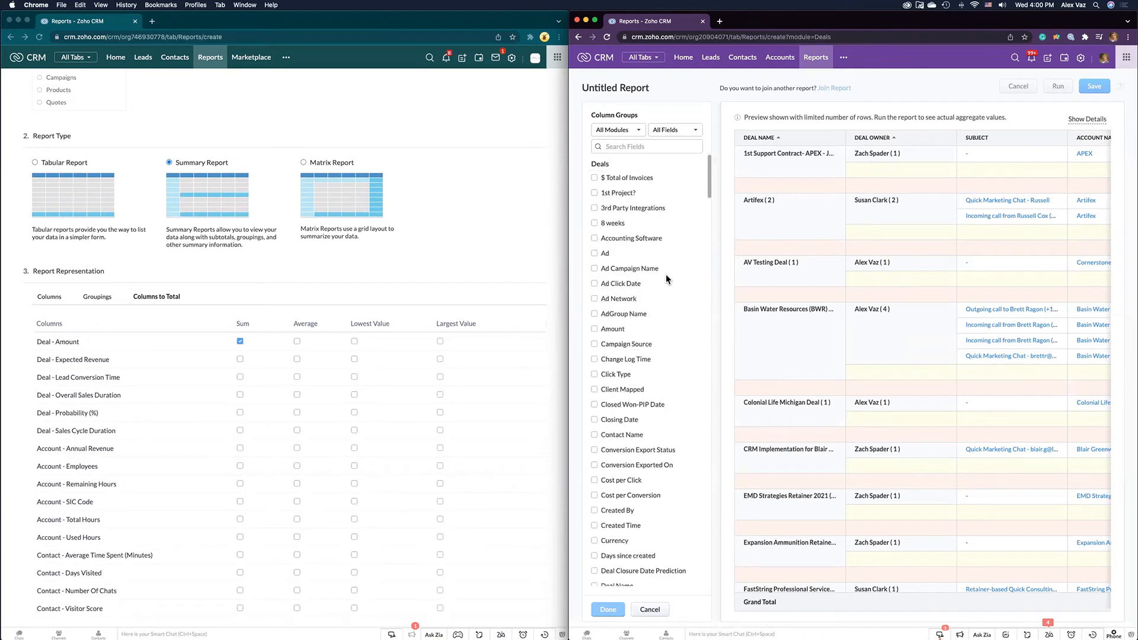
pyautogui.scroll(-3)
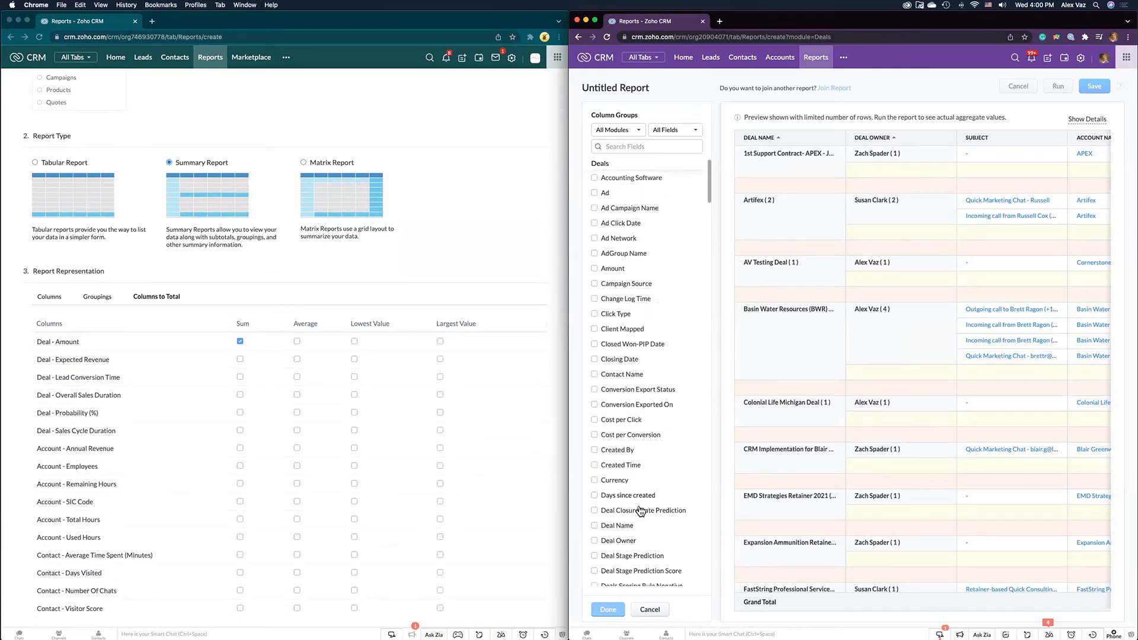
pyautogui.click(594, 540)
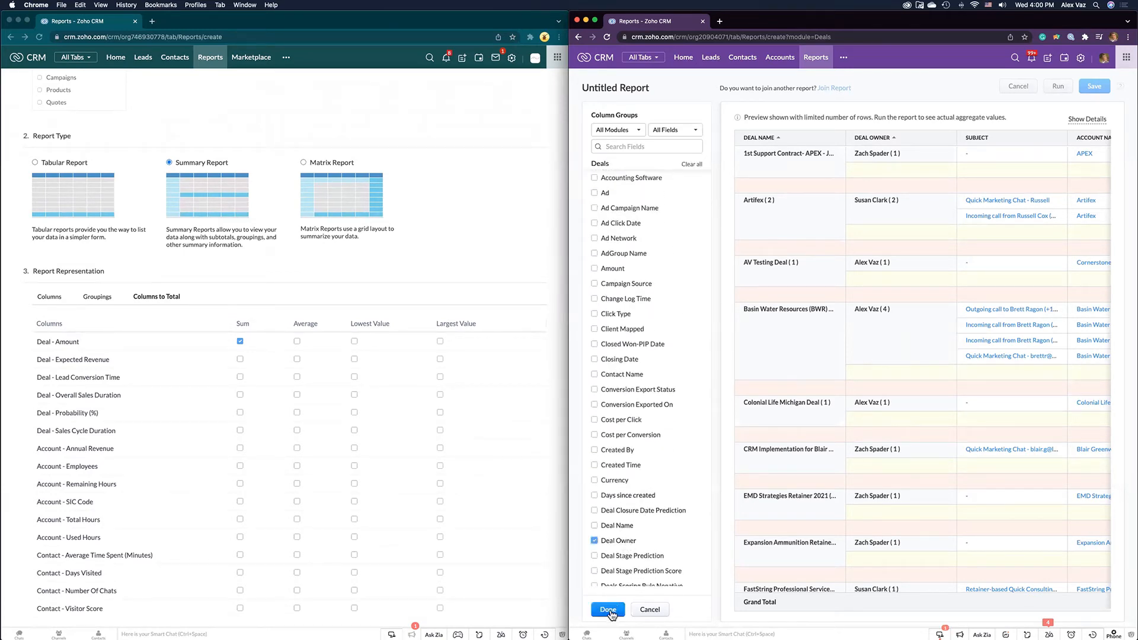
pyautogui.click(608, 609)
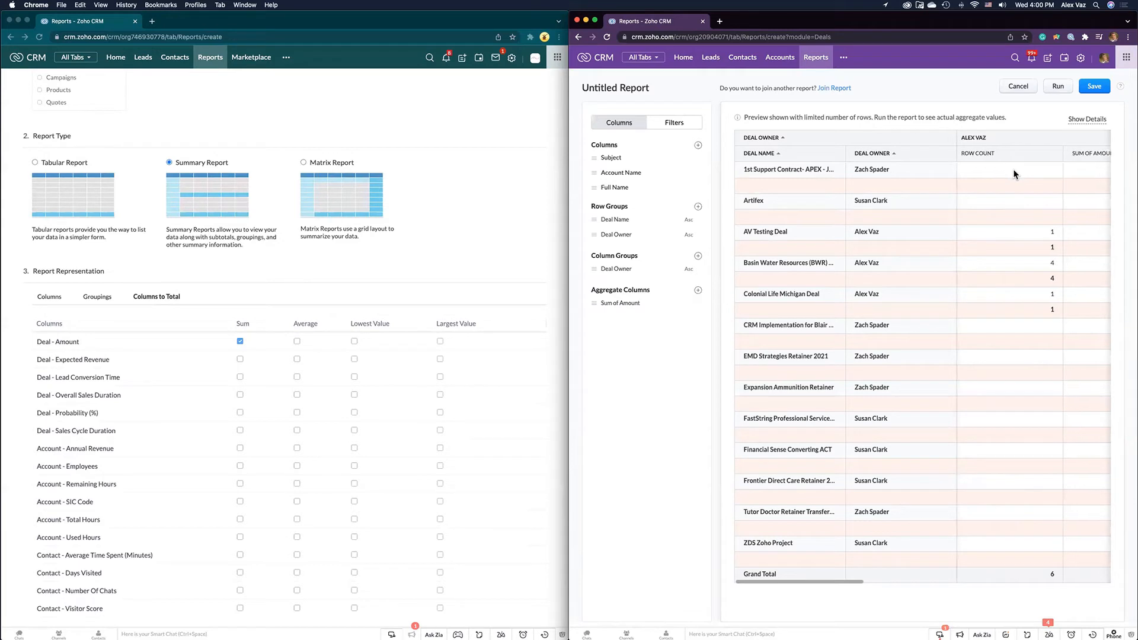
pyautogui.hscroll(3)
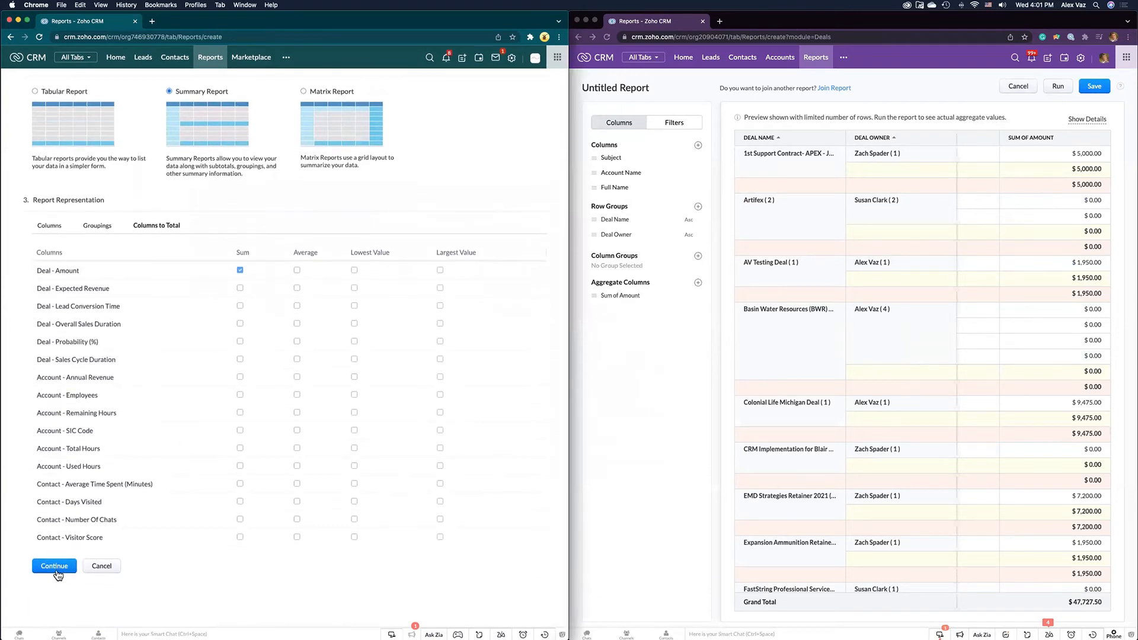
# Add a Created Time date filter to the new builder's report
pyautogui.click(54, 566)
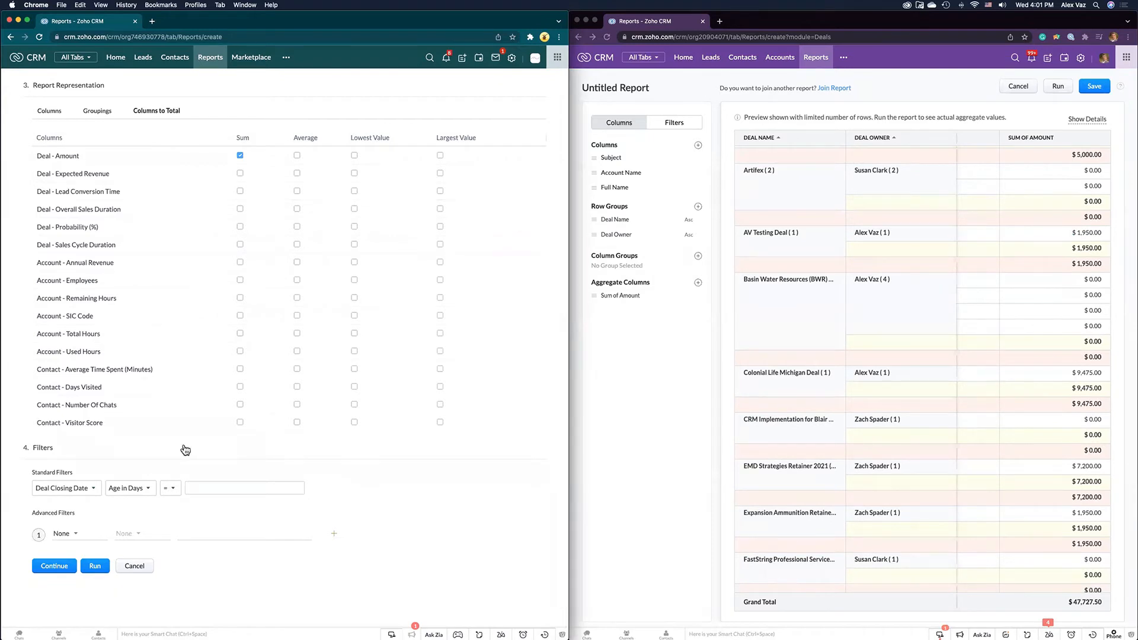
pyautogui.moveTo(674, 135)
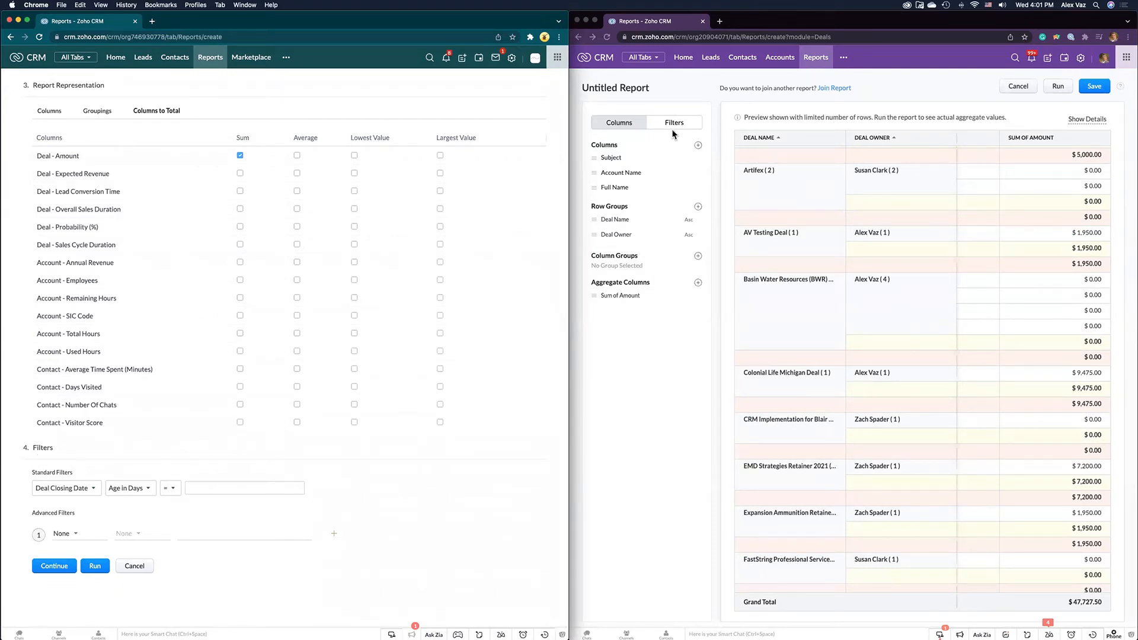
pyautogui.click(673, 122)
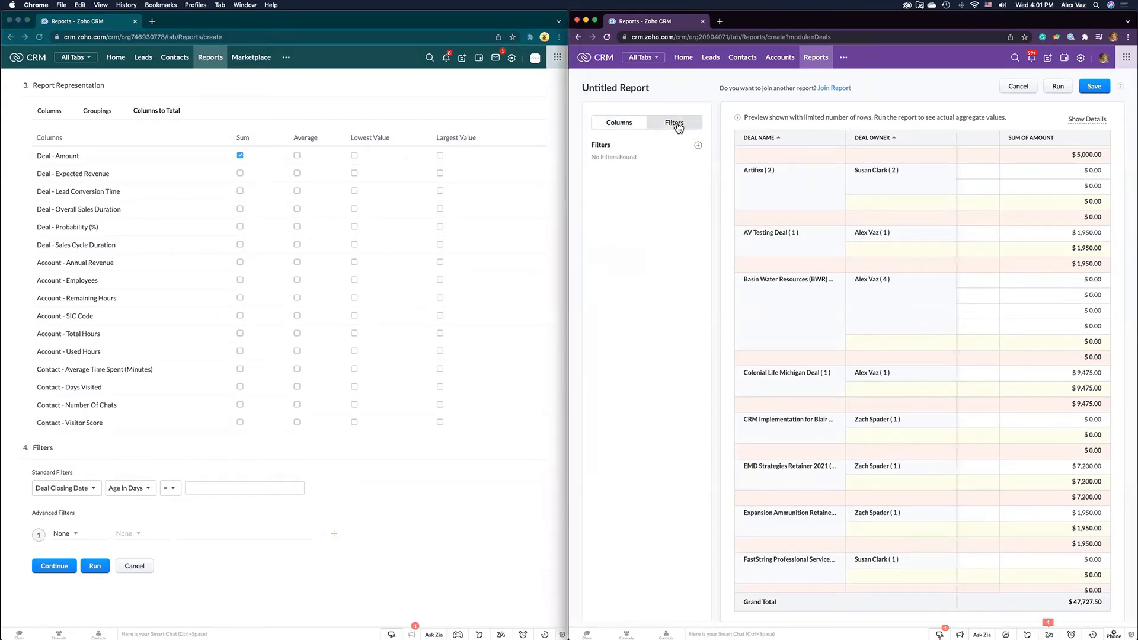
pyautogui.moveTo(697, 145)
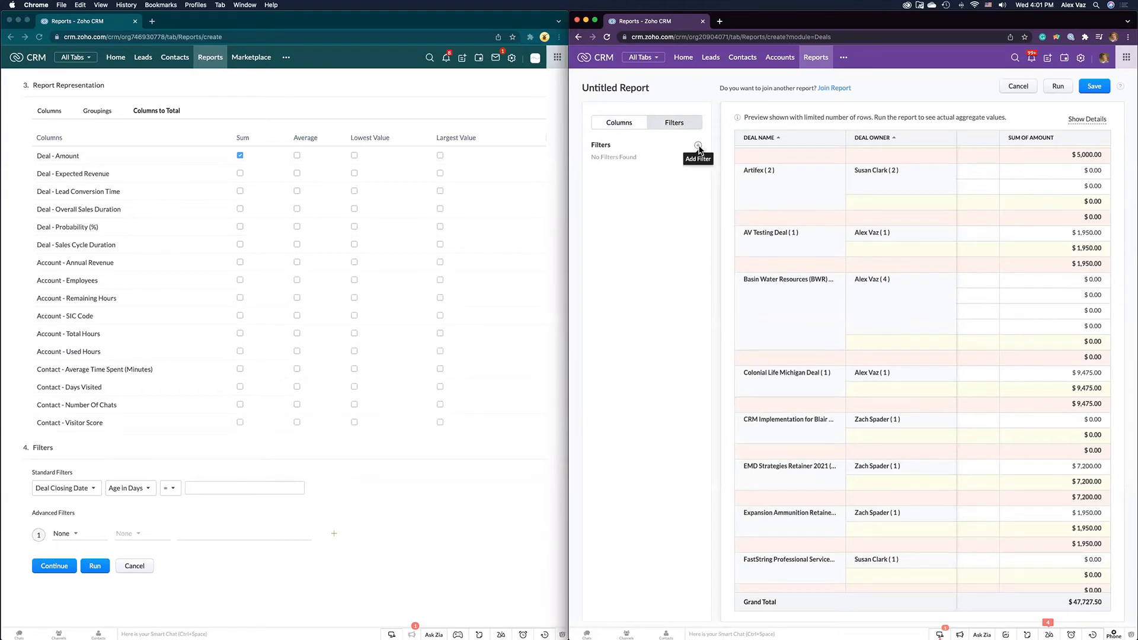
pyautogui.click(697, 143)
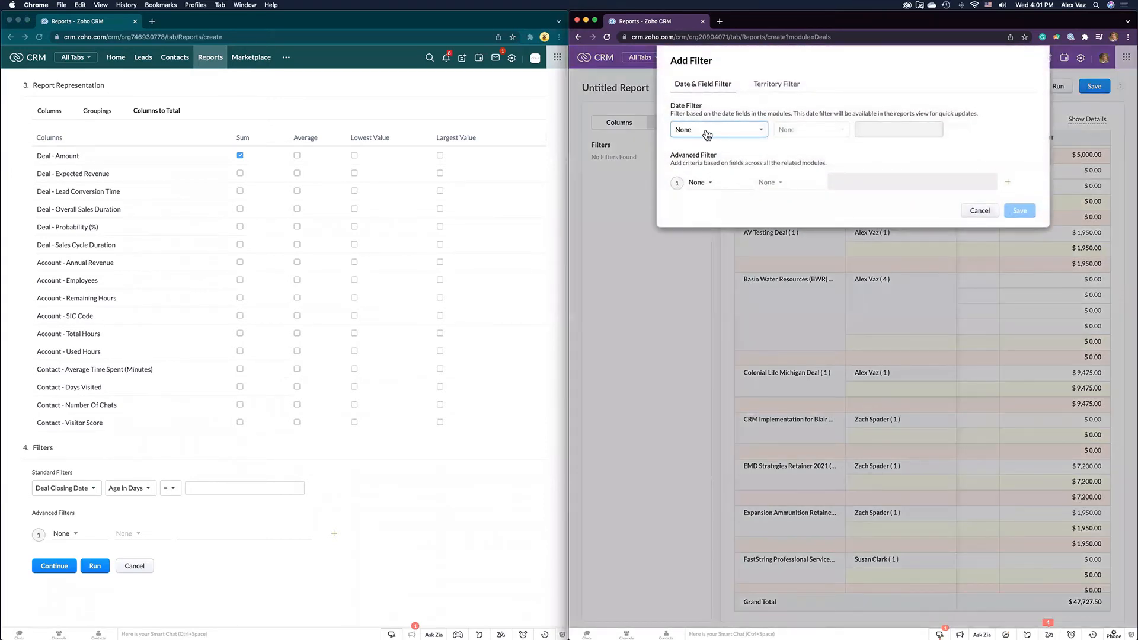
pyautogui.click(716, 129)
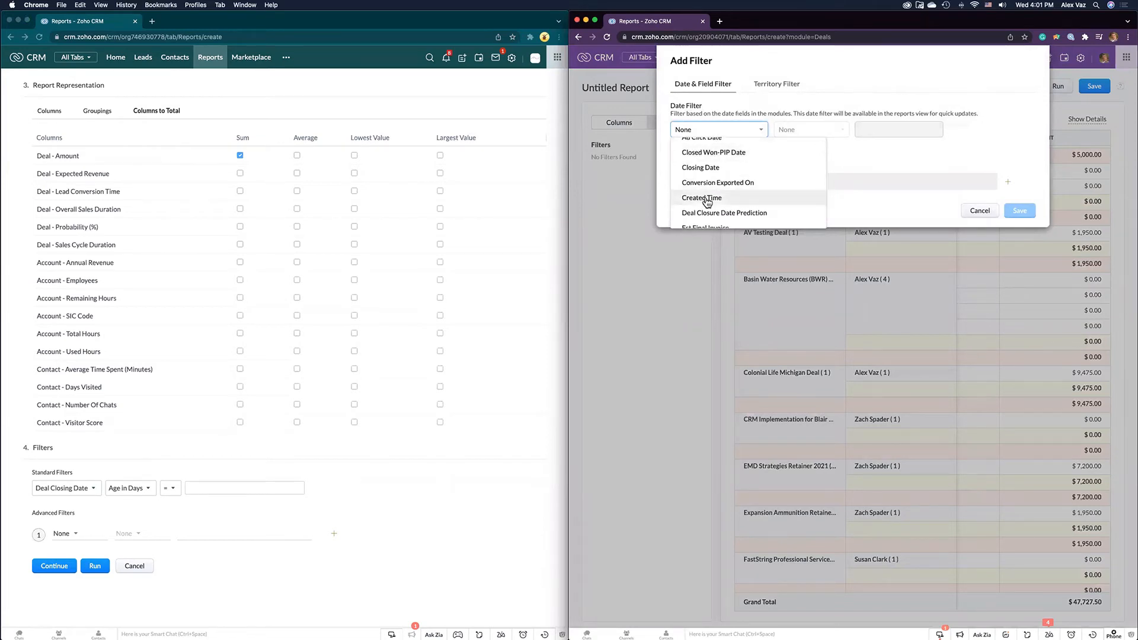
pyautogui.click(701, 198)
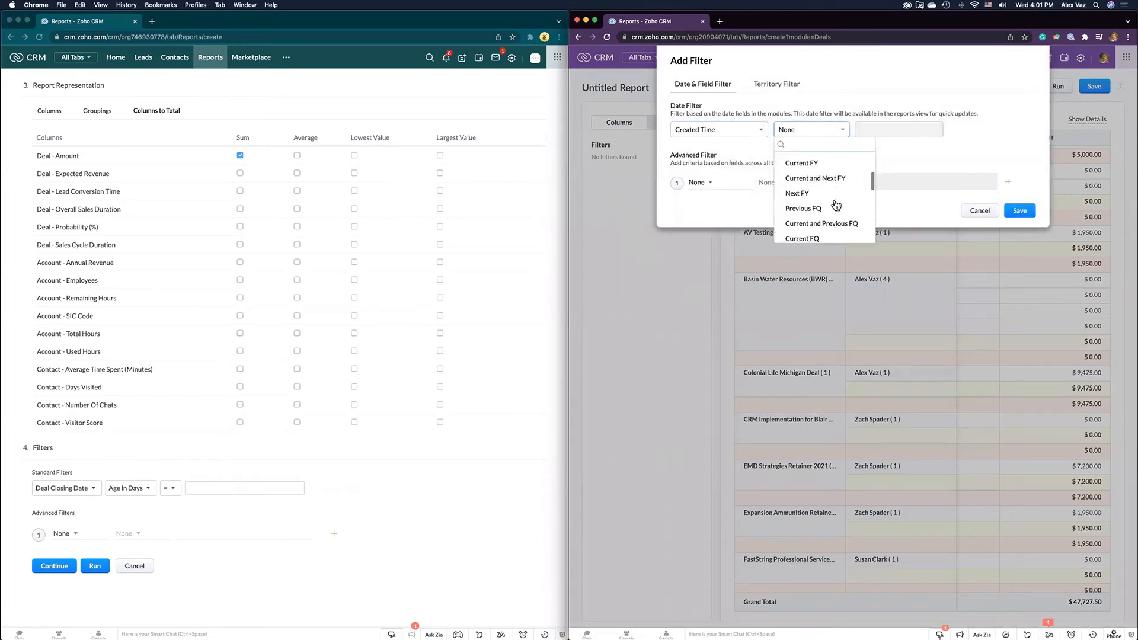
pyautogui.scroll(-3)
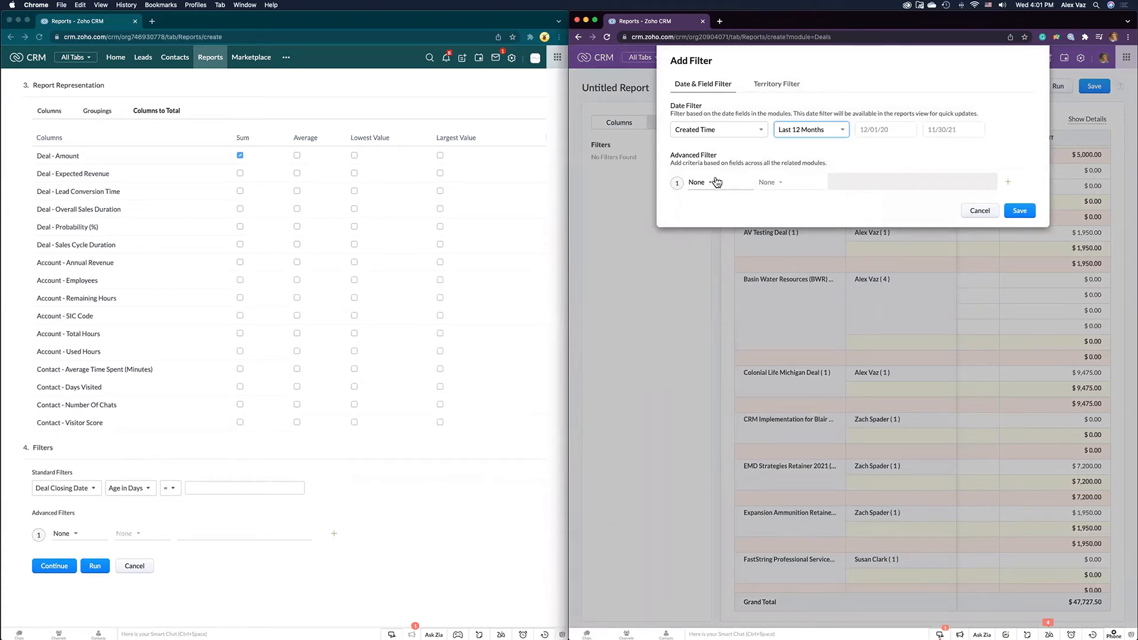
pyautogui.moveTo(86, 541)
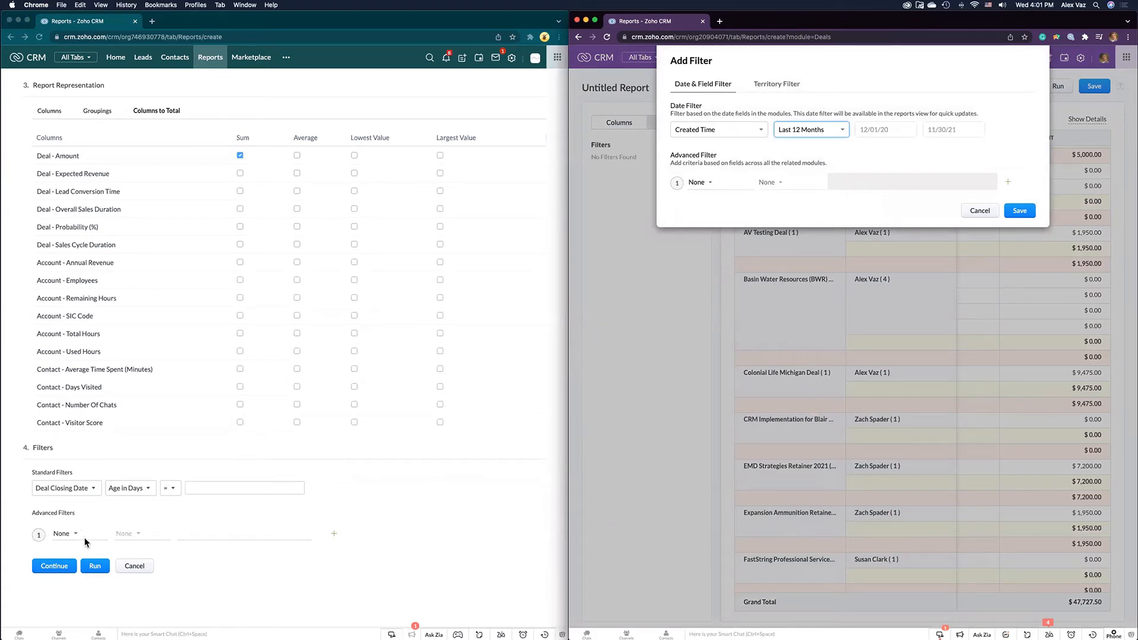
# Set the classic report's standard filter to Deal Created Time, Last 12 Months
pyautogui.click(64, 487)
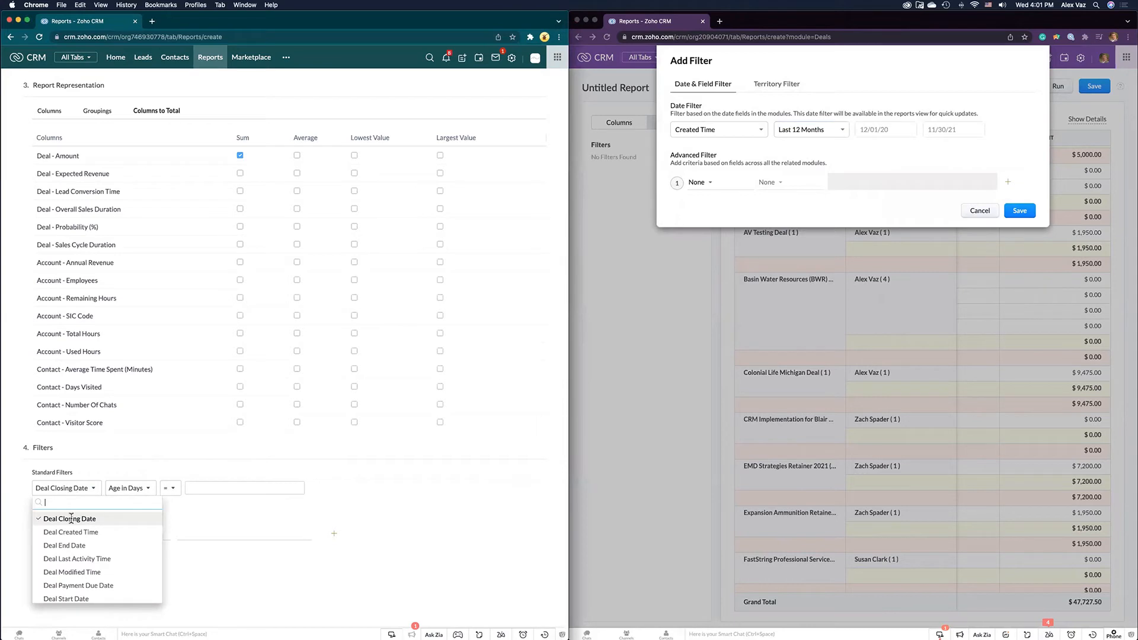
pyautogui.moveTo(64, 545)
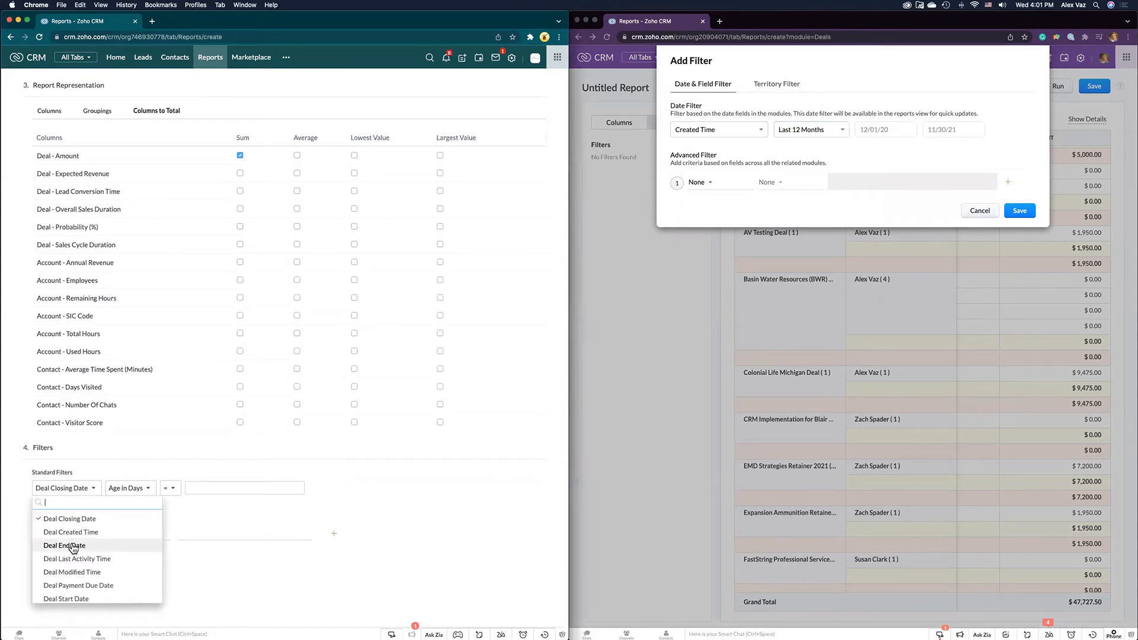
pyautogui.click(70, 532)
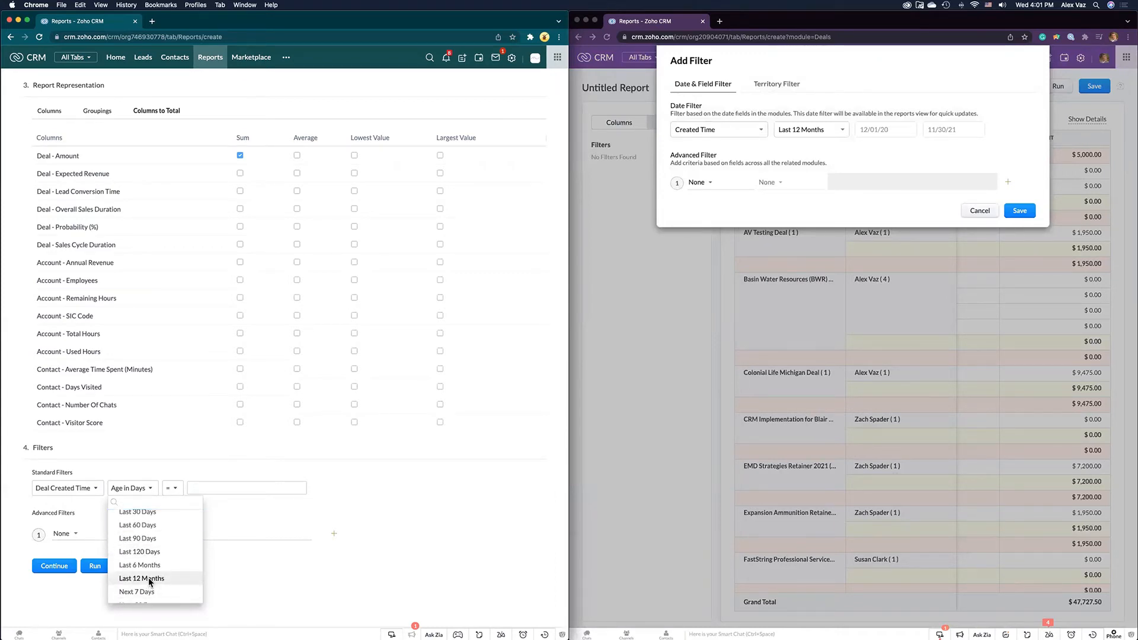
pyautogui.click(141, 577)
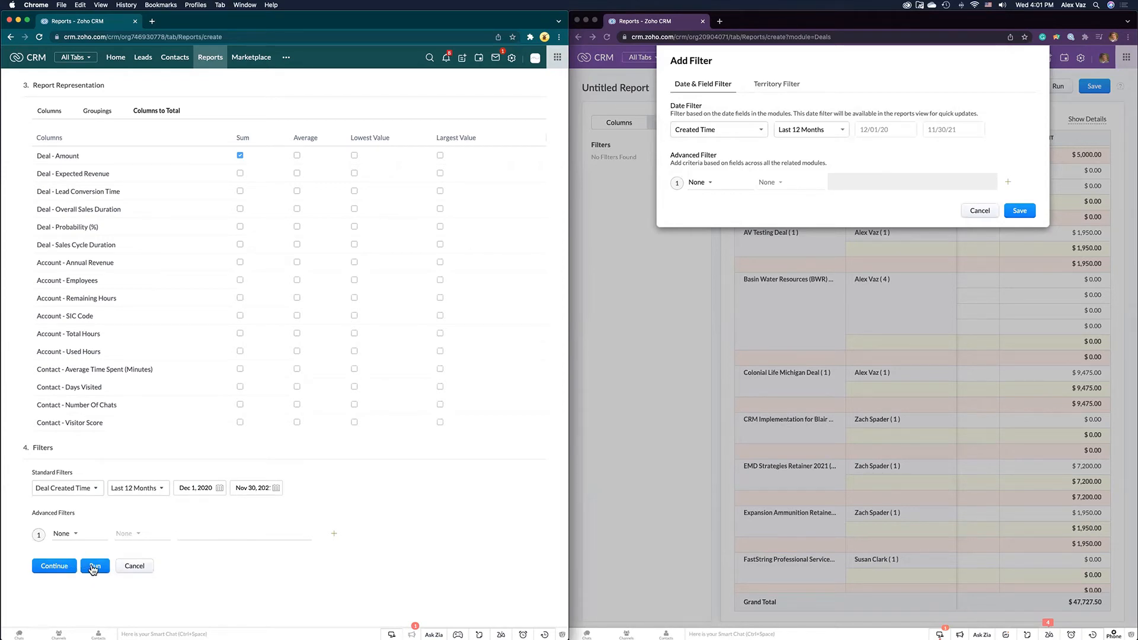
# Run both reports with the Created Time filter: classic shows one deal, new shows 202 deals
pyautogui.click(95, 567)
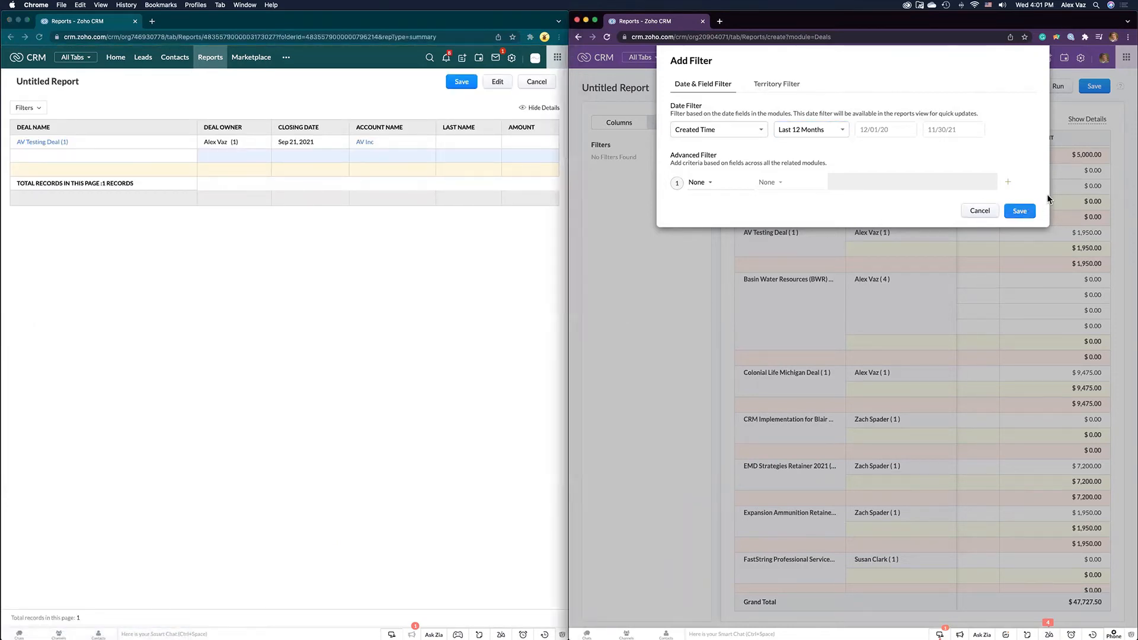
pyautogui.click(1019, 211)
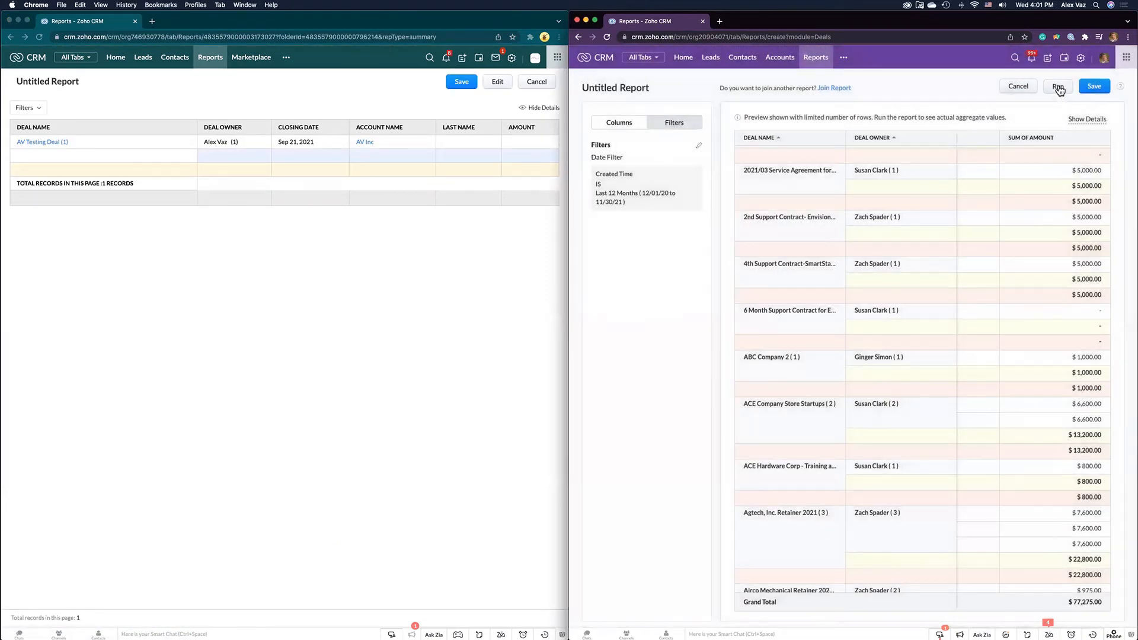
pyautogui.click(1057, 87)
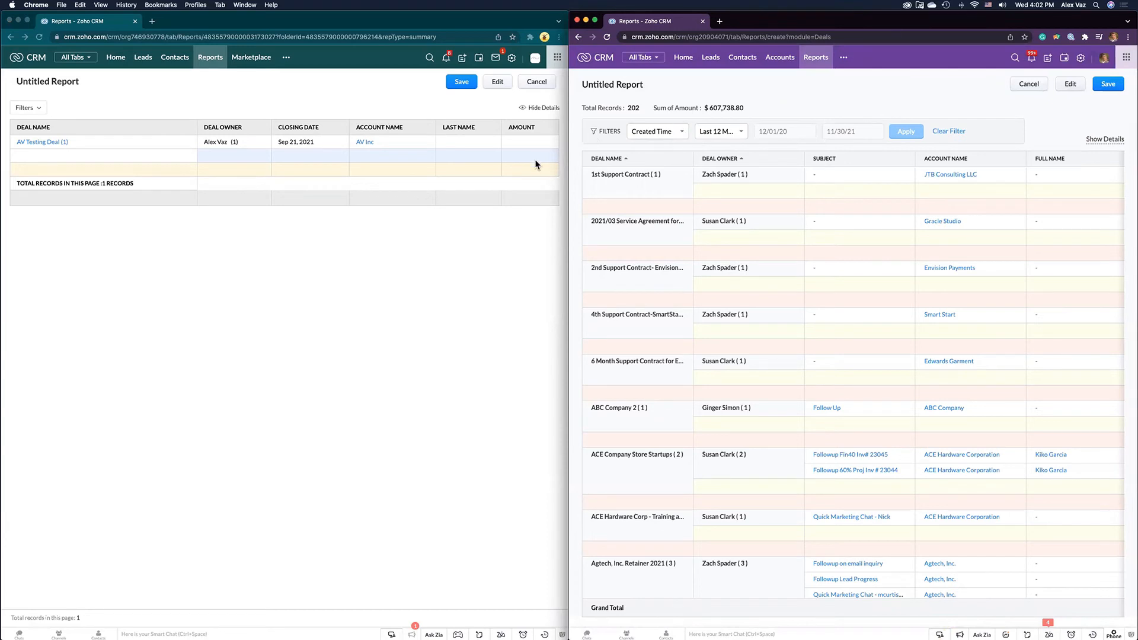
pyautogui.moveTo(758, 199)
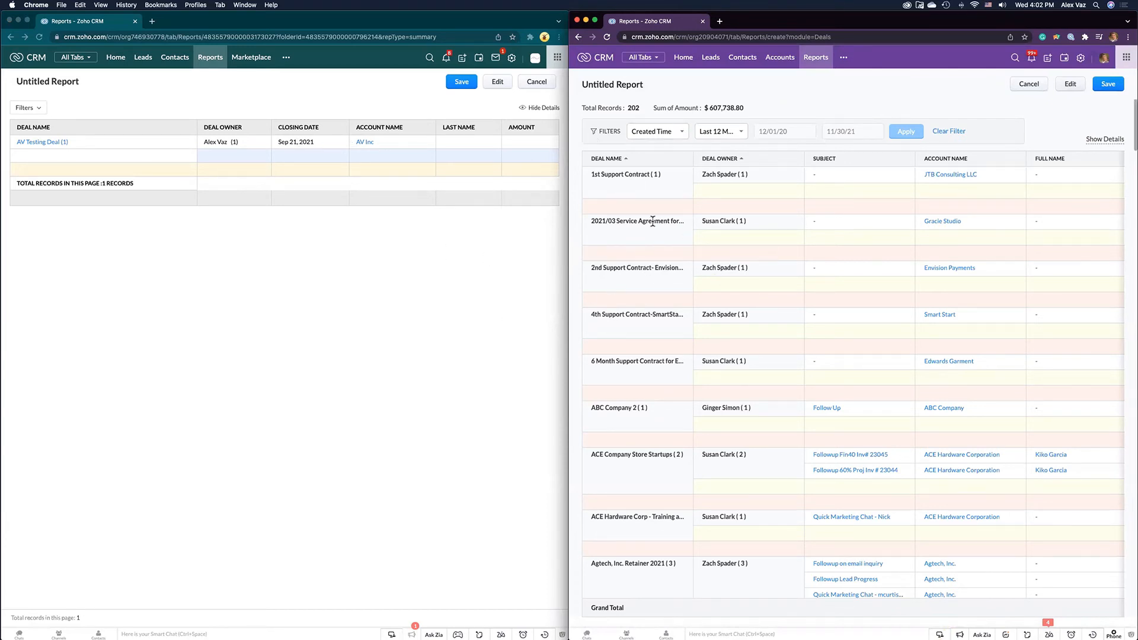
pyautogui.moveTo(363, 190)
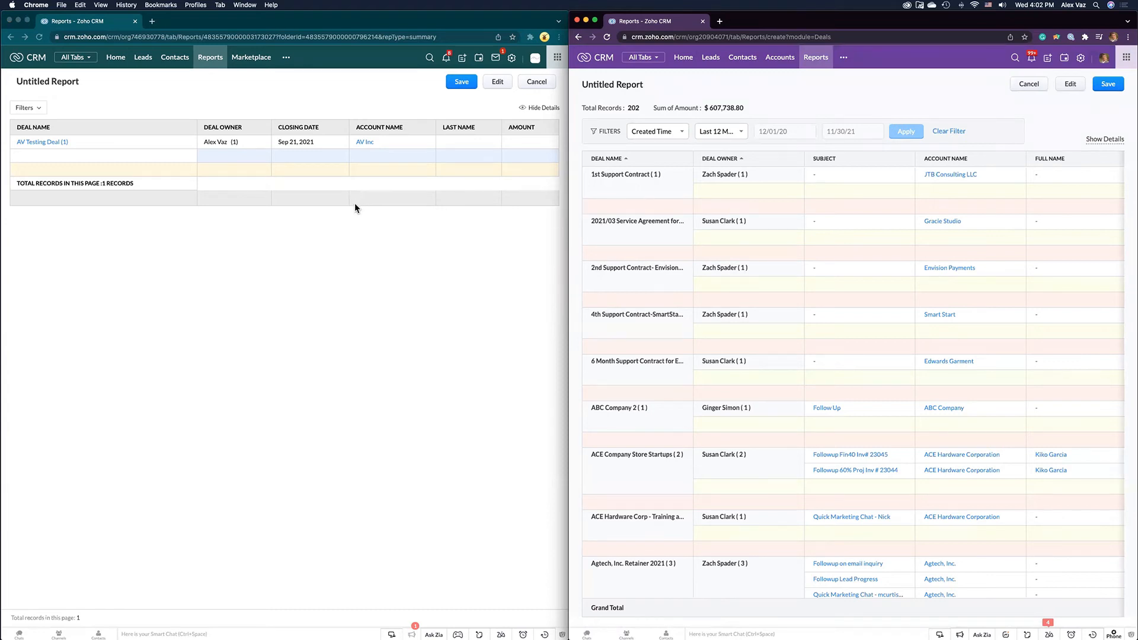
pyautogui.moveTo(383, 221)
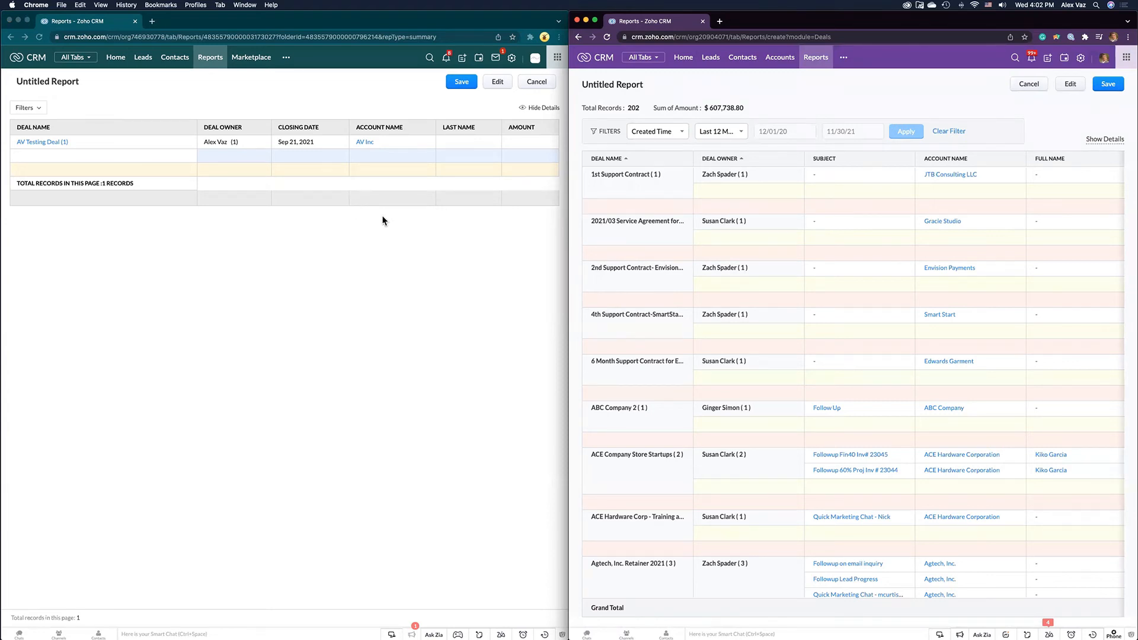
pyautogui.moveTo(389, 213)
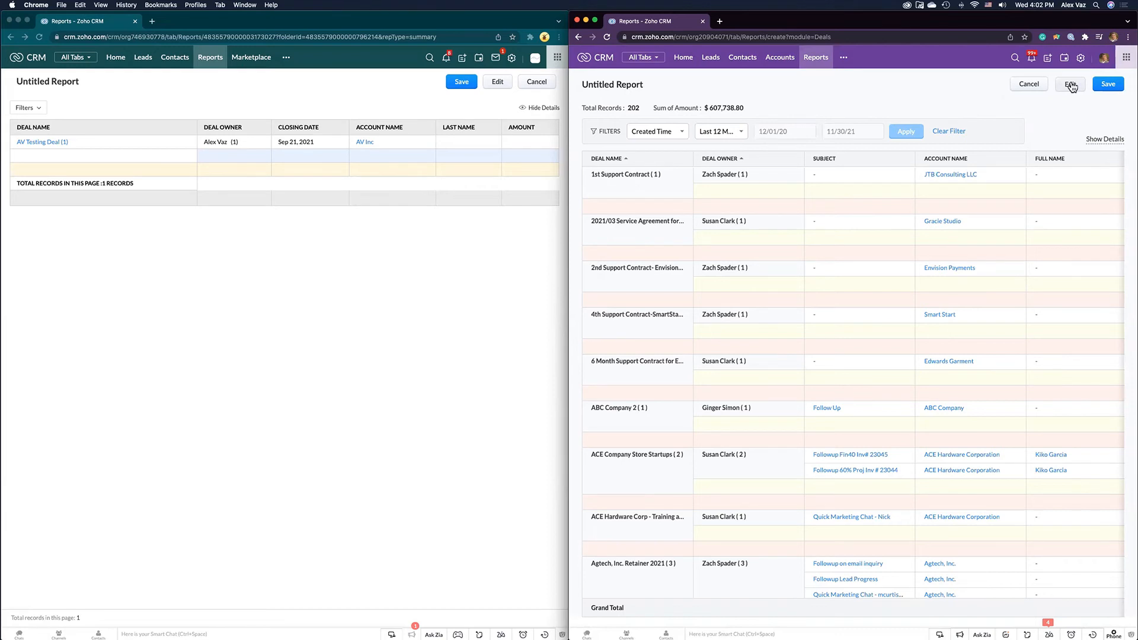
# Return both reports to editing and start a classic advanced filter with the contains condition
pyautogui.click(1070, 84)
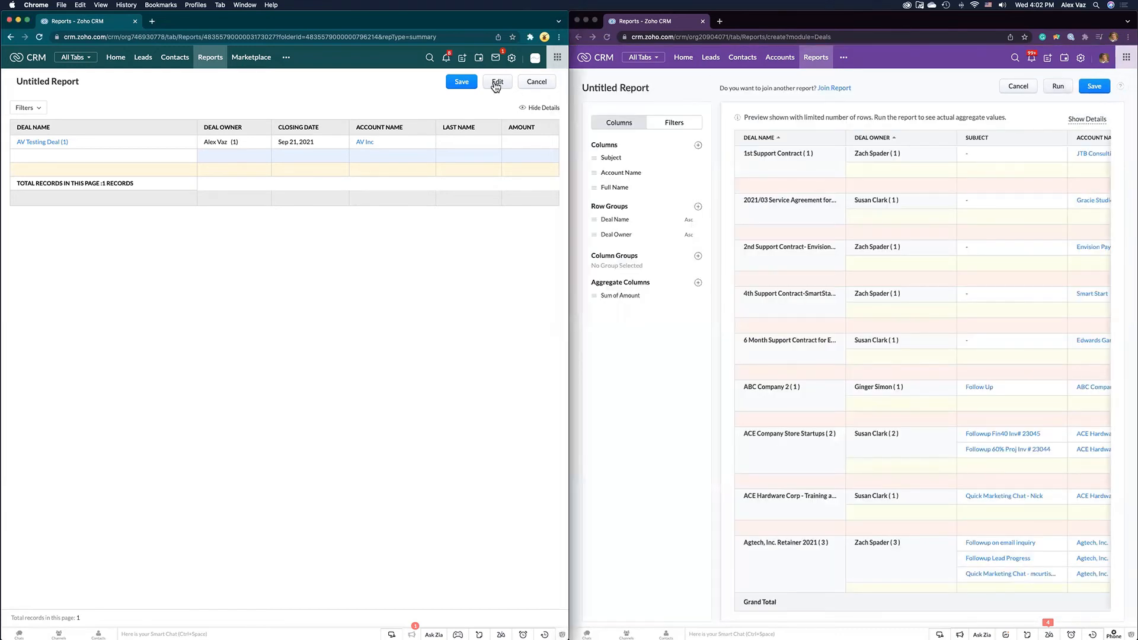
pyautogui.click(496, 82)
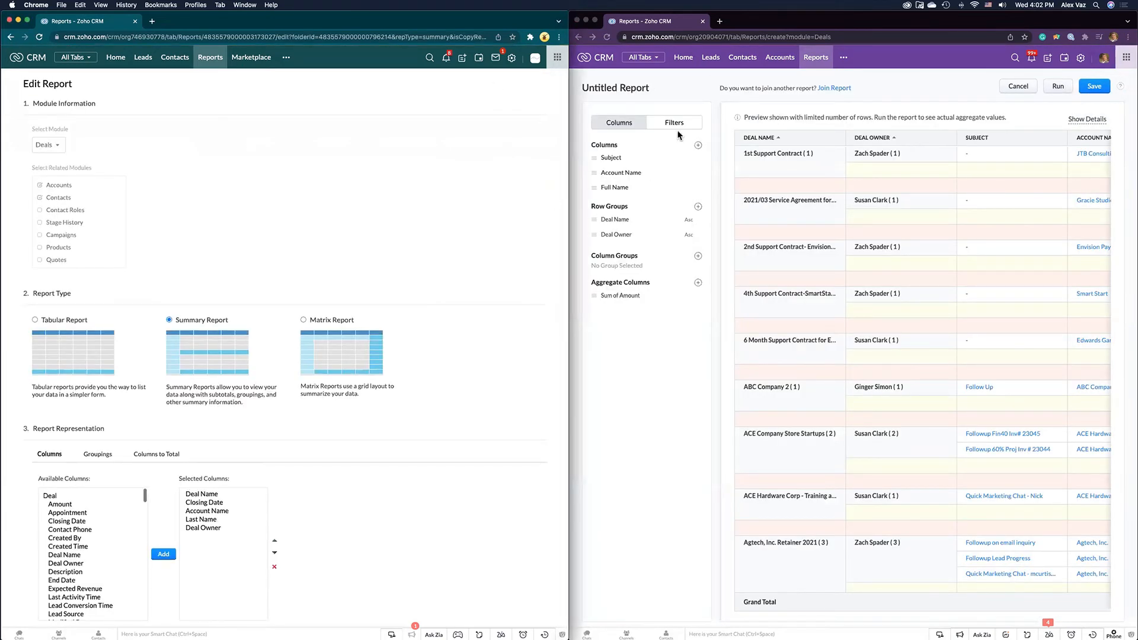
pyautogui.scroll(-3)
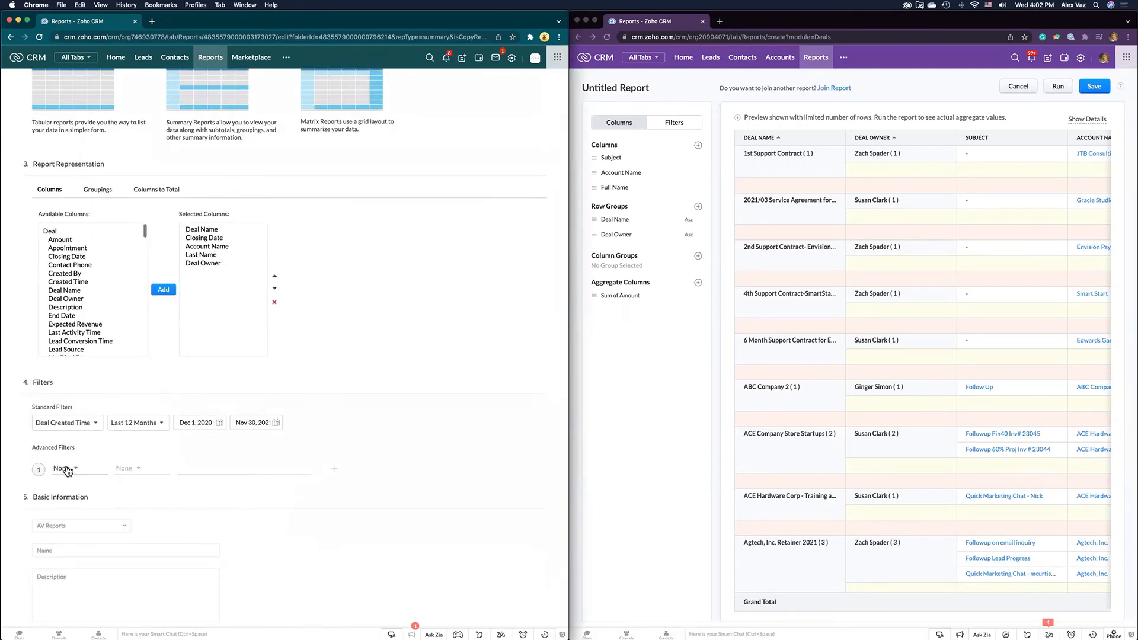
pyautogui.click(65, 468)
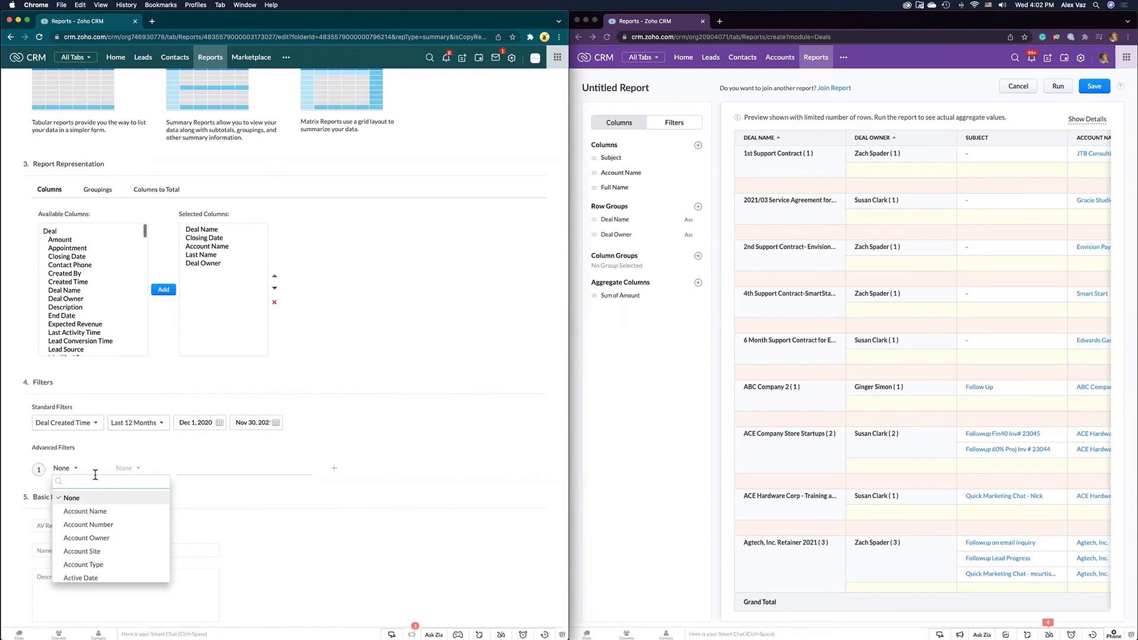
pyautogui.click(85, 511)
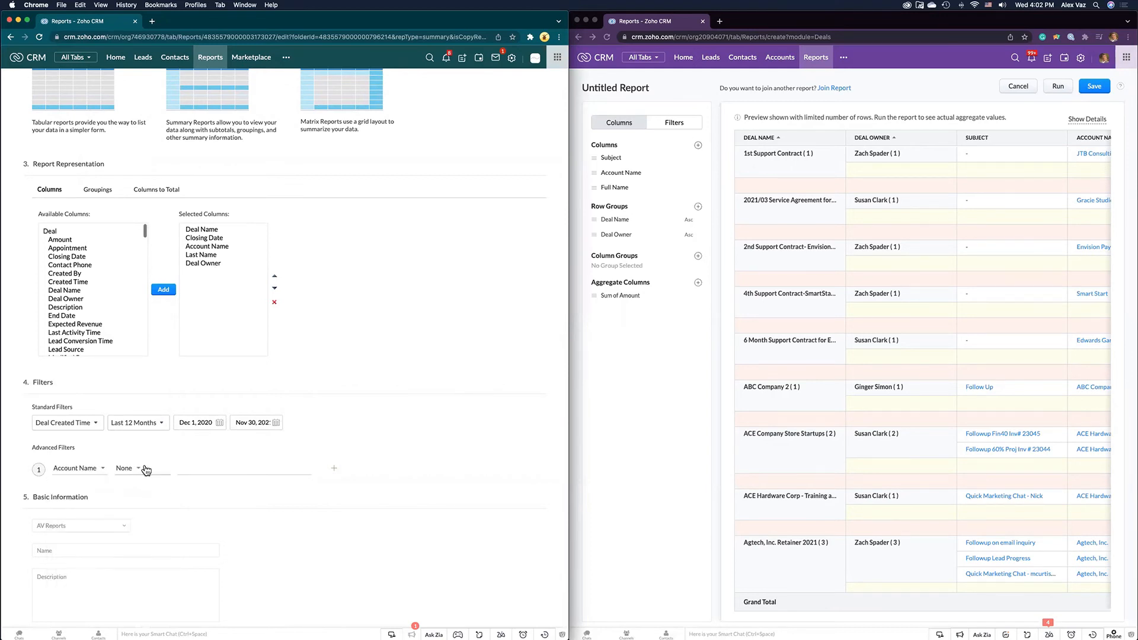
pyautogui.click(128, 469)
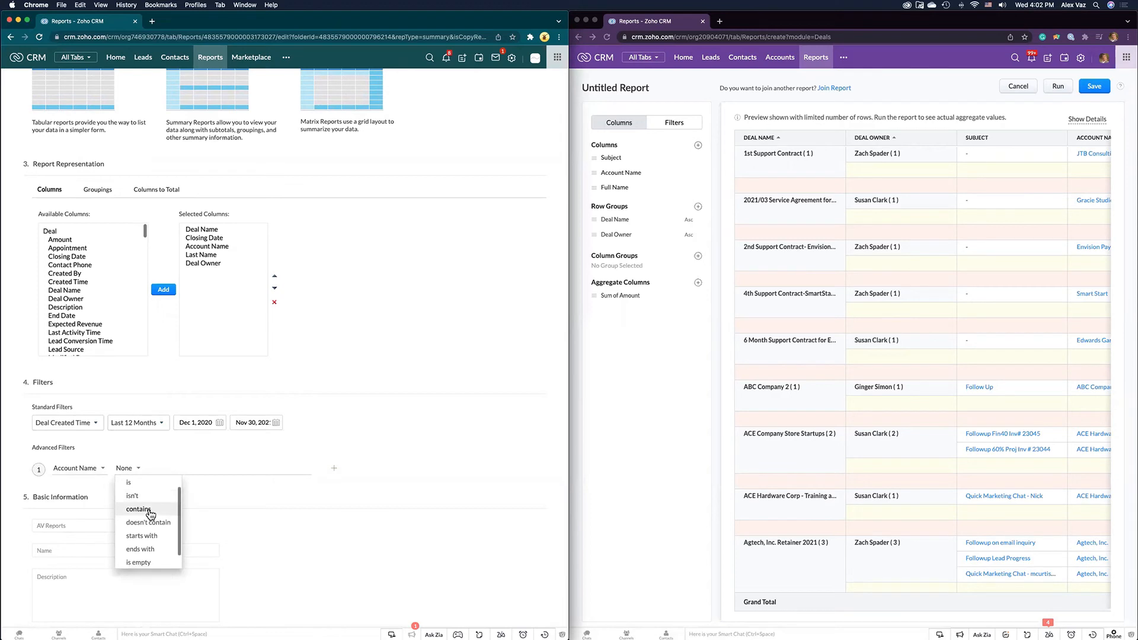
pyautogui.click(138, 509)
pyautogui.write('AV')
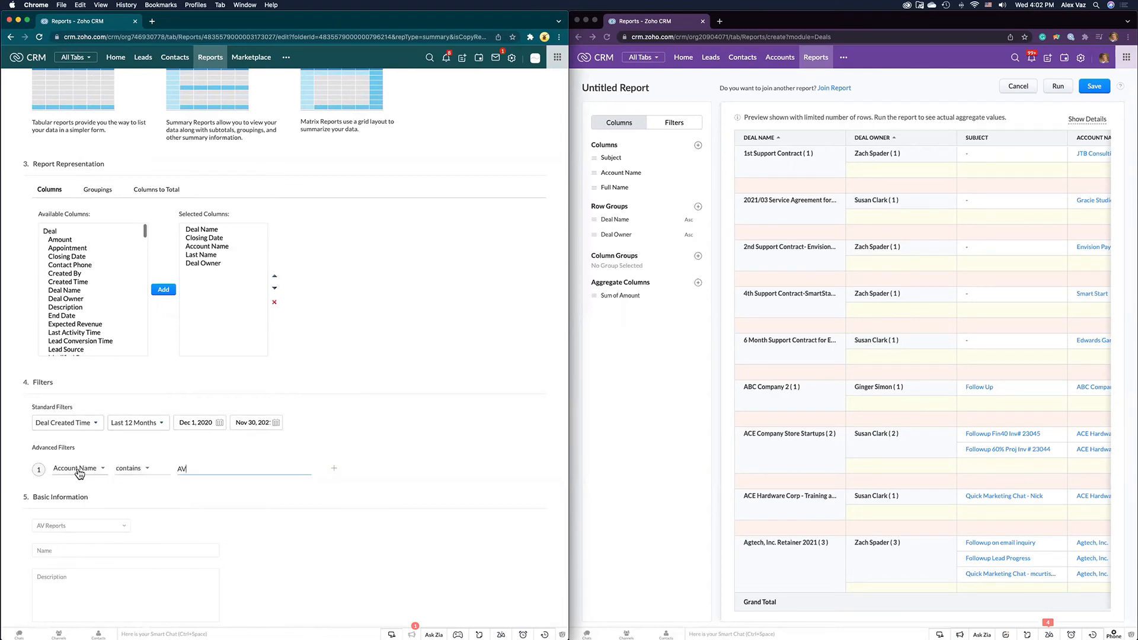
# Change the classic advanced filter to Deal Name contains AV
pyautogui.click(78, 469)
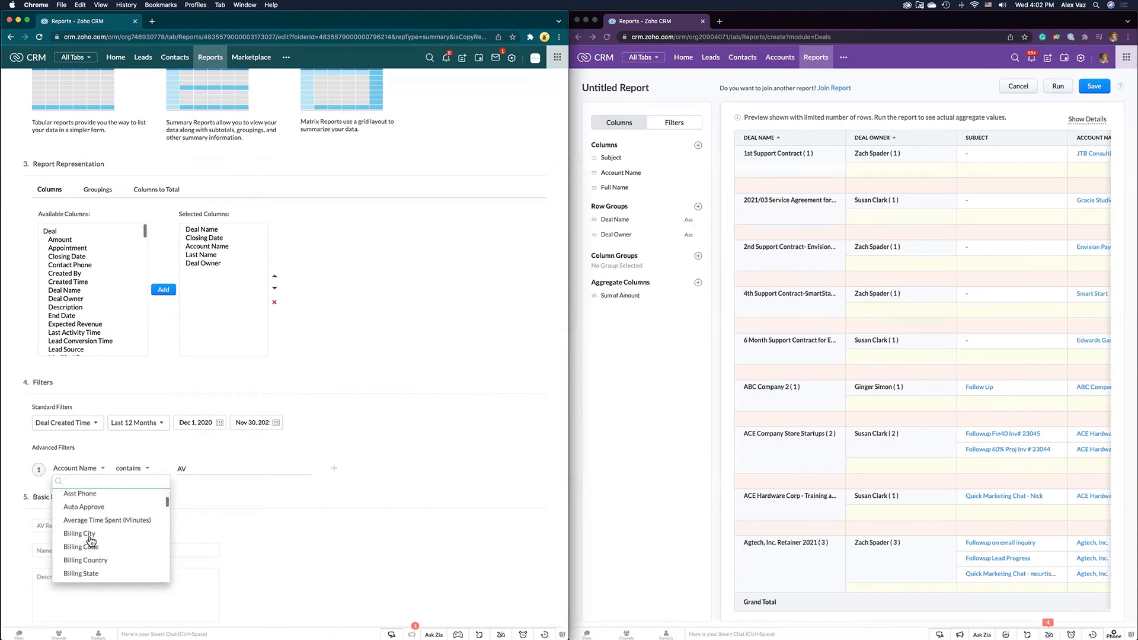
pyautogui.scroll(-3)
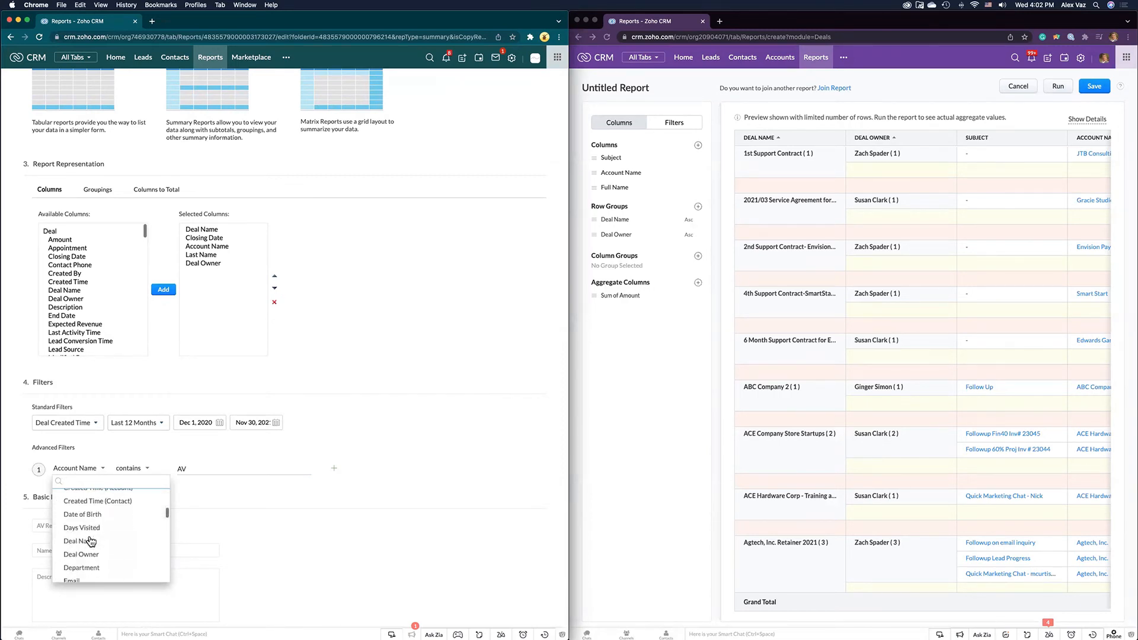
pyautogui.click(78, 541)
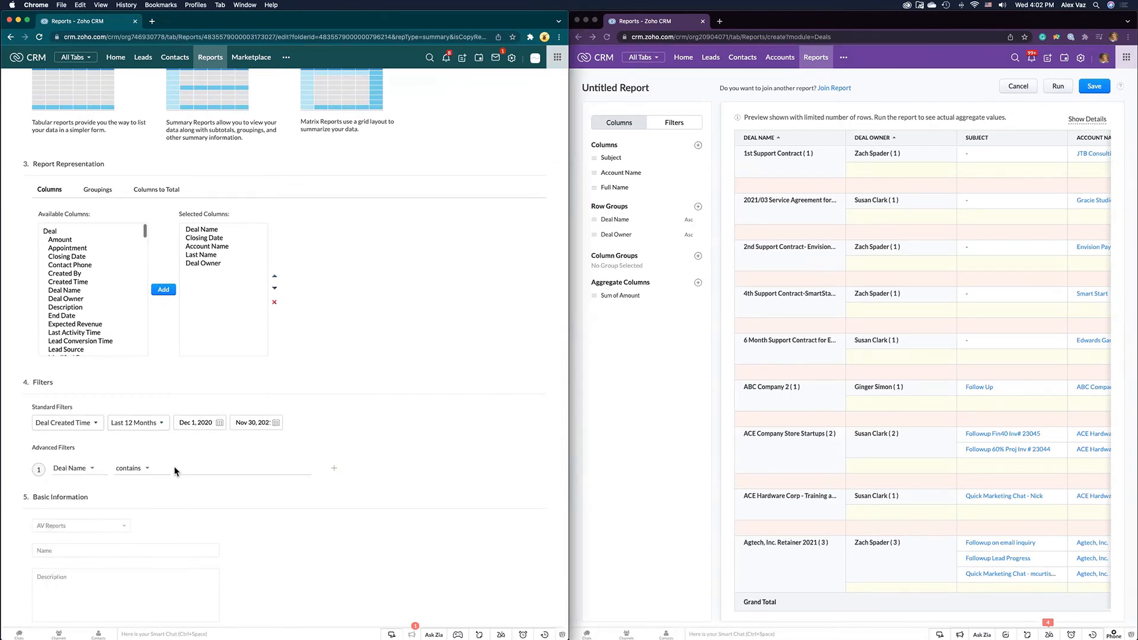
pyautogui.write('AV')
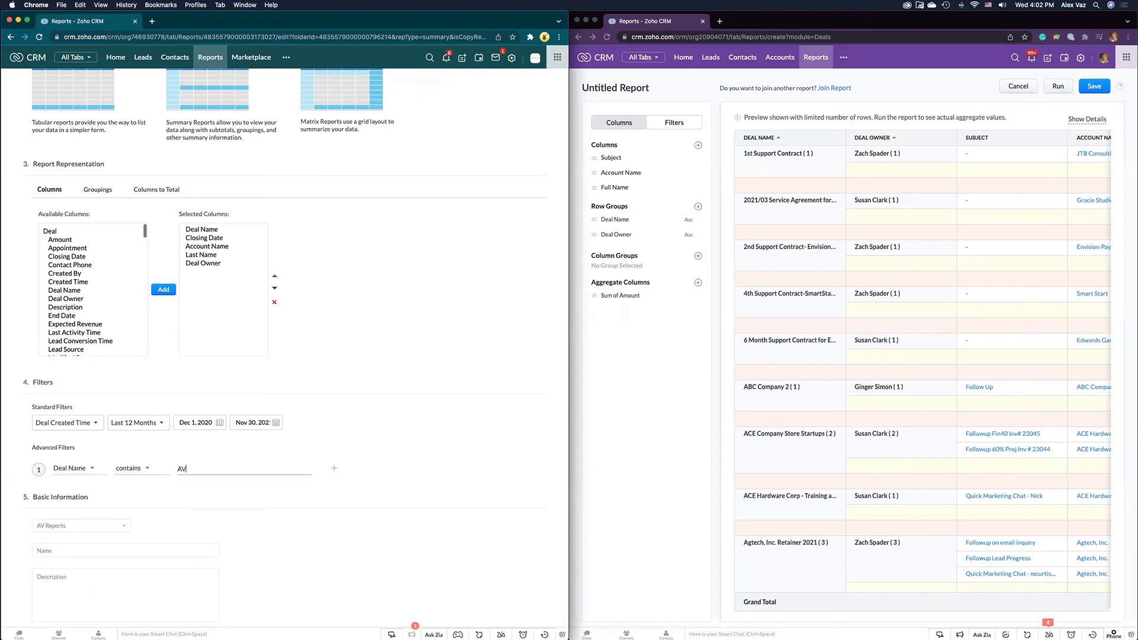
pyautogui.click(673, 122)
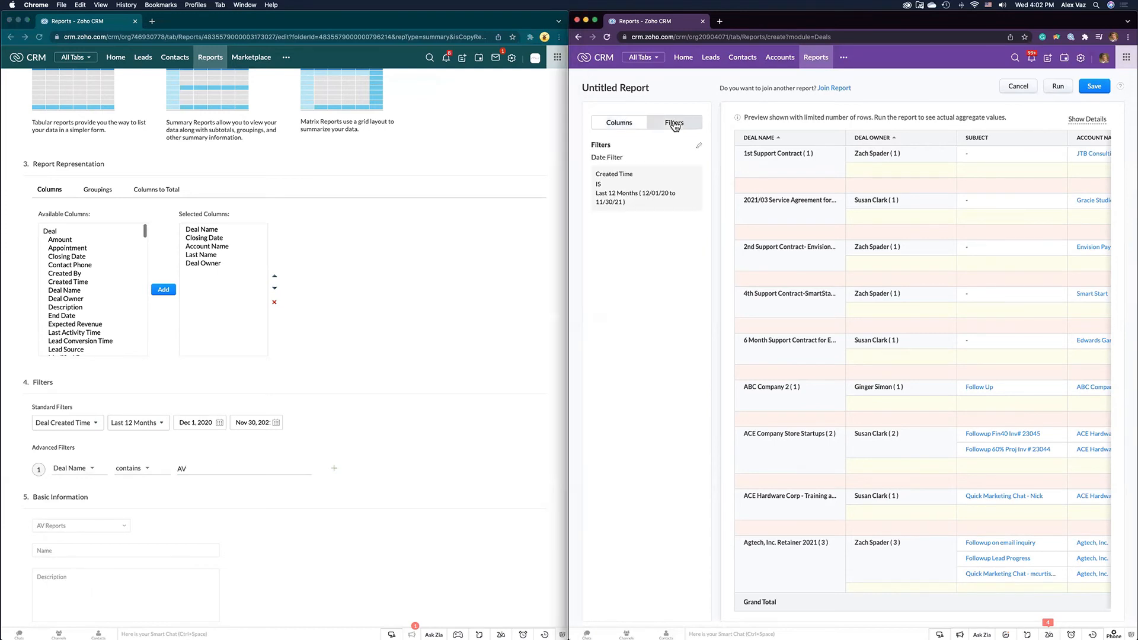
pyautogui.moveTo(697, 146)
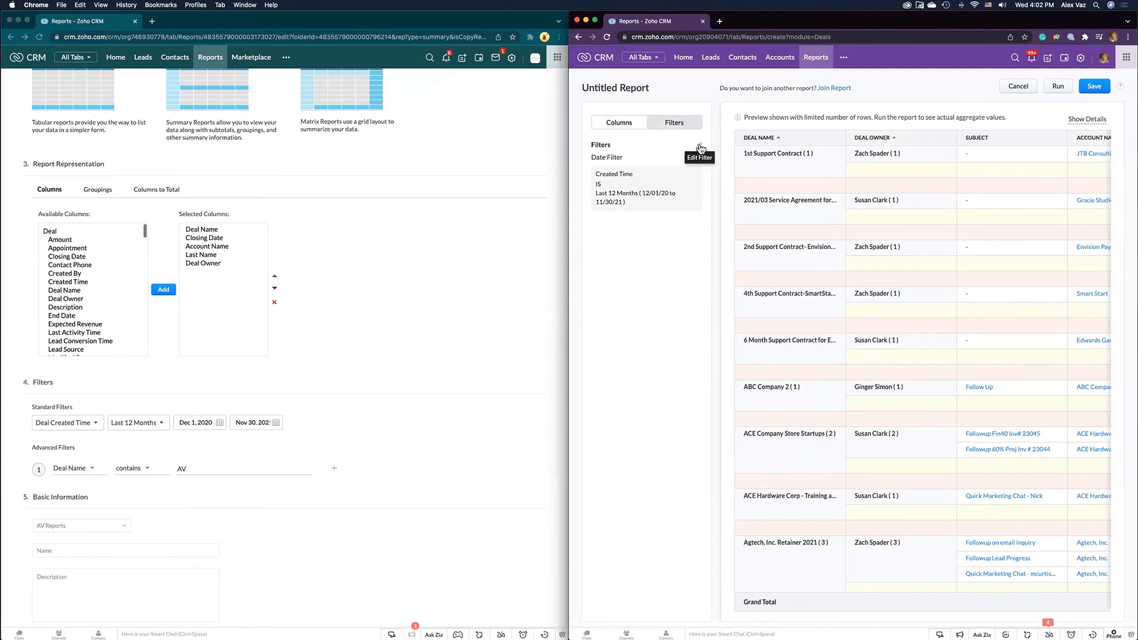
# Add an advanced filter Deal Name contains AV to the new report and save it
pyautogui.click(700, 157)
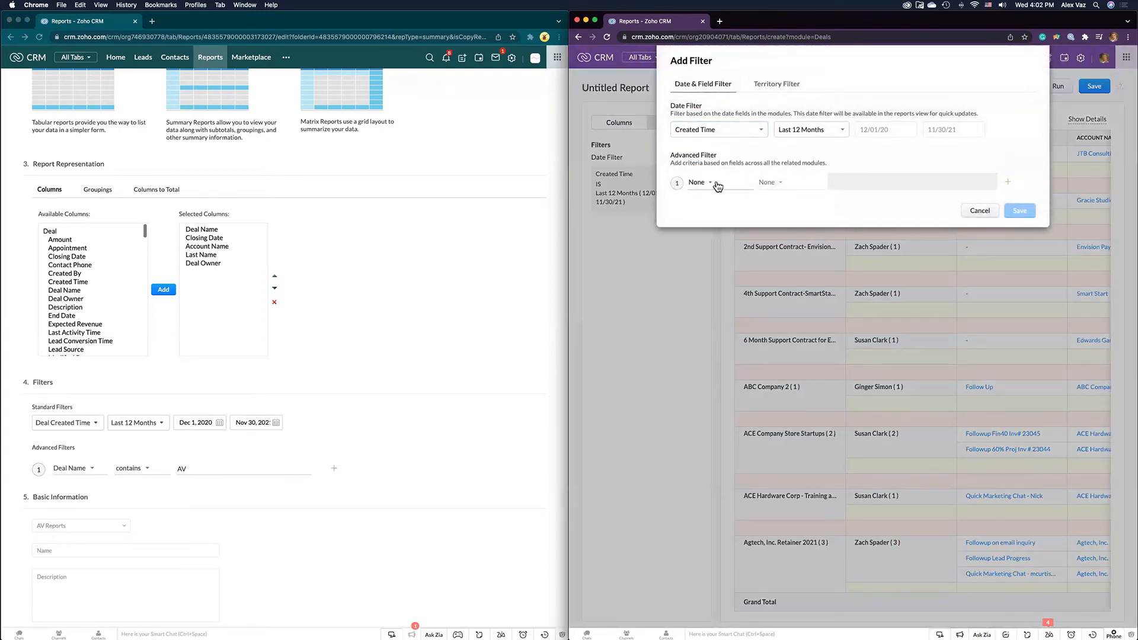
pyautogui.click(698, 183)
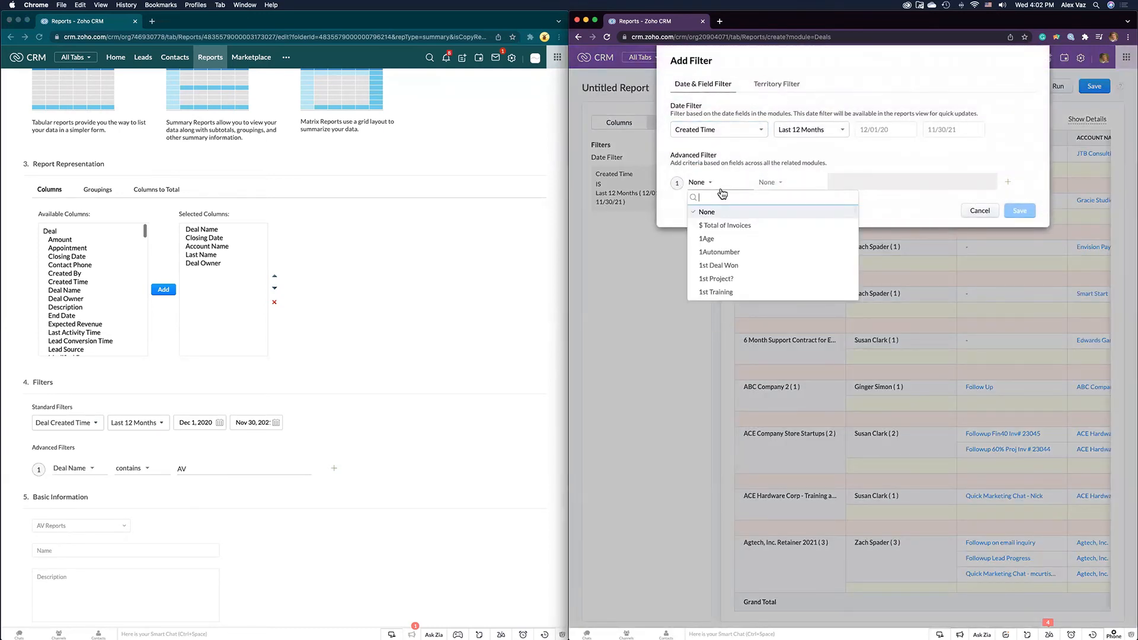
pyautogui.write('deal na')
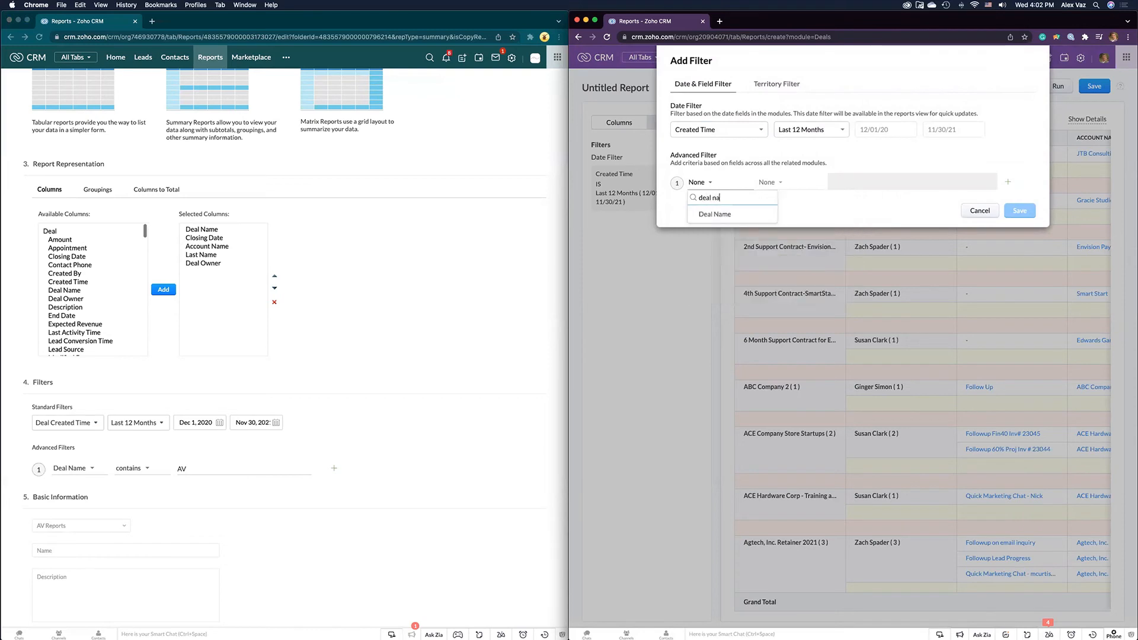
pyautogui.click(713, 214)
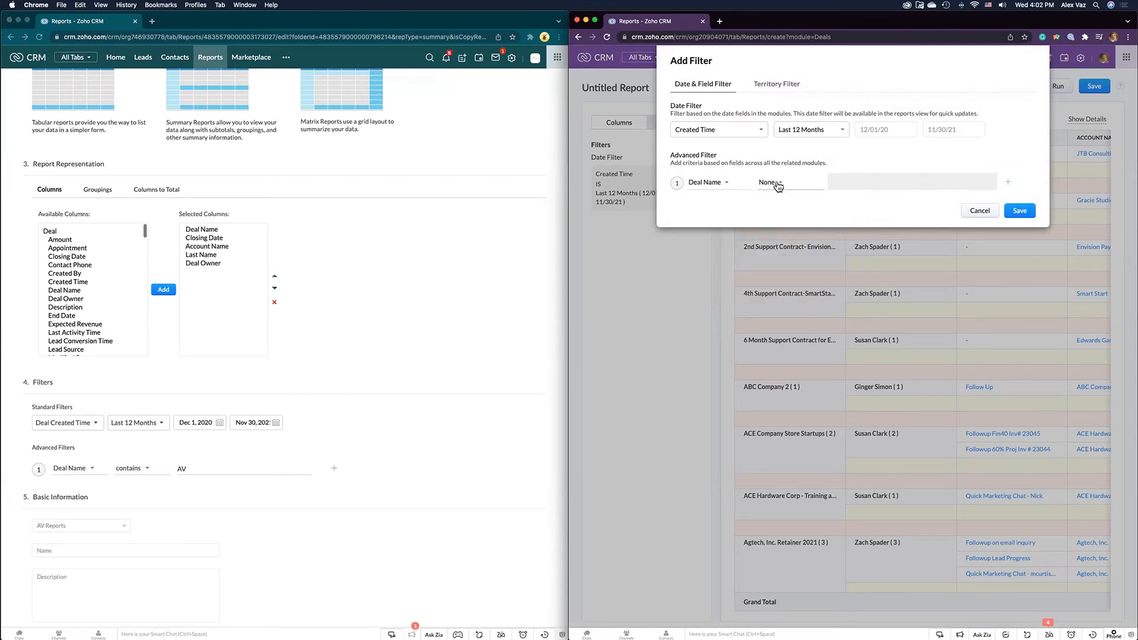
pyautogui.click(771, 183)
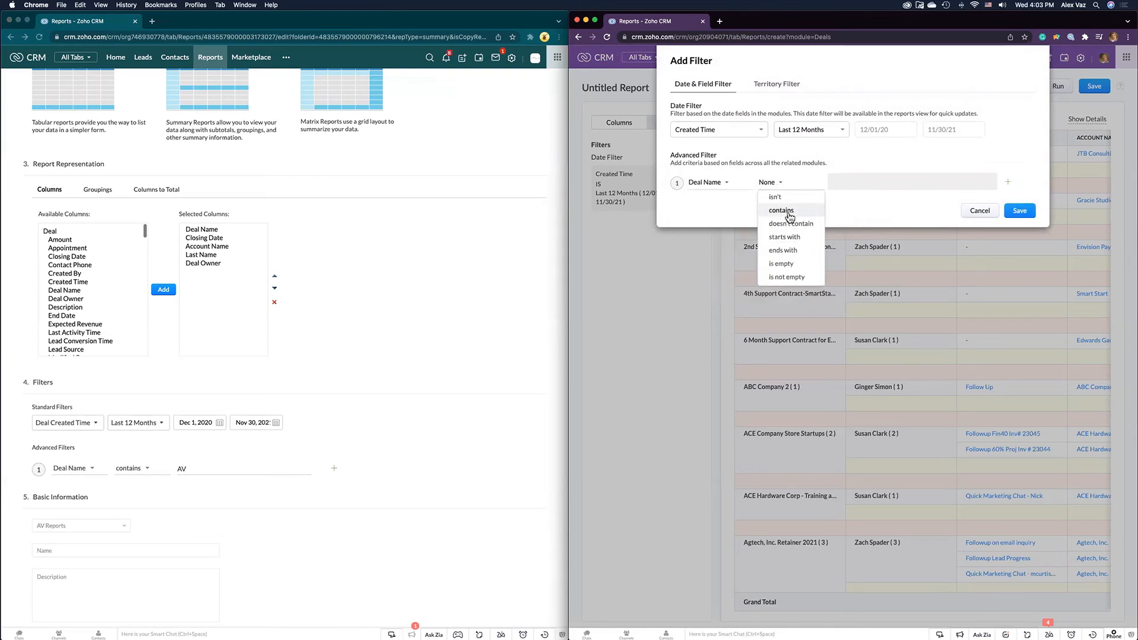
pyautogui.click(781, 210)
pyautogui.write('AV')
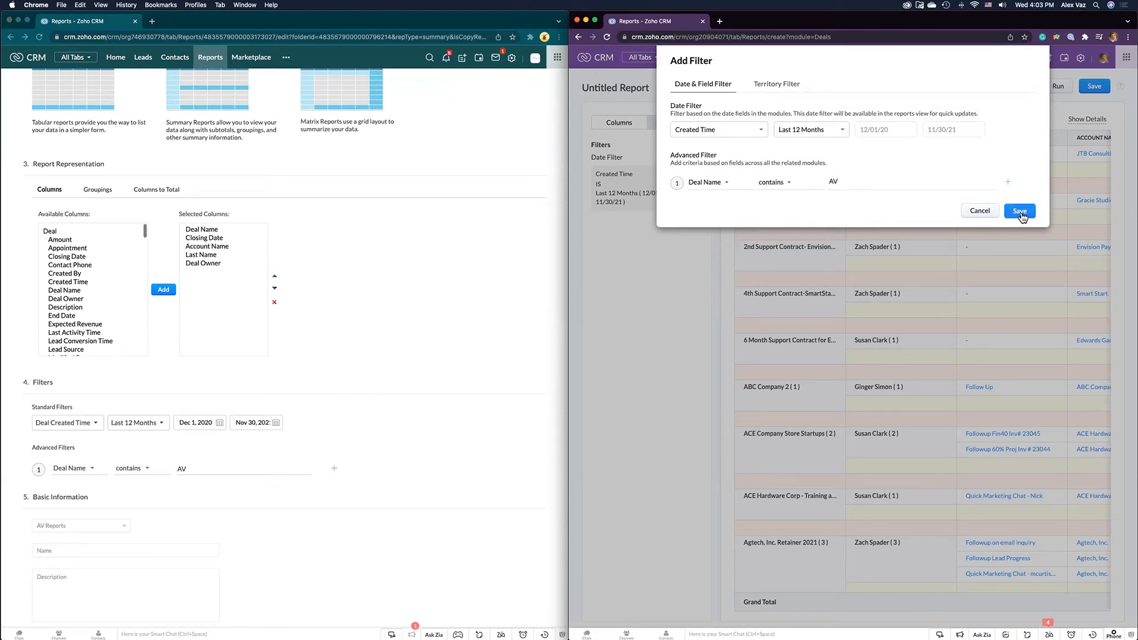
pyautogui.click(1020, 211)
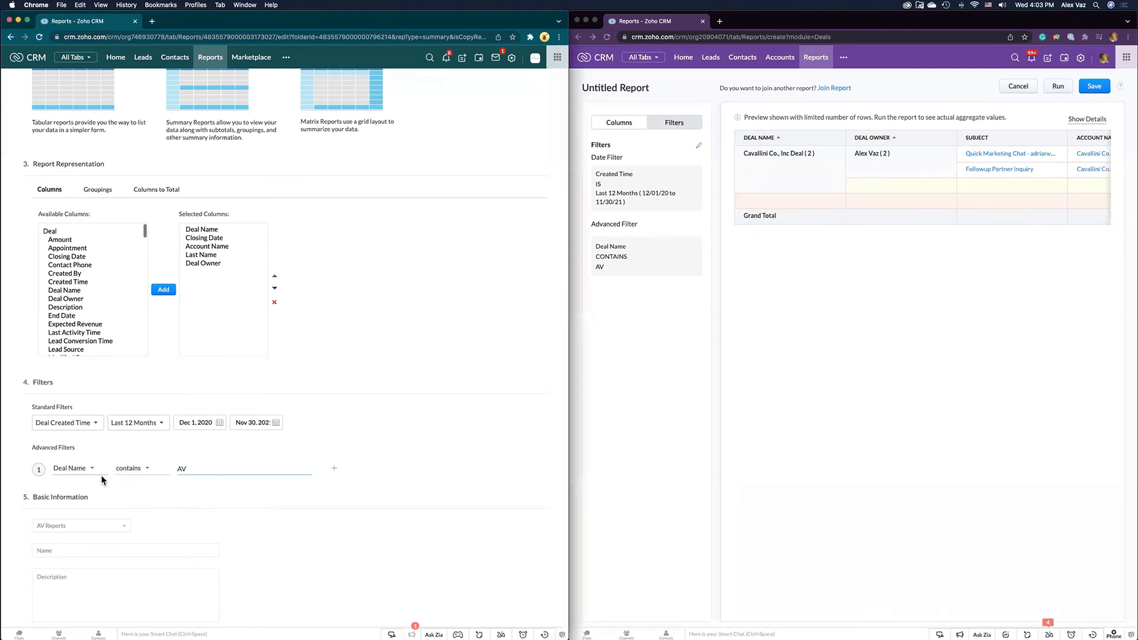
# Run the classic report, now listing only AV Testing Deal
pyautogui.scroll(-3)
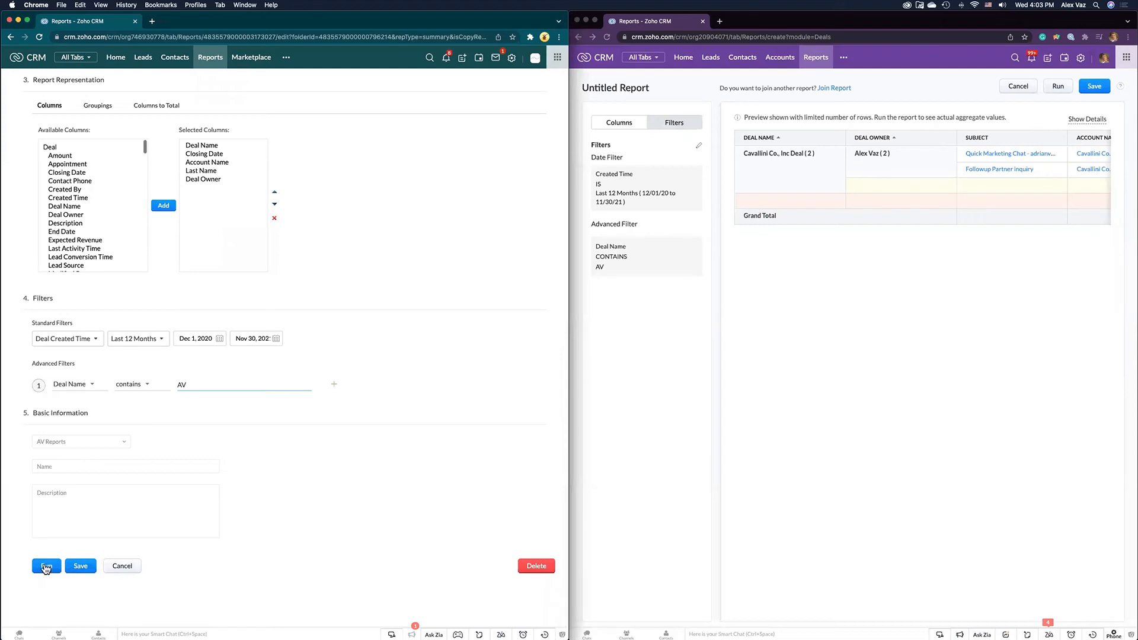
pyautogui.click(46, 565)
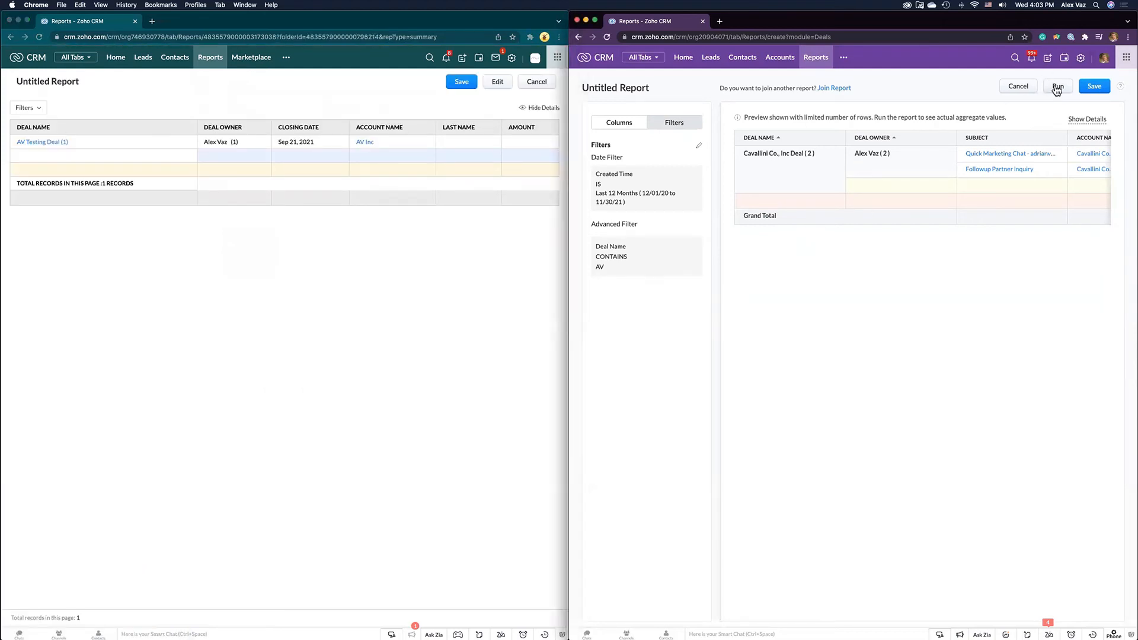
# Run the new report, showing 2 records totalling $11,895.00
pyautogui.click(1058, 87)
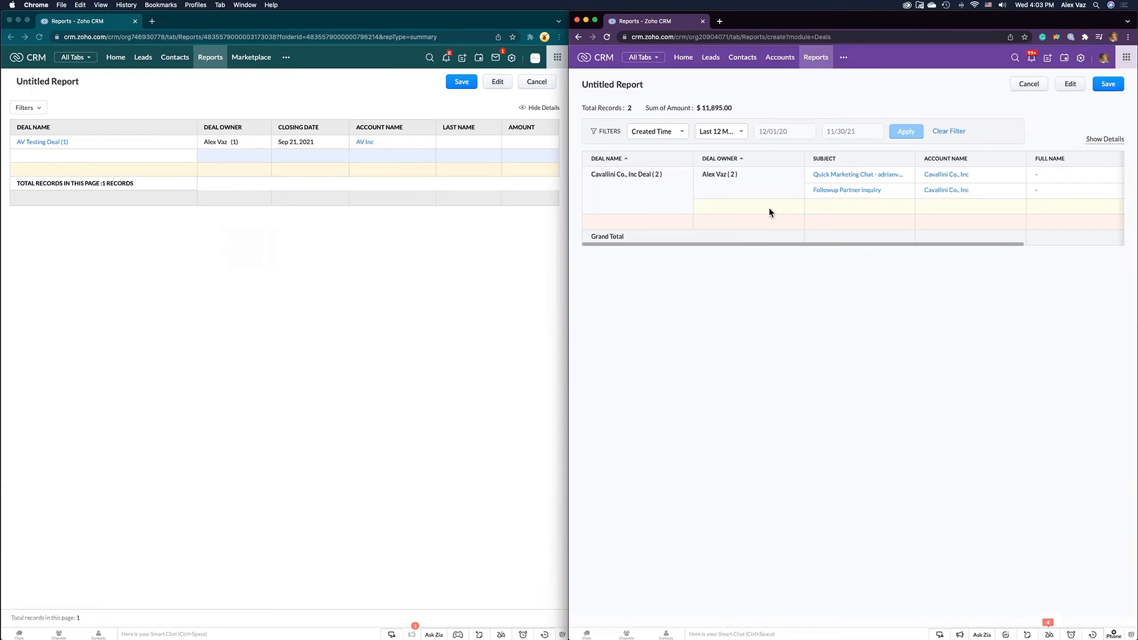
pyautogui.moveTo(832, 190)
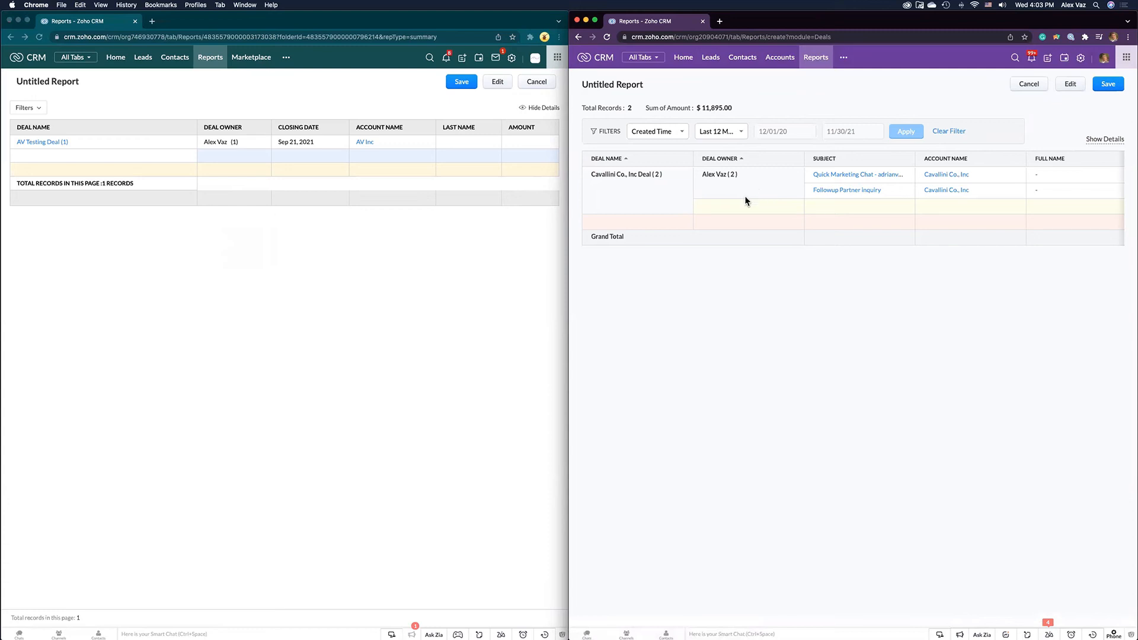
pyautogui.moveTo(660, 206)
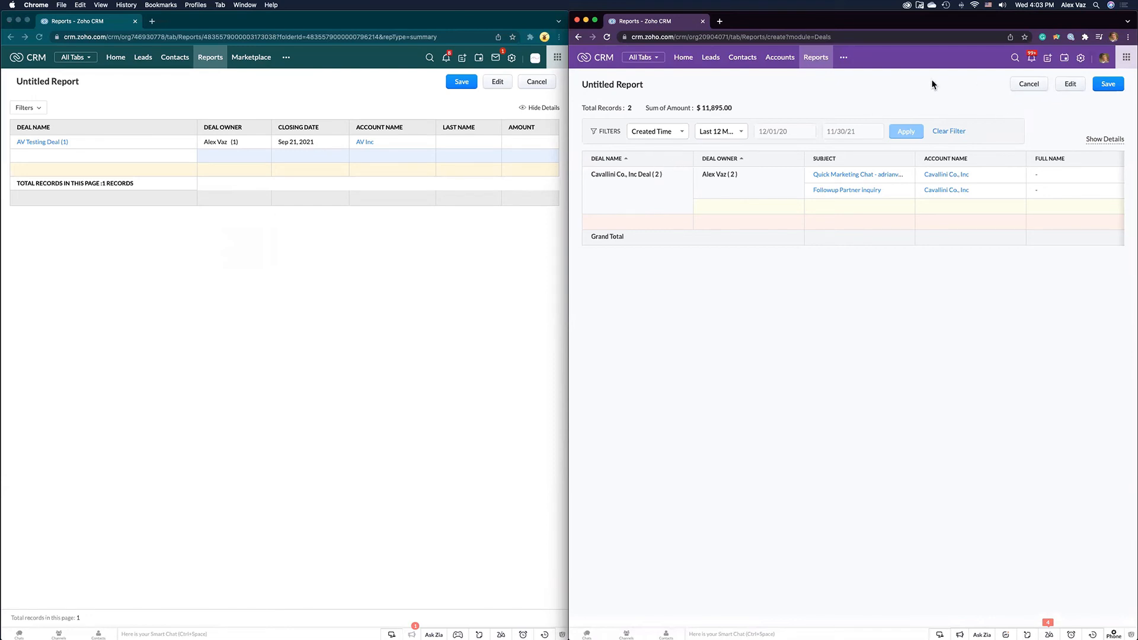
# Fill the new report's save form with name AV Report in folder AV Reports
pyautogui.click(1107, 83)
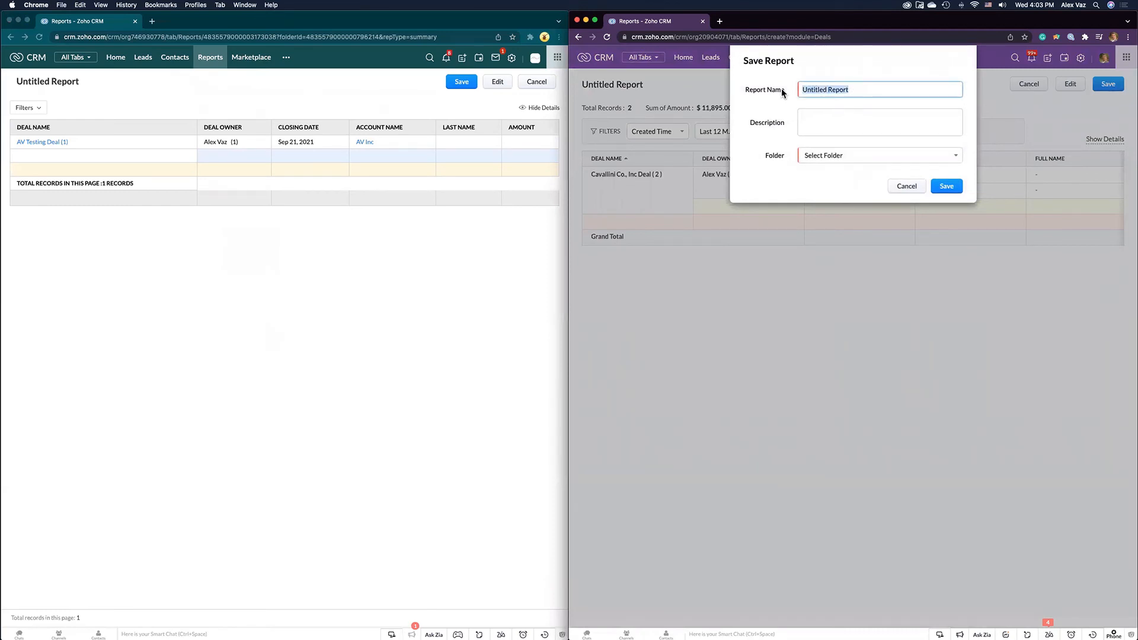
pyautogui.write('AV')
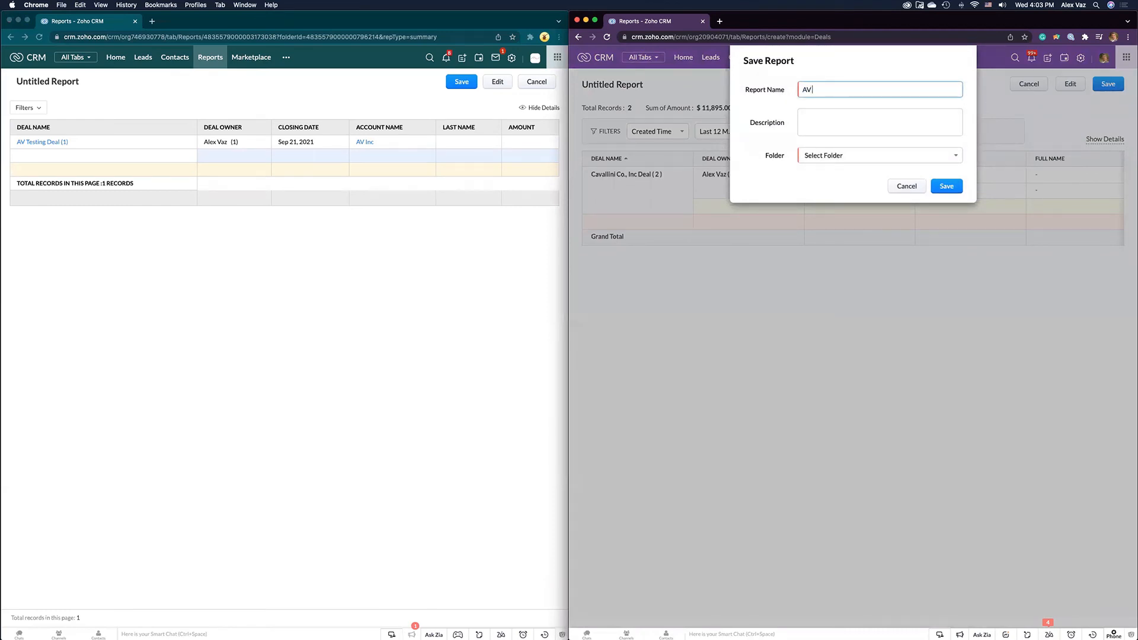
pyautogui.write('Report')
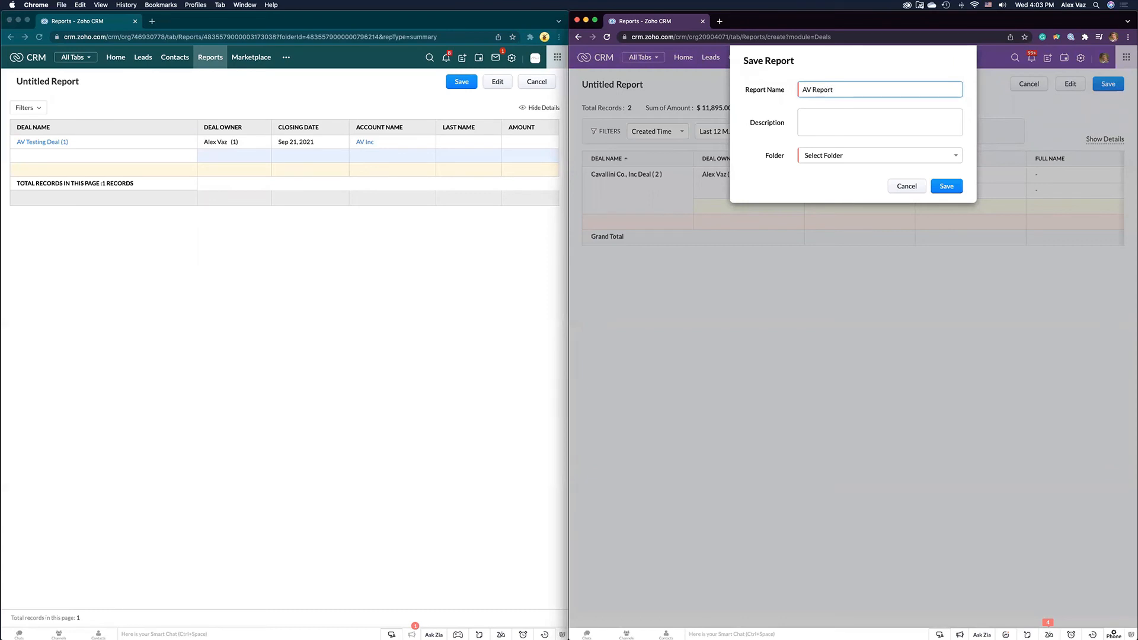
pyautogui.click(878, 154)
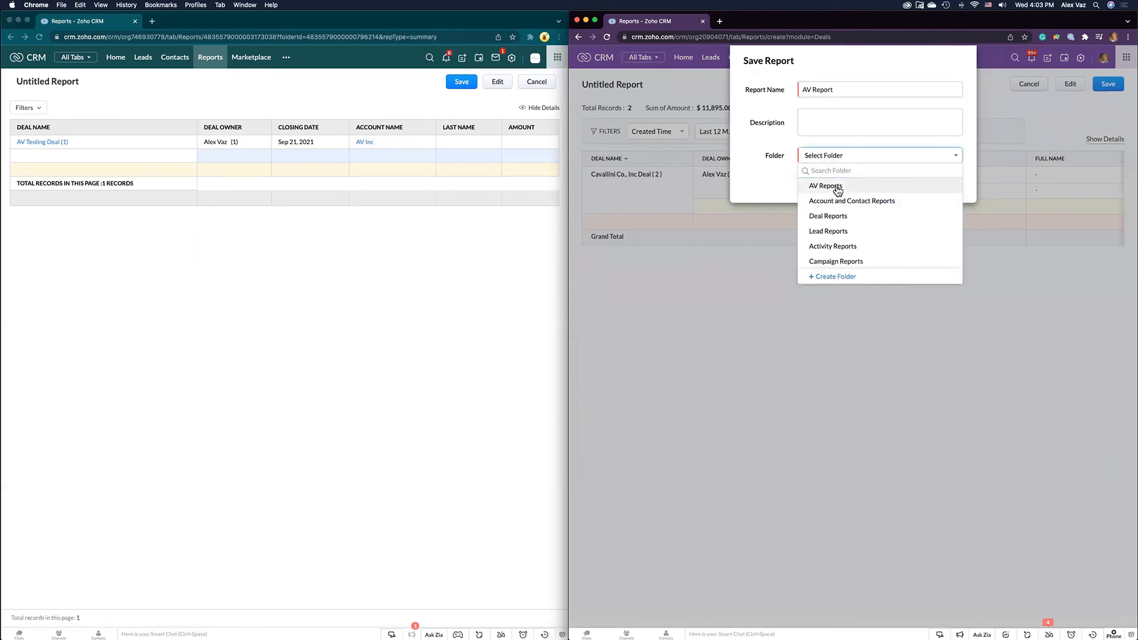
pyautogui.click(825, 186)
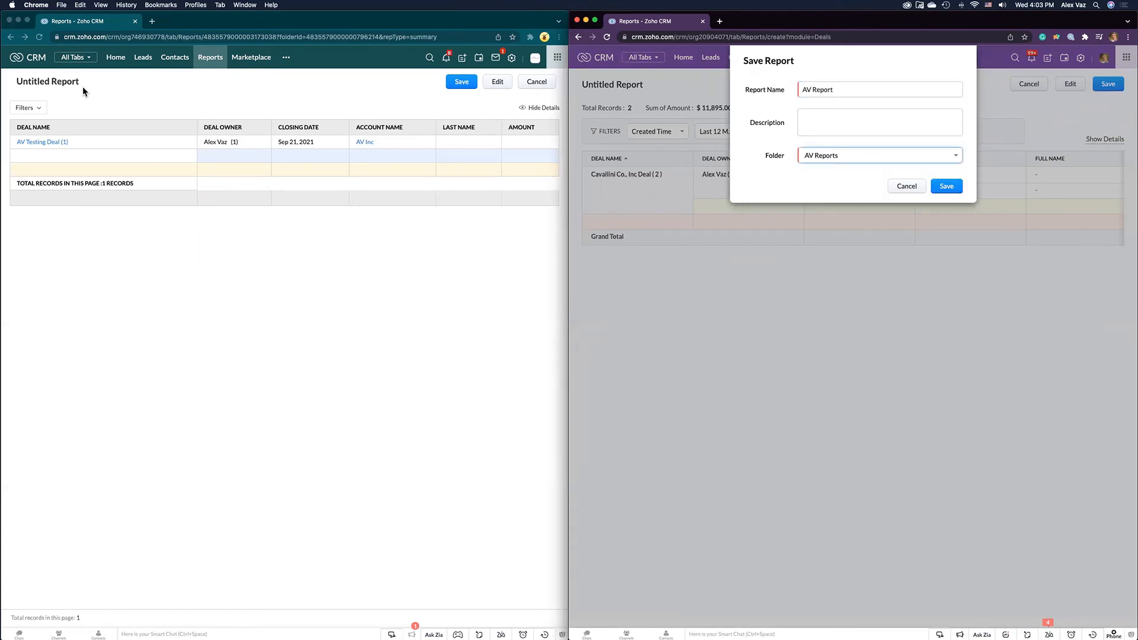
# Save the classic report as AV Report in the AV Reports folder
pyautogui.click(461, 82)
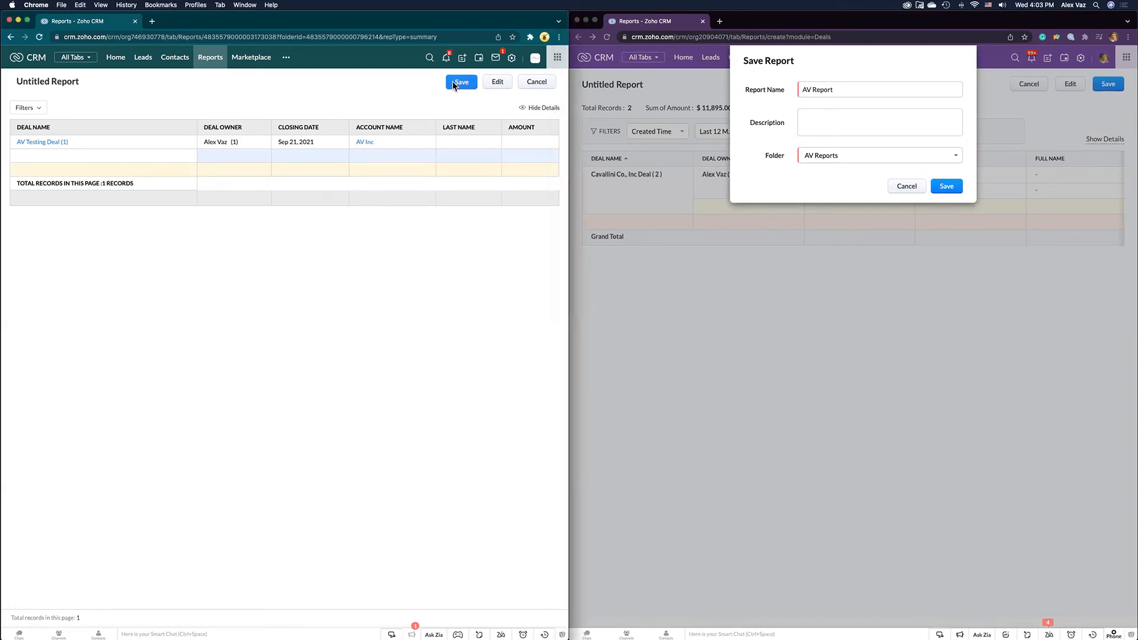
pyautogui.click(214, 93)
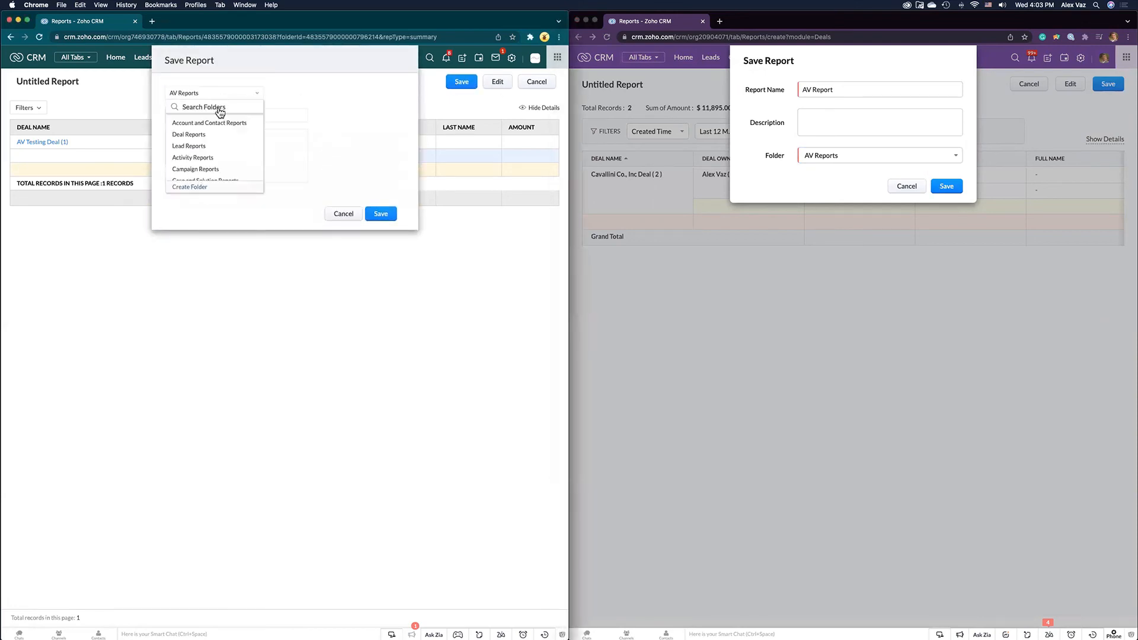
pyautogui.scroll(-3)
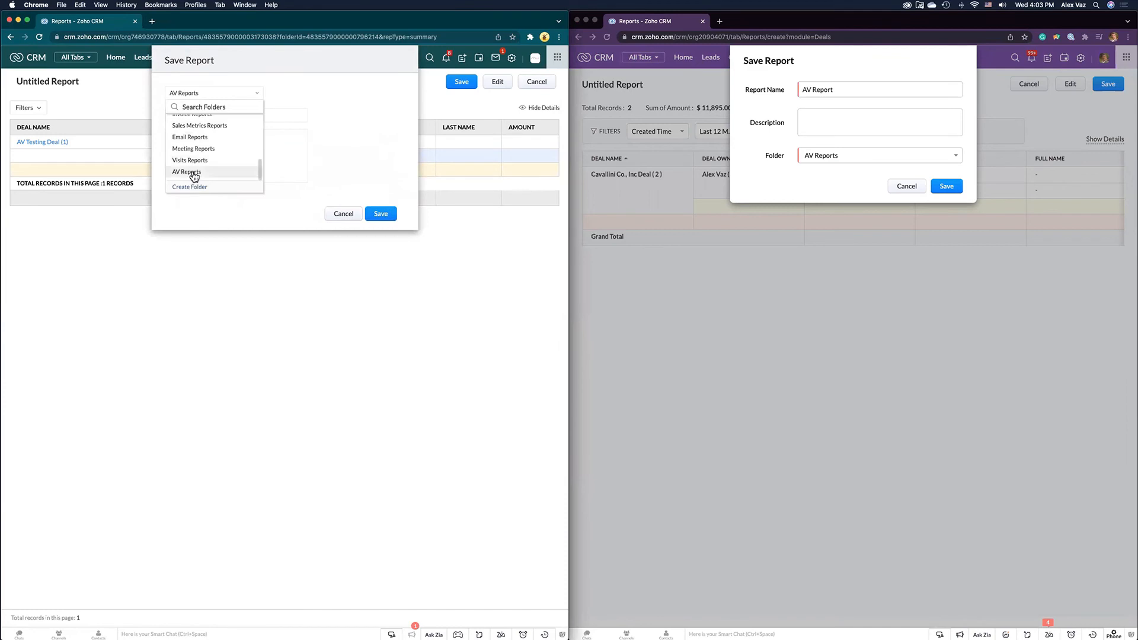
pyautogui.click(186, 171)
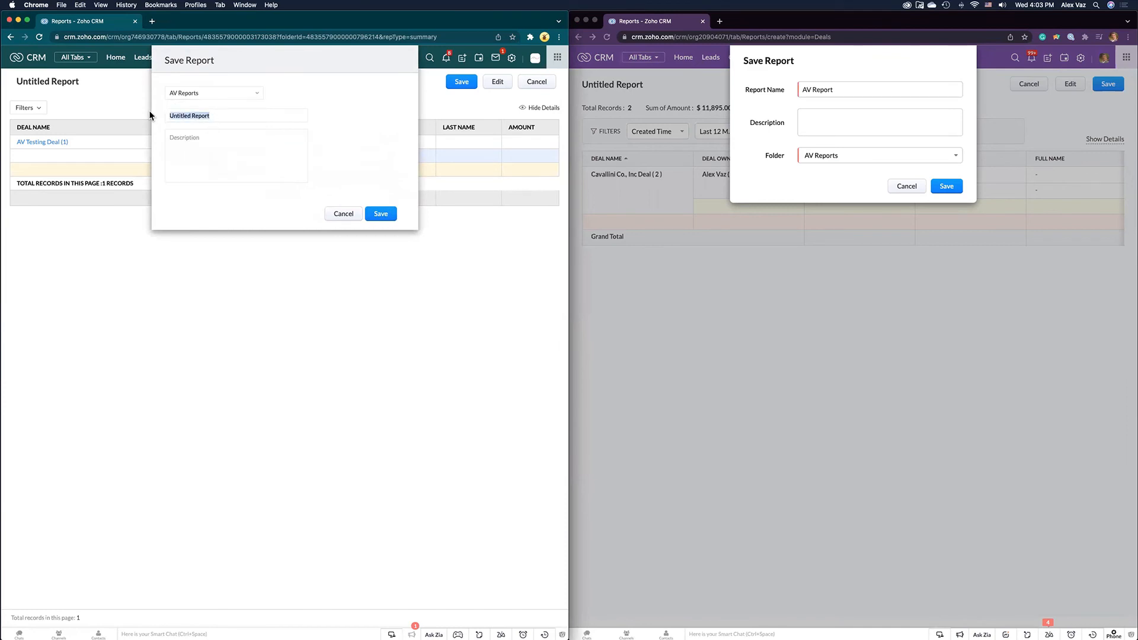
pyautogui.write('AV Report')
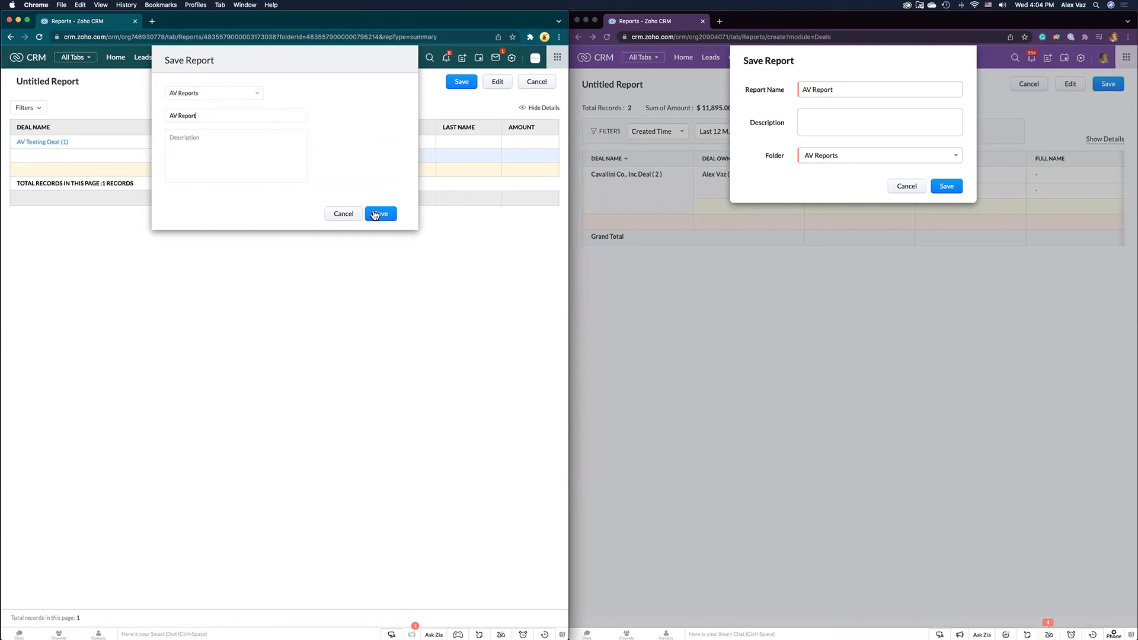
pyautogui.click(380, 213)
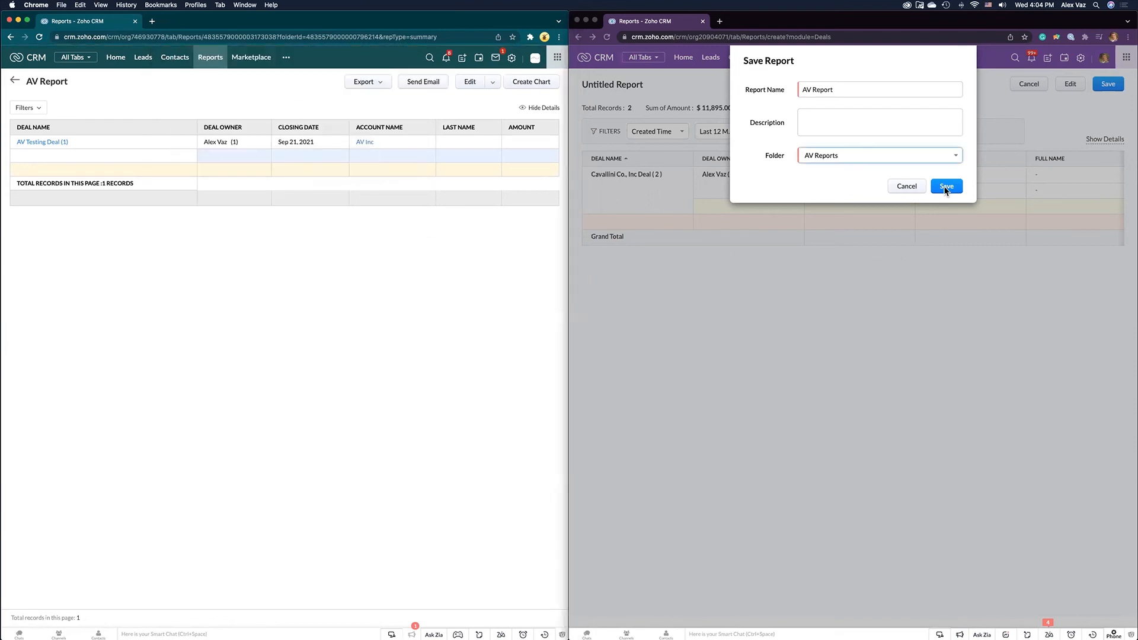
# Save the new report as AV Report, reopening it with 2 records
pyautogui.click(946, 186)
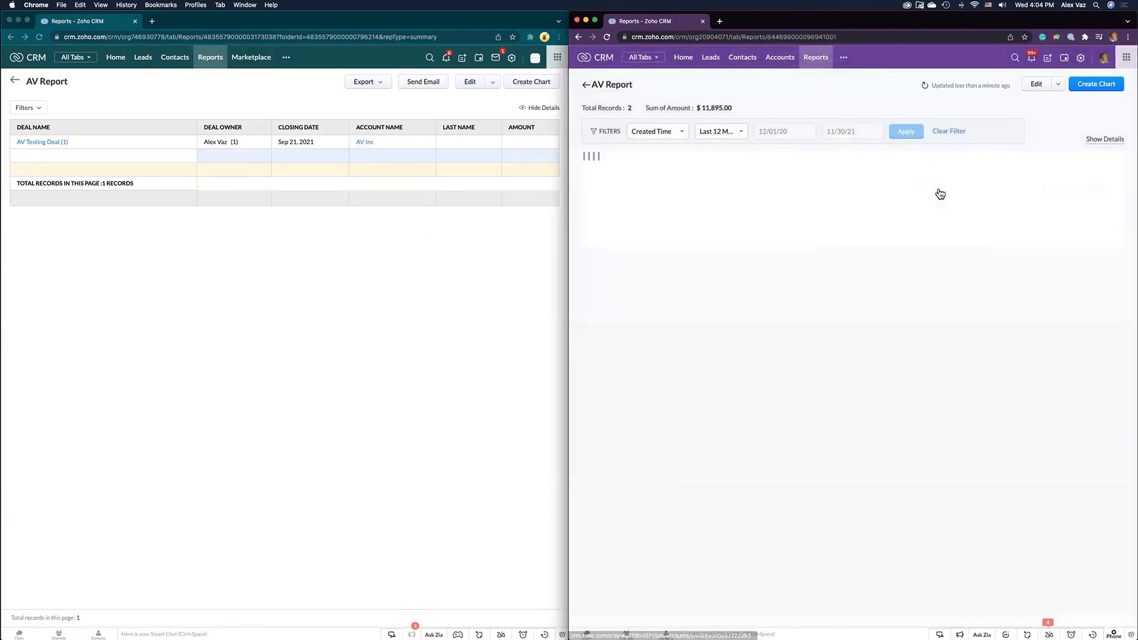
pyautogui.click(905, 131)
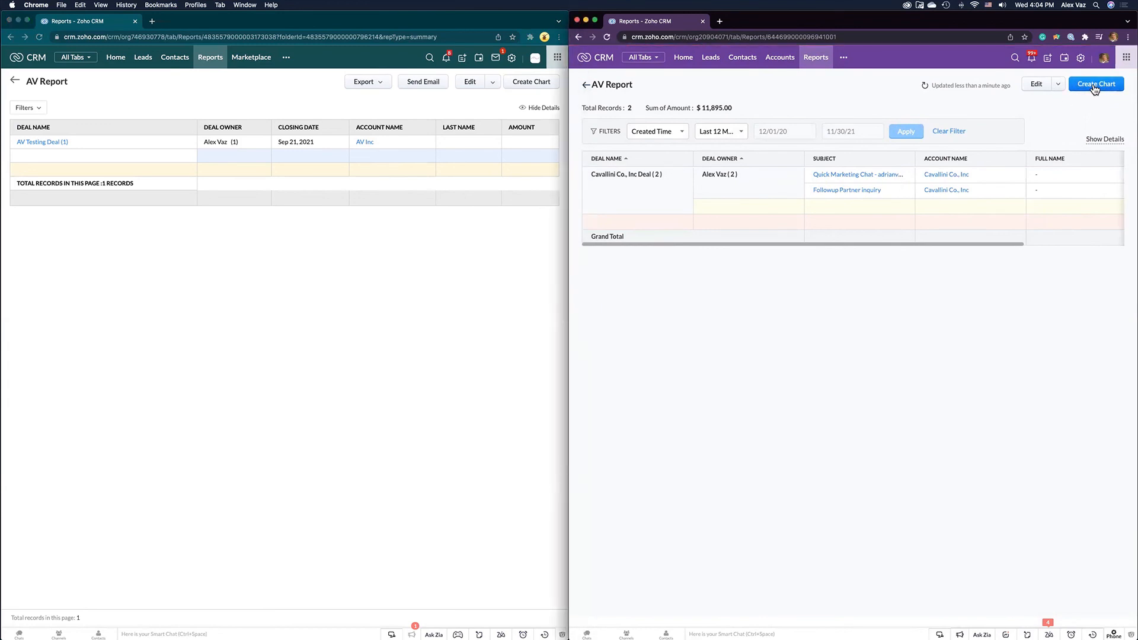
# Start chart creation in both reports and choose horizontal bar plotting Record Count by Deal Name
pyautogui.click(1095, 83)
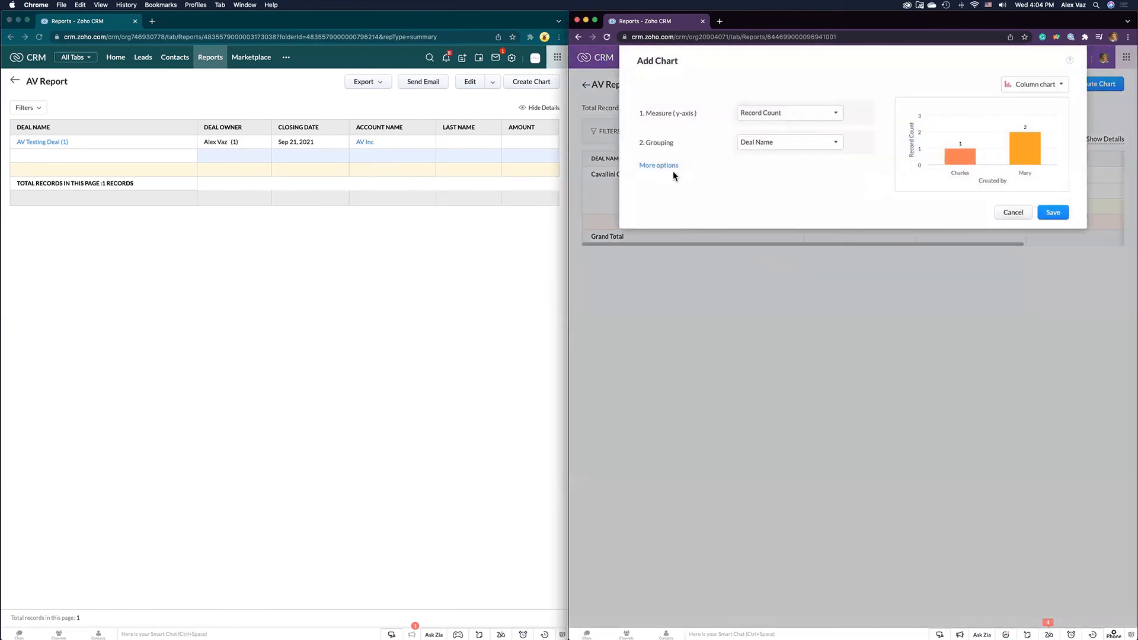
pyautogui.click(658, 165)
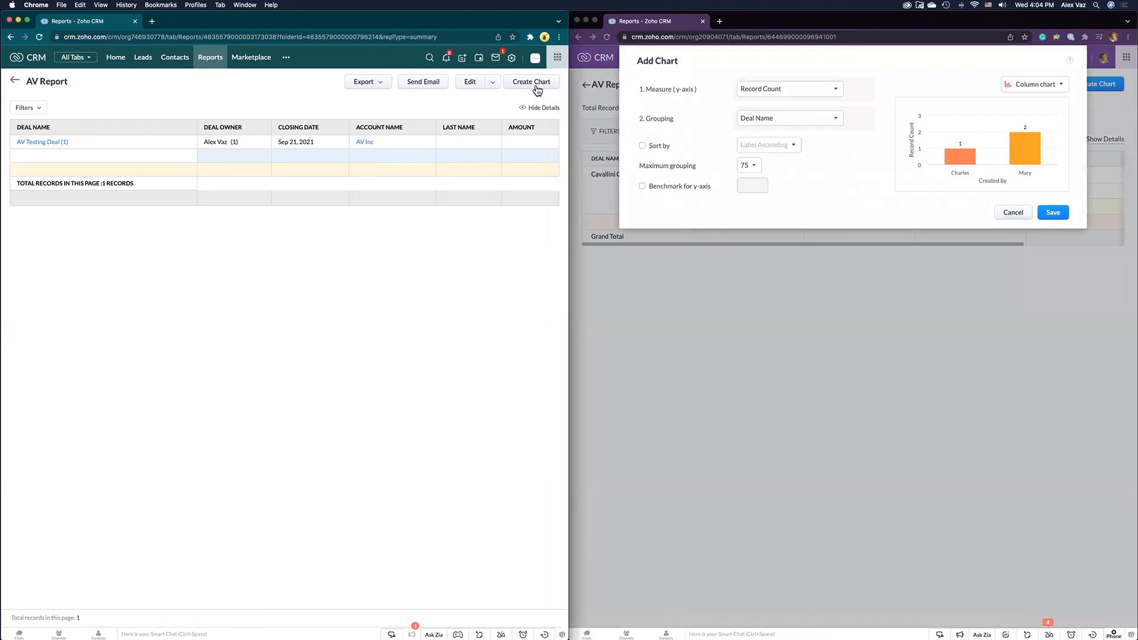
pyautogui.click(531, 82)
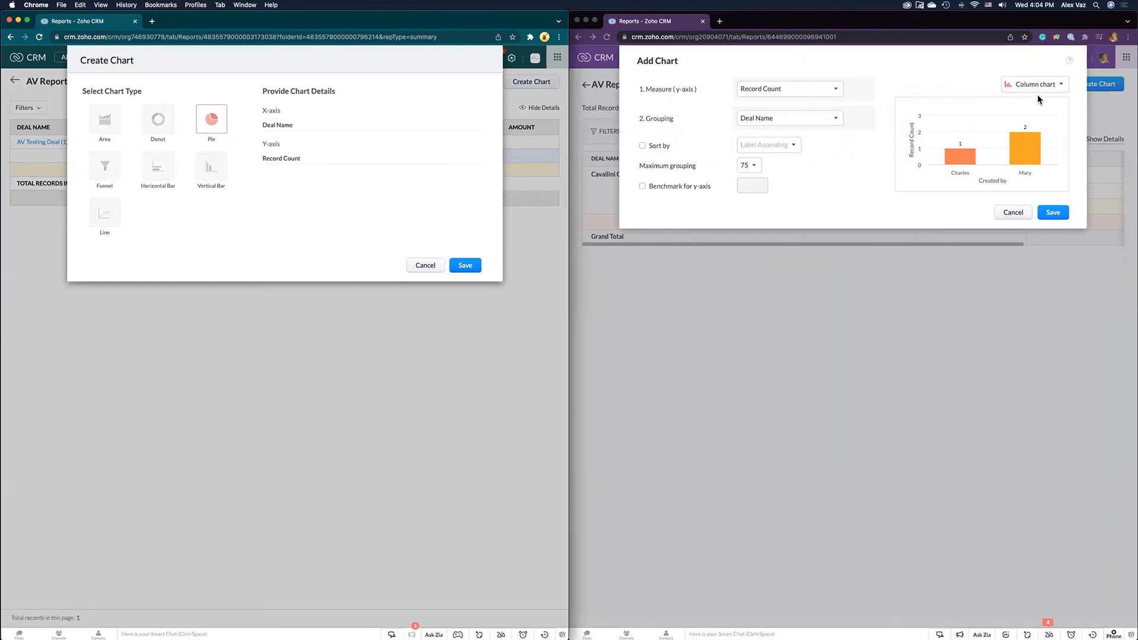
pyautogui.click(1033, 84)
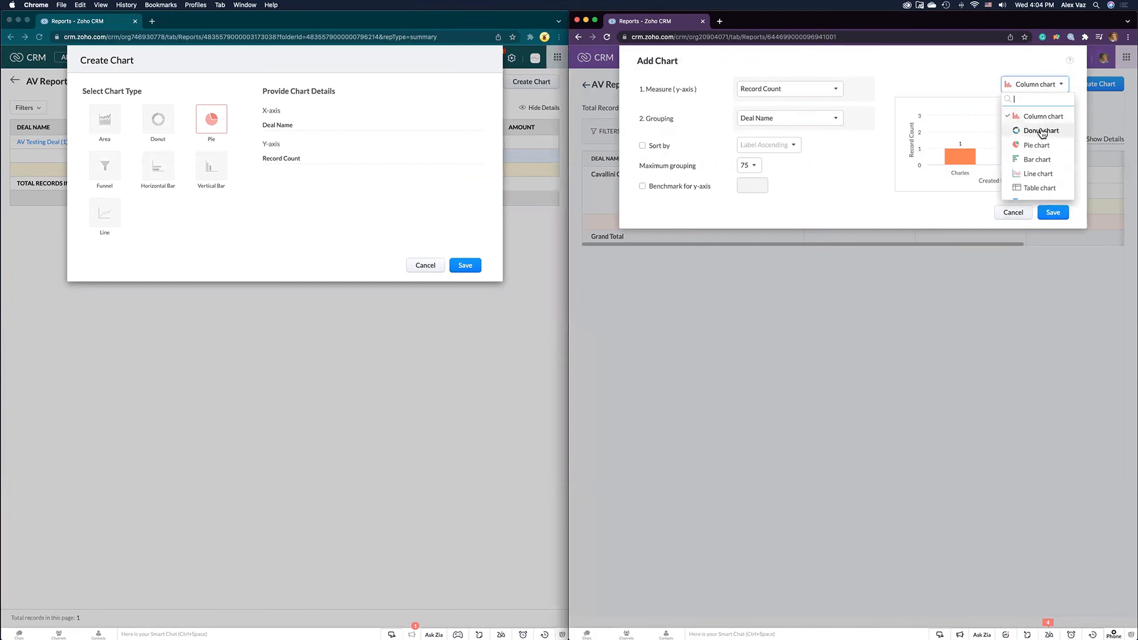
pyautogui.click(1036, 159)
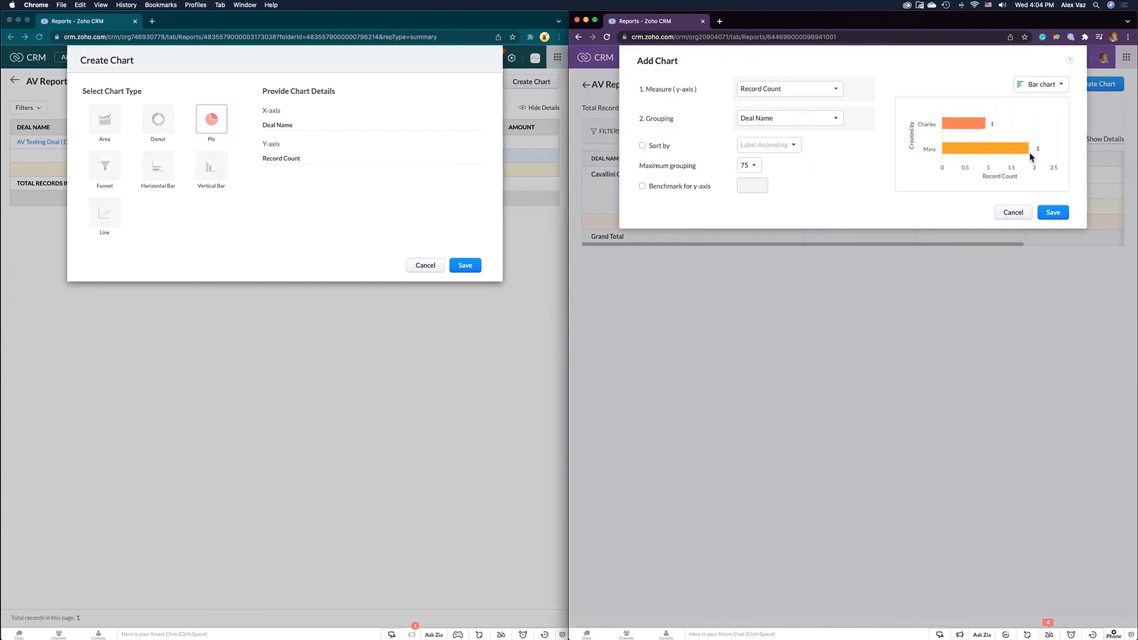
pyautogui.moveTo(158, 165)
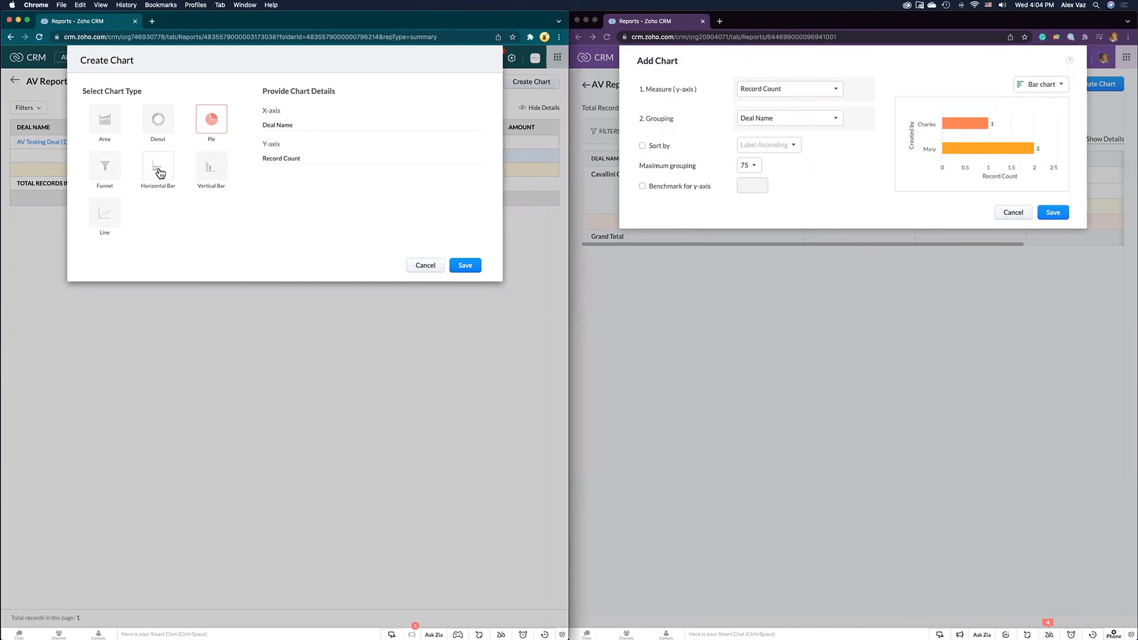
pyautogui.click(157, 163)
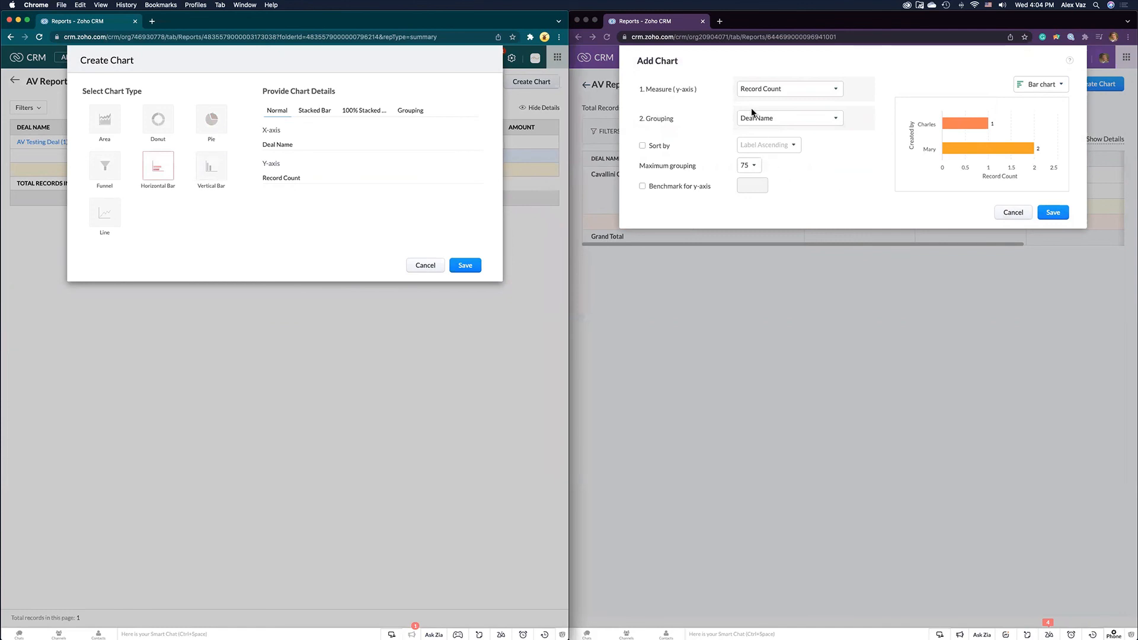
pyautogui.moveTo(745, 122)
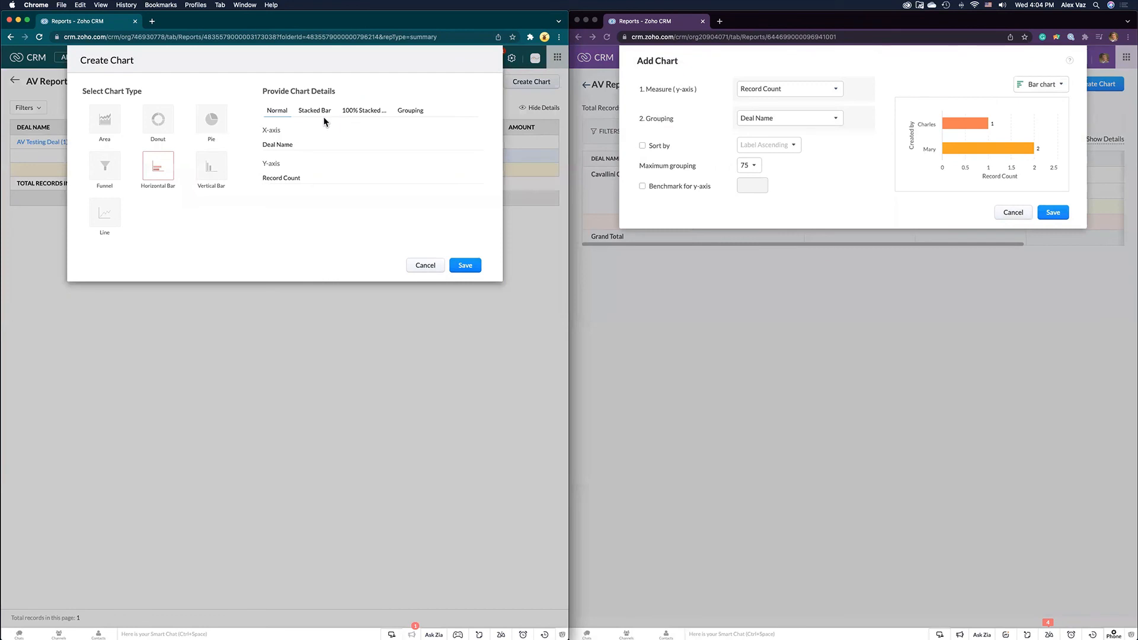
pyautogui.moveTo(735, 173)
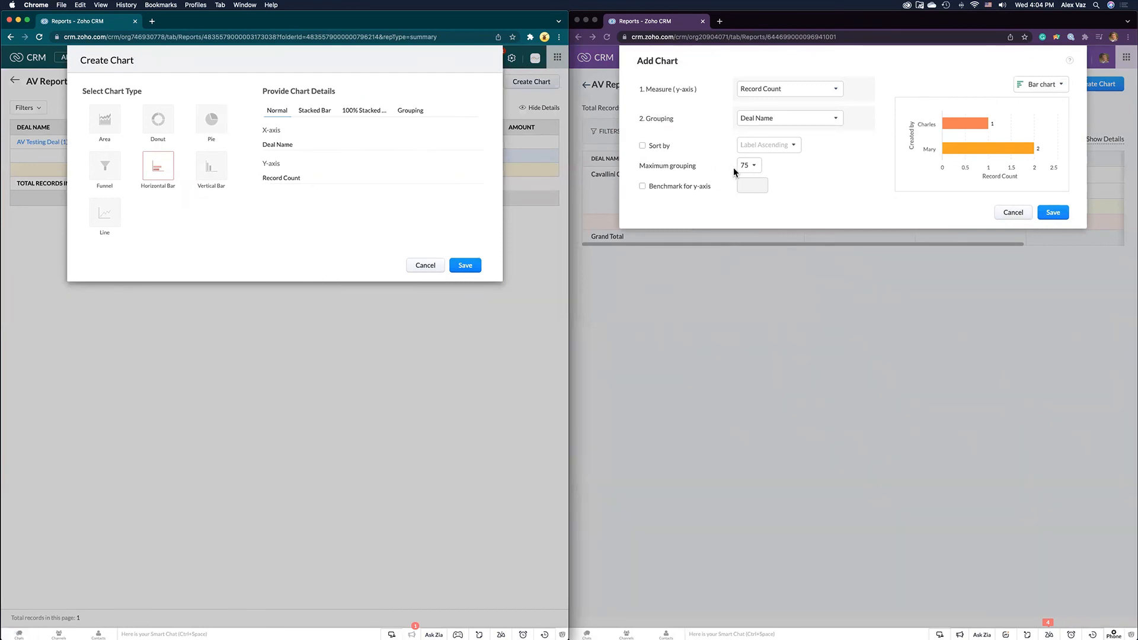
pyautogui.moveTo(690, 190)
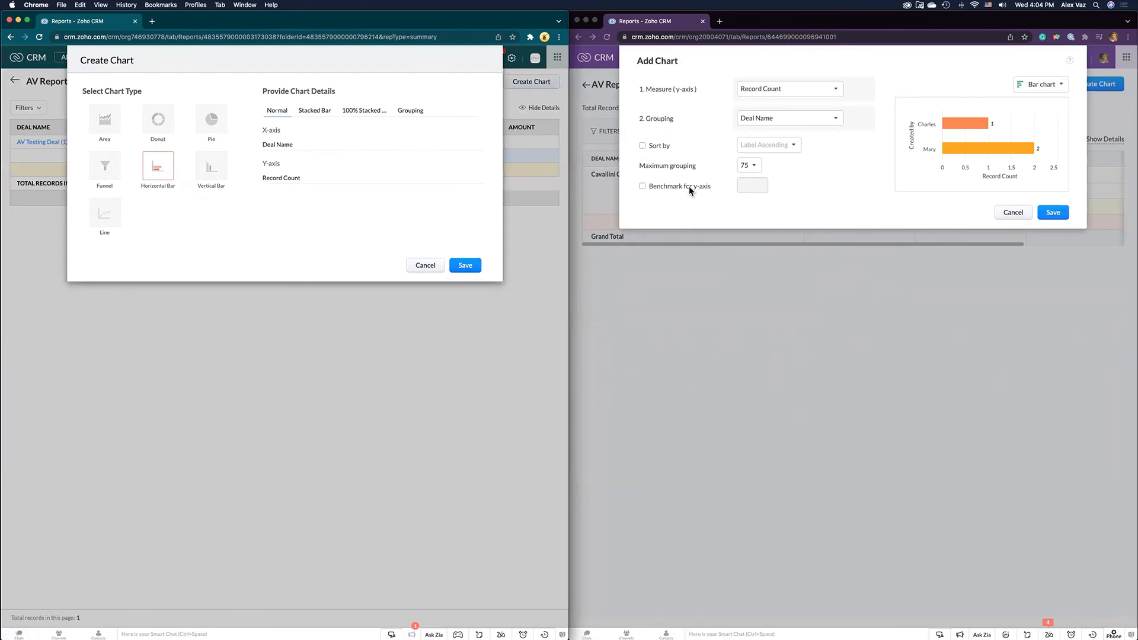
pyautogui.moveTo(713, 179)
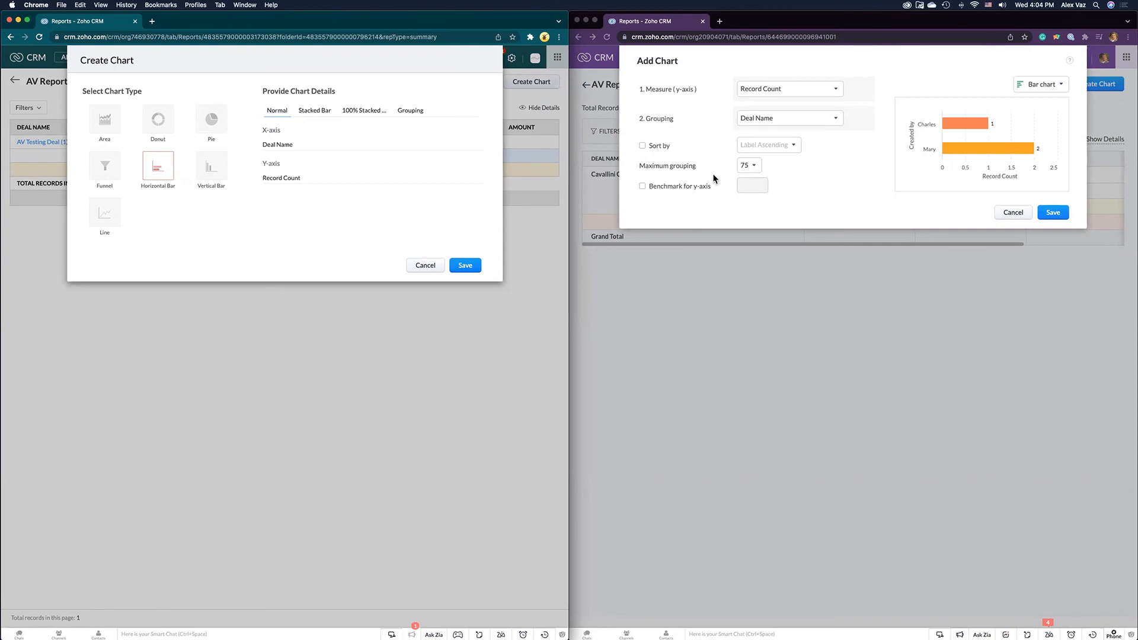
pyautogui.moveTo(691, 184)
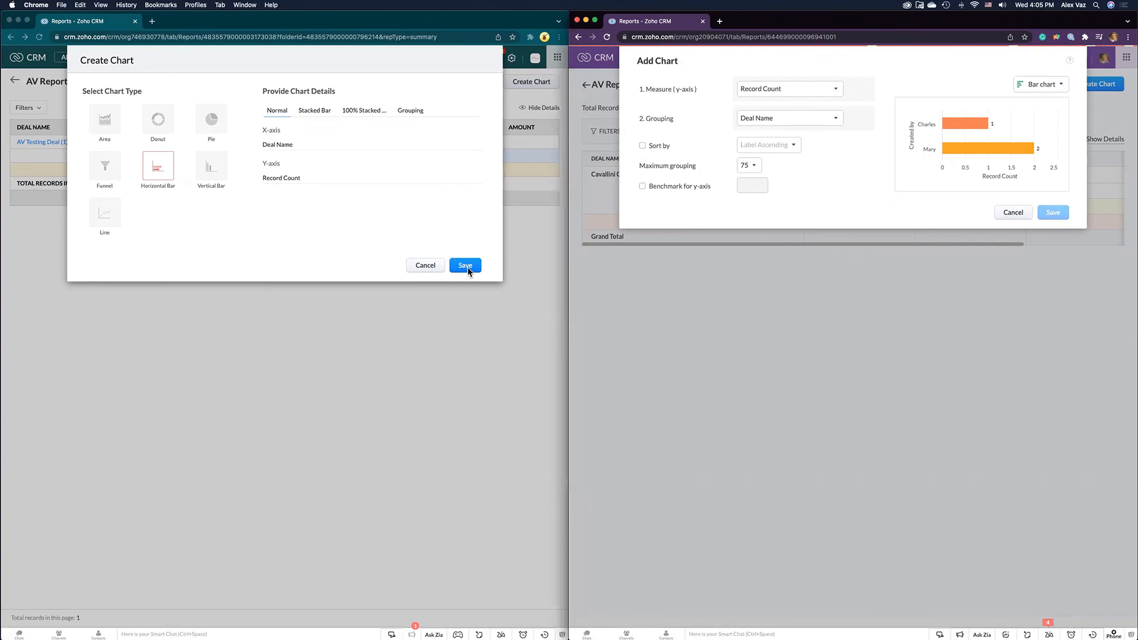
# Save the horizontal bar chart to the classic AV Report
pyautogui.click(465, 265)
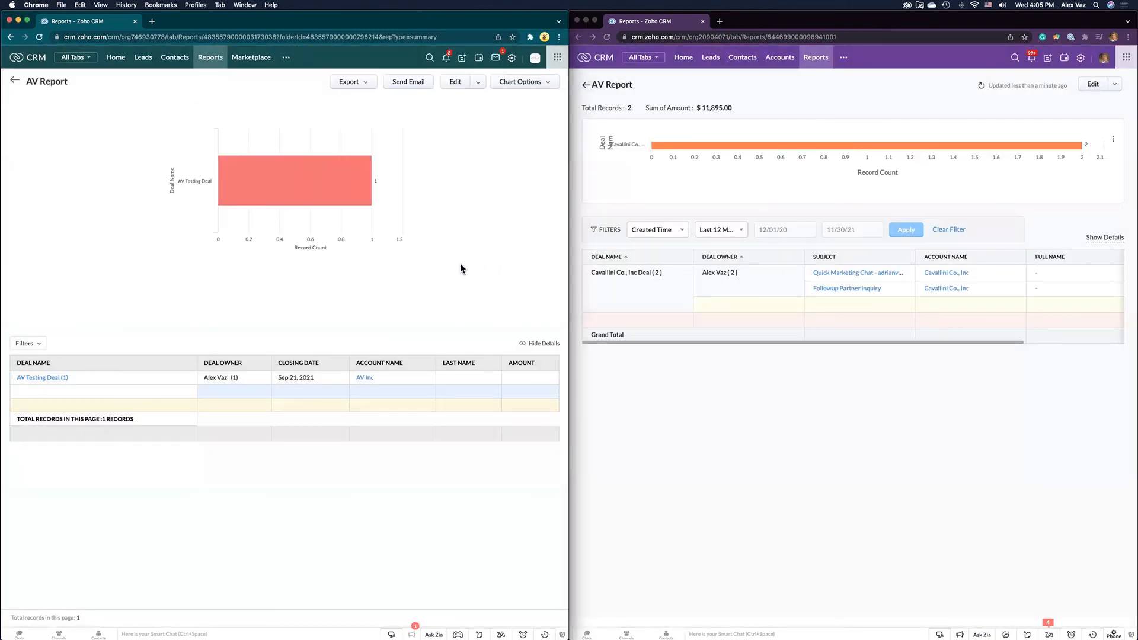
pyautogui.moveTo(744, 429)
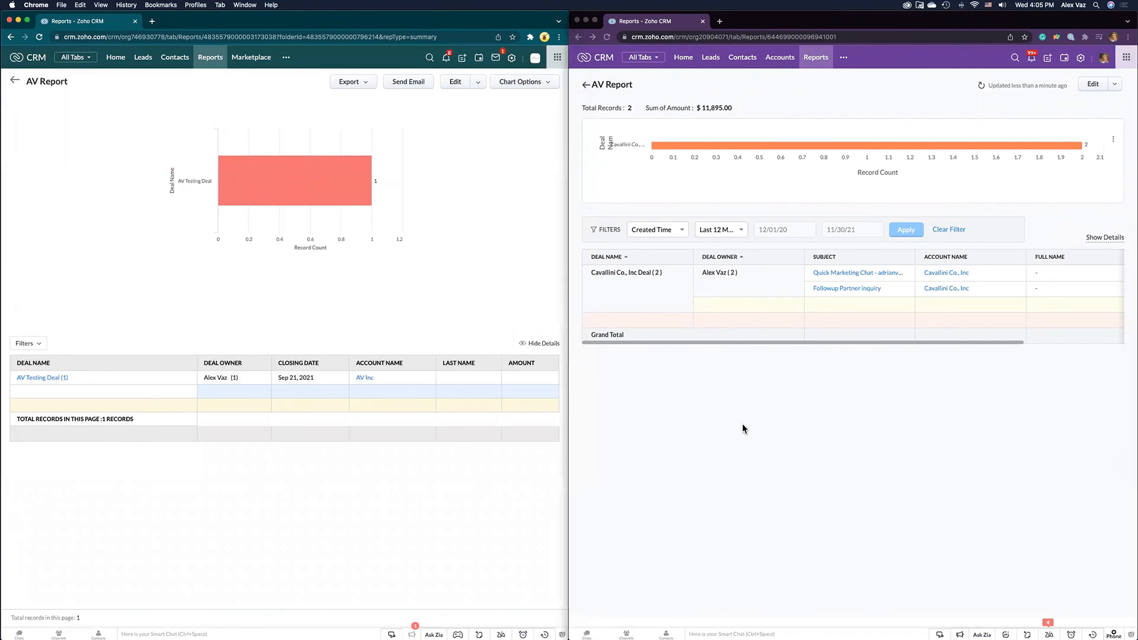
pyautogui.moveTo(661, 454)
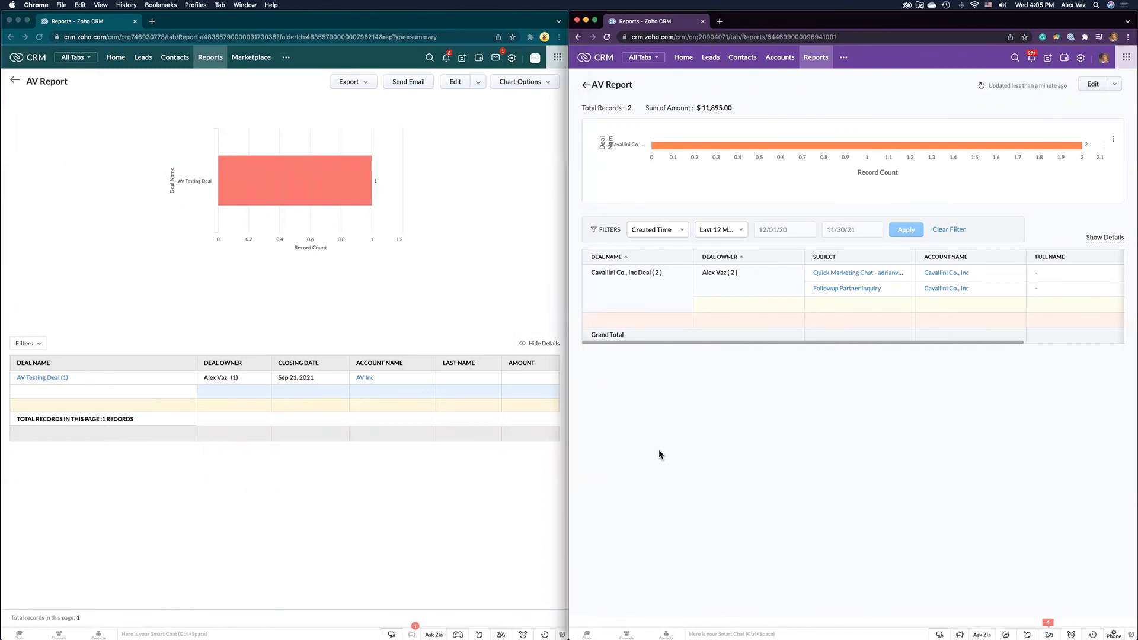
pyautogui.moveTo(403, 490)
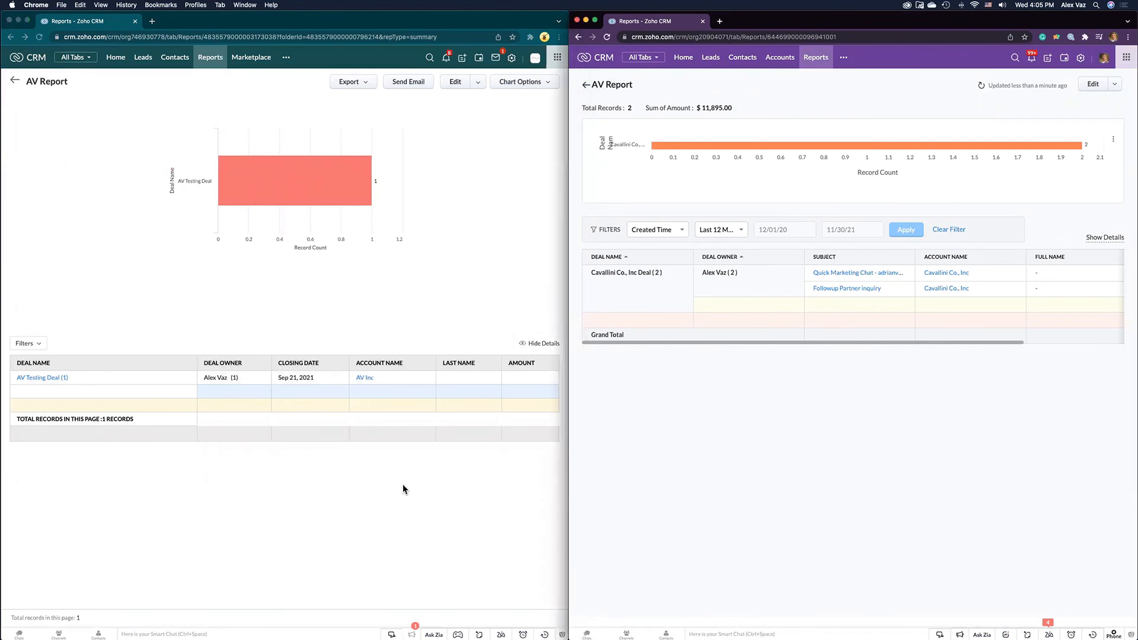
pyautogui.moveTo(416, 506)
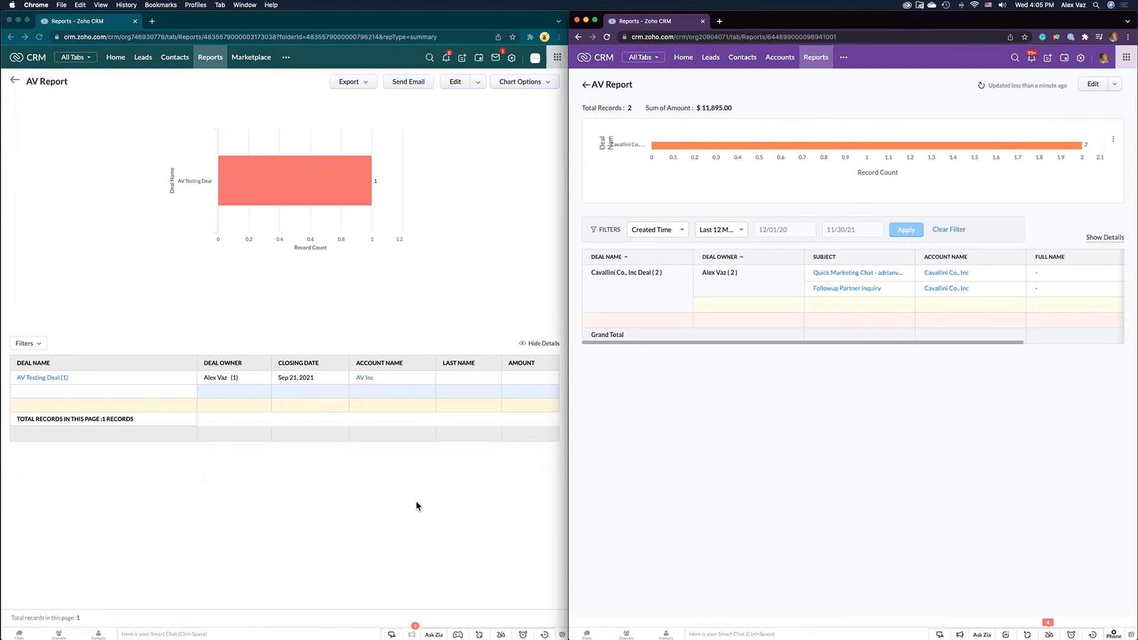
pyautogui.moveTo(561, 507)
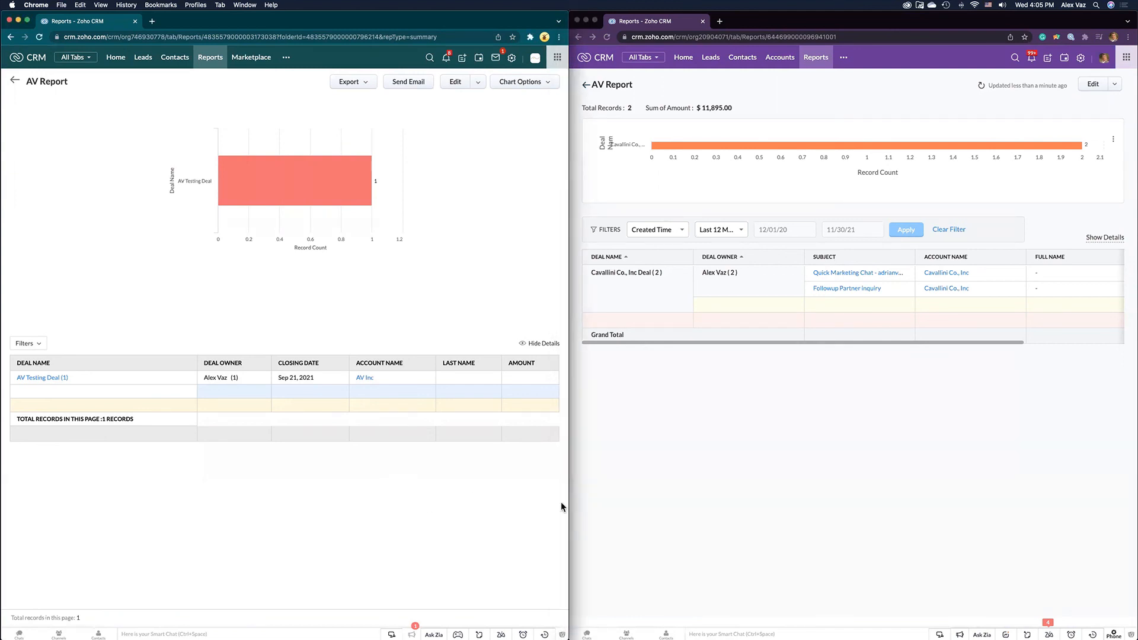
pyautogui.moveTo(689, 502)
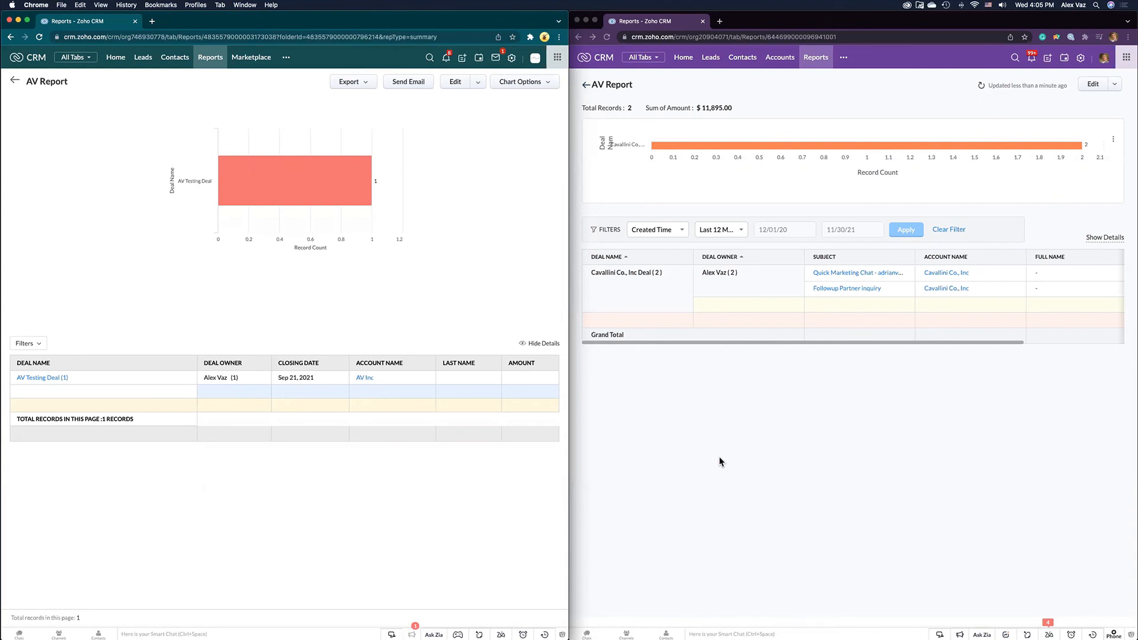
pyautogui.moveTo(680, 462)
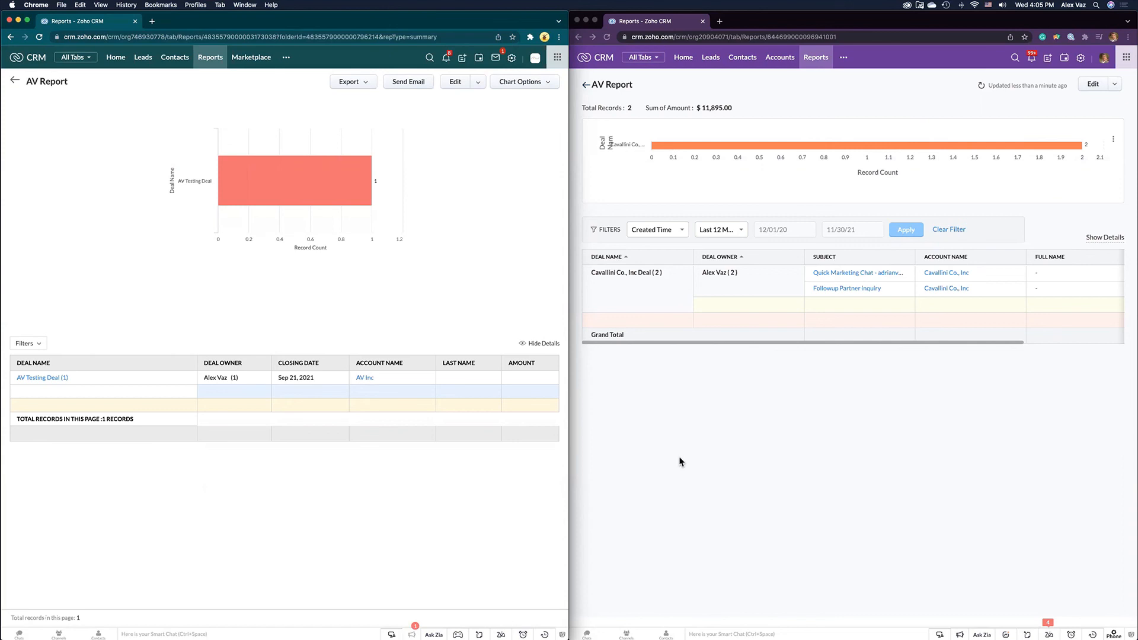